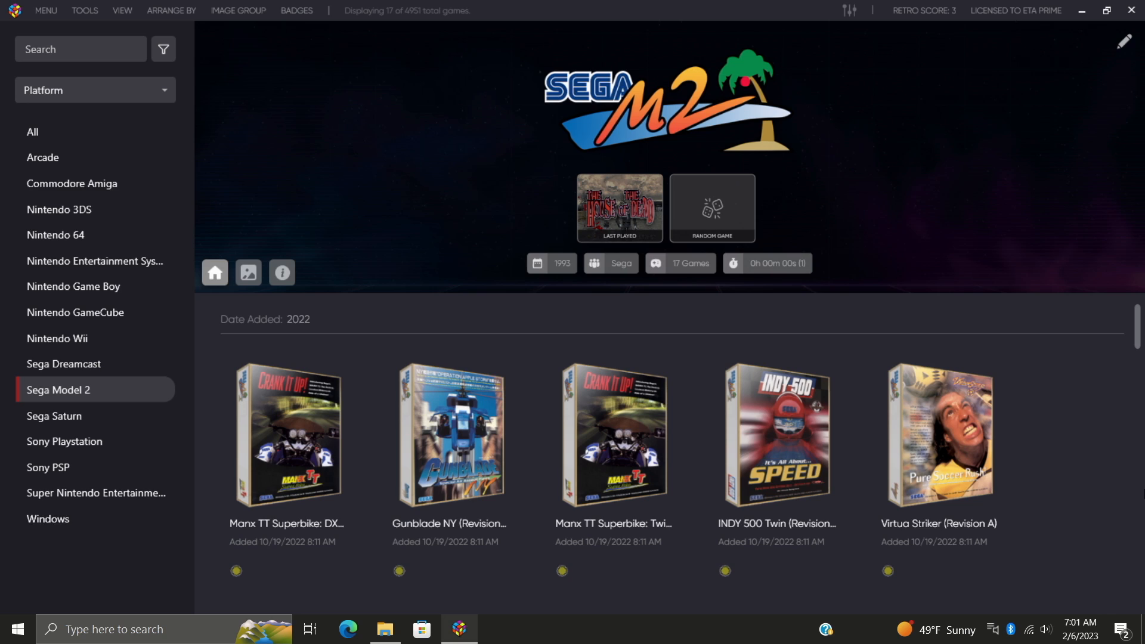
# - Browse All platforms, then select the Nintendo 64 library of 294 games
pyautogui.click(33, 132)
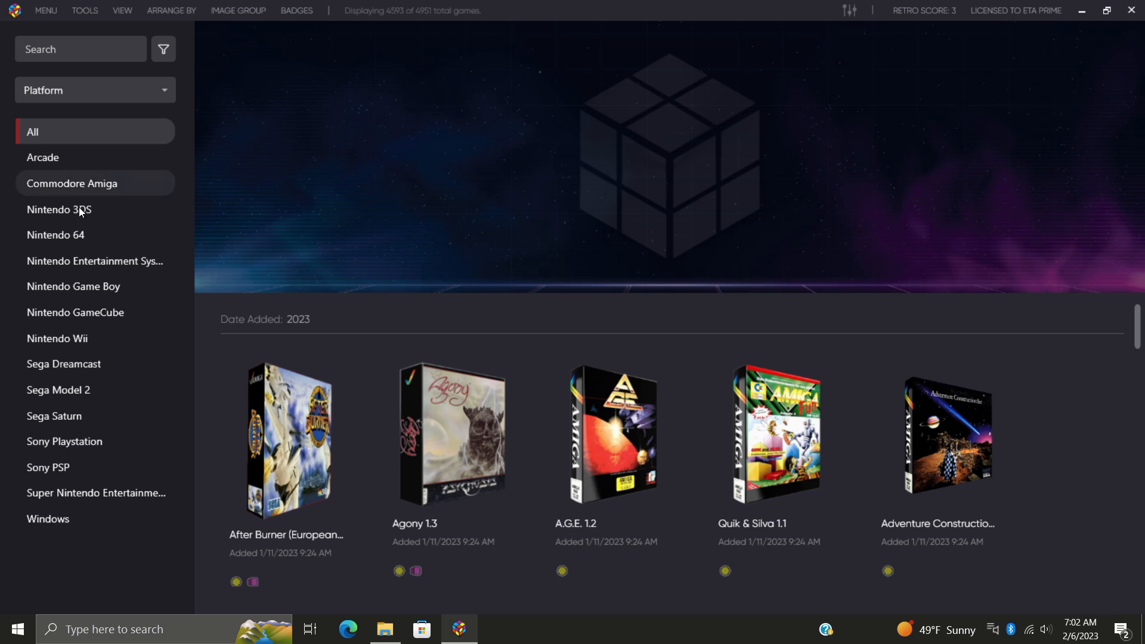
pyautogui.moveTo(55, 234)
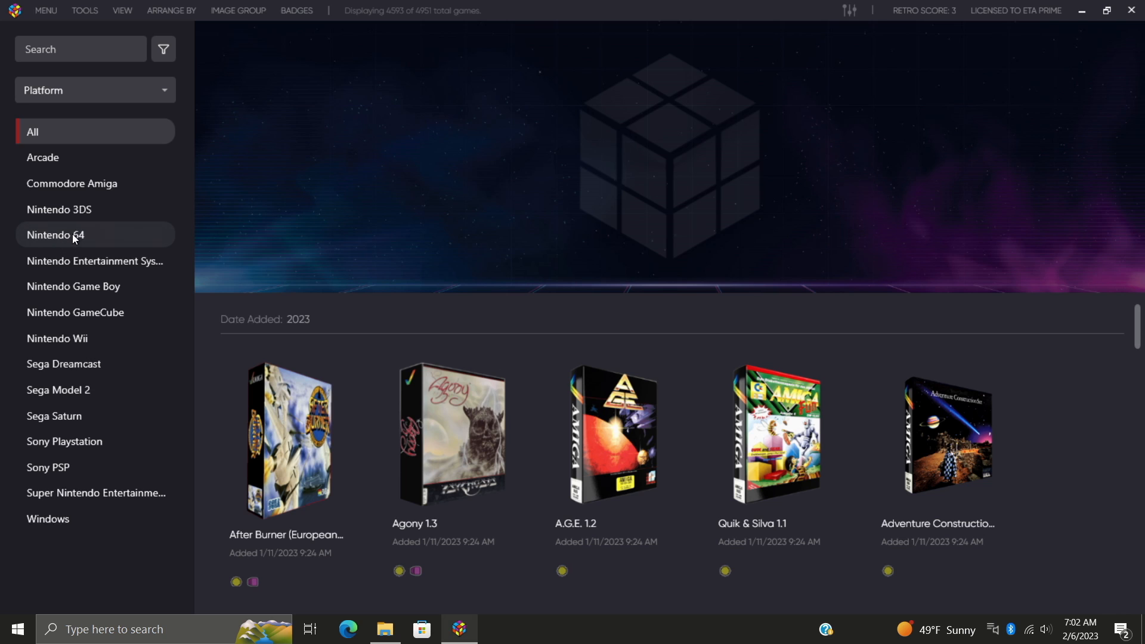
pyautogui.click(55, 234)
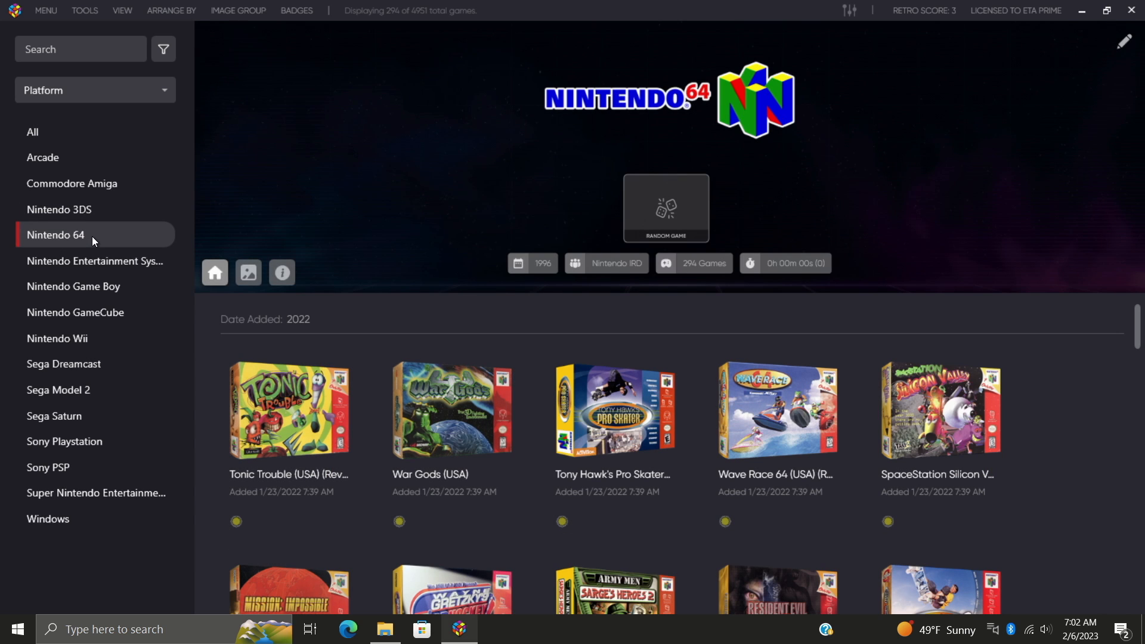
# - Start a Tools > Audit of the Nintendo 64 games
pyautogui.click(84, 10)
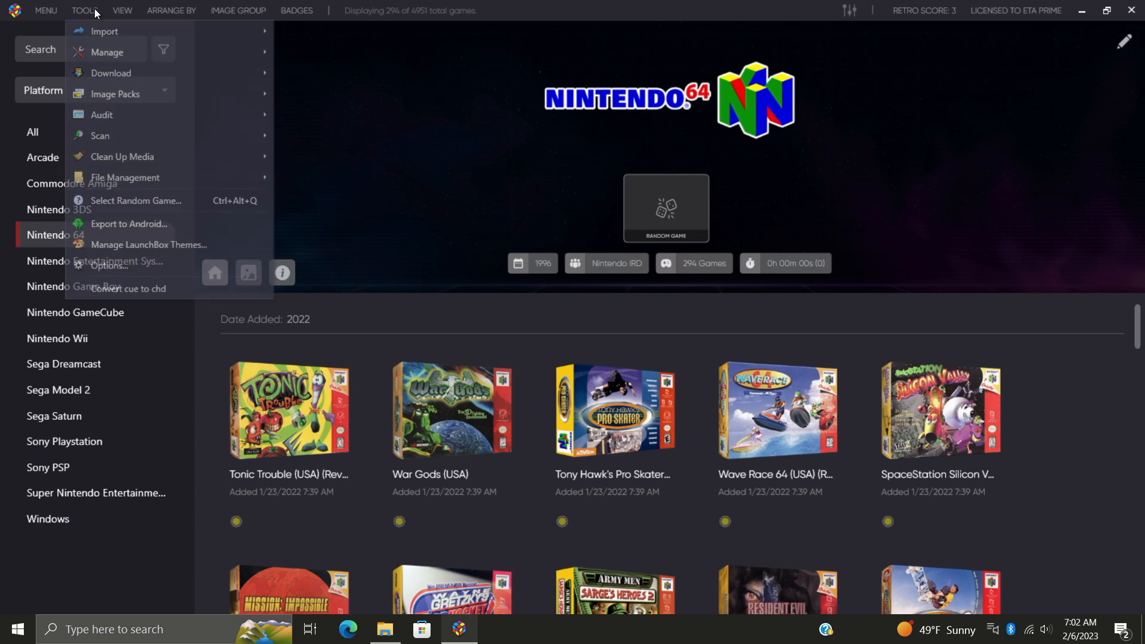
pyautogui.moveTo(102, 114)
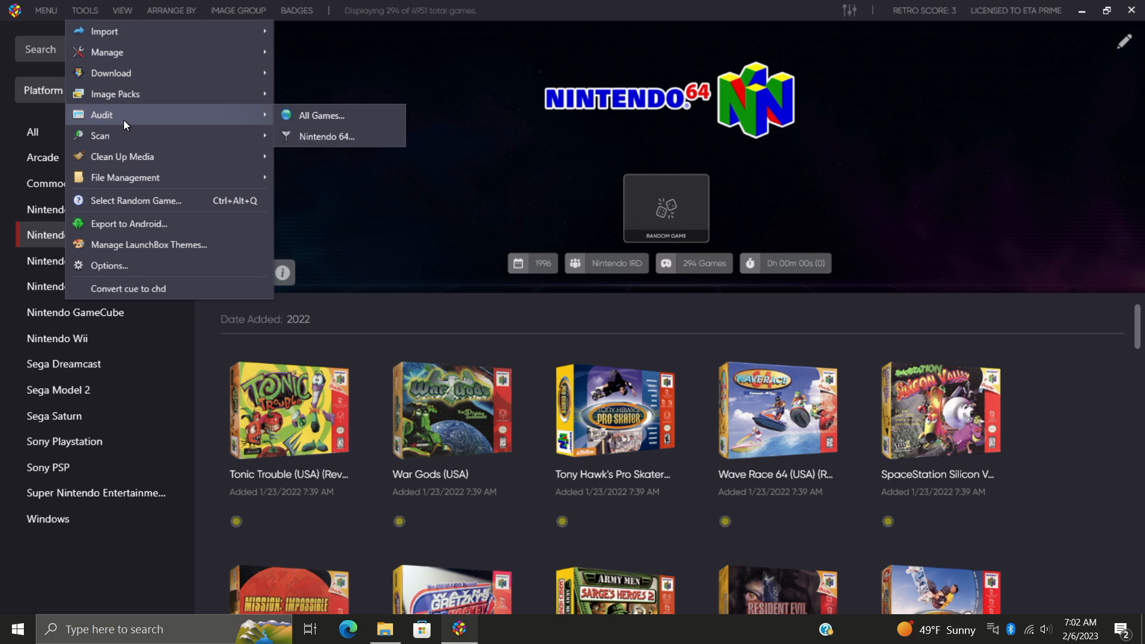
pyautogui.moveTo(319, 115)
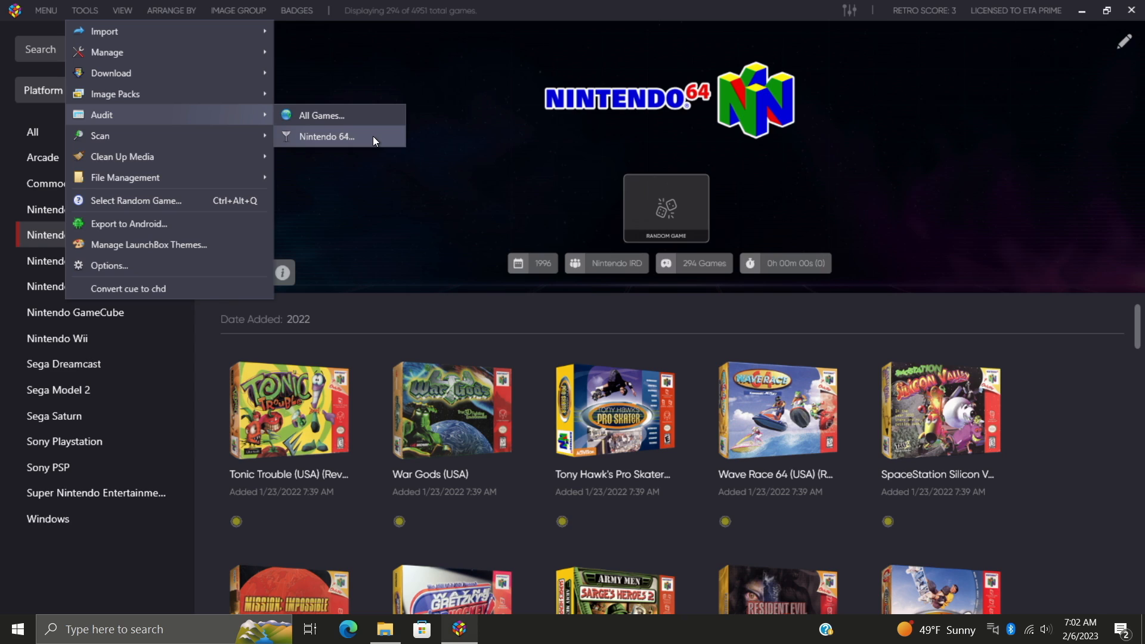
pyautogui.click(326, 136)
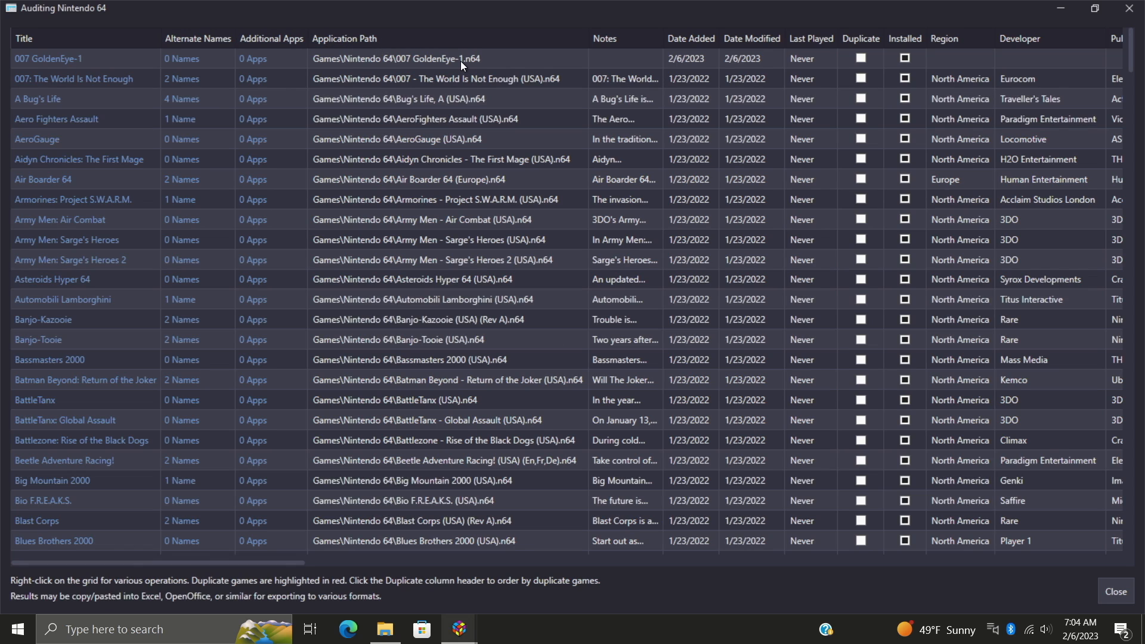
pyautogui.moveTo(674, 62)
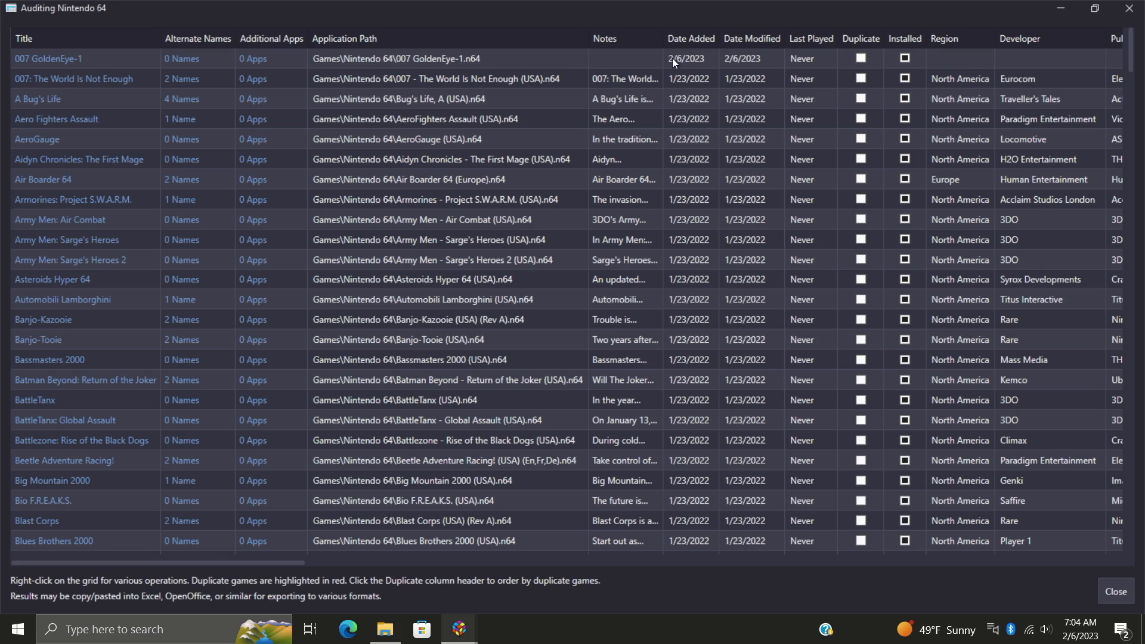
pyautogui.moveTo(729, 67)
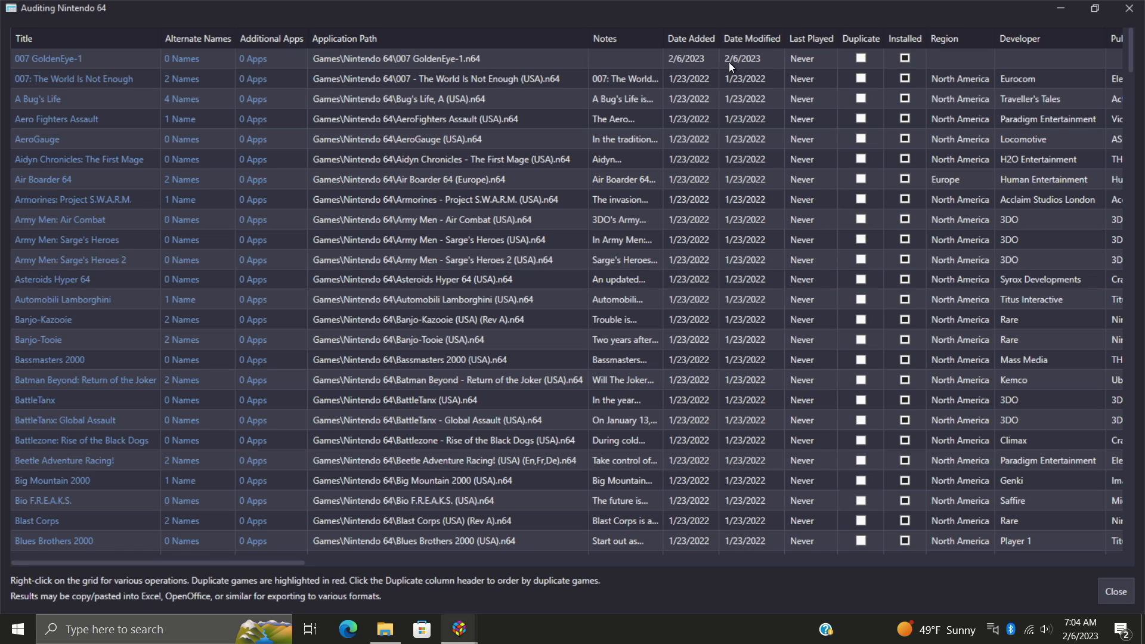
pyautogui.moveTo(862, 58)
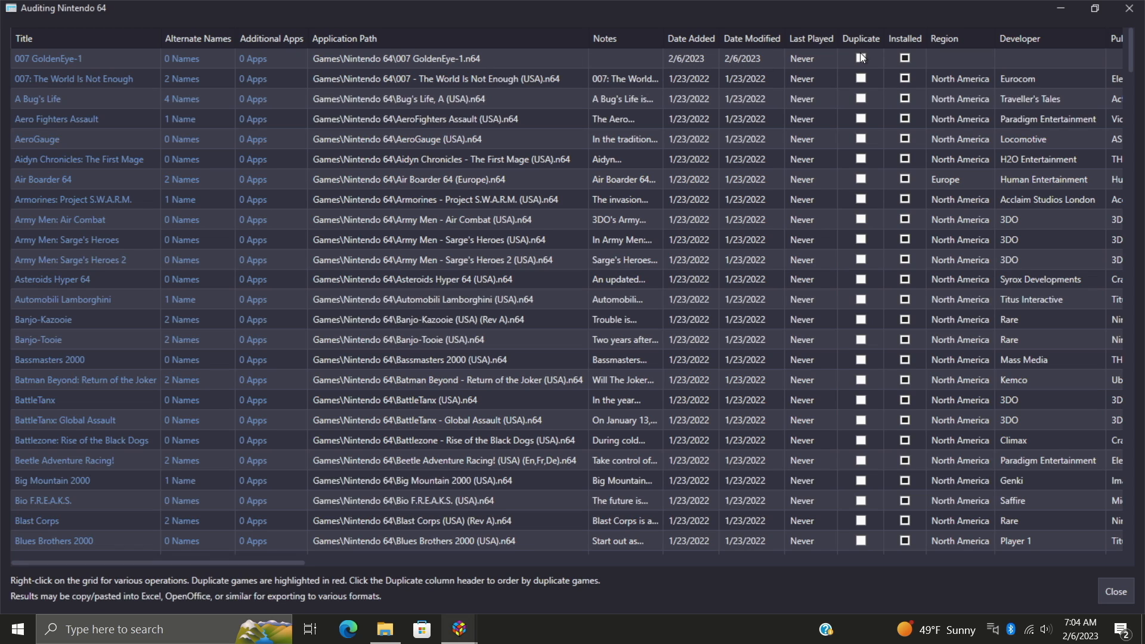
pyautogui.moveTo(913, 62)
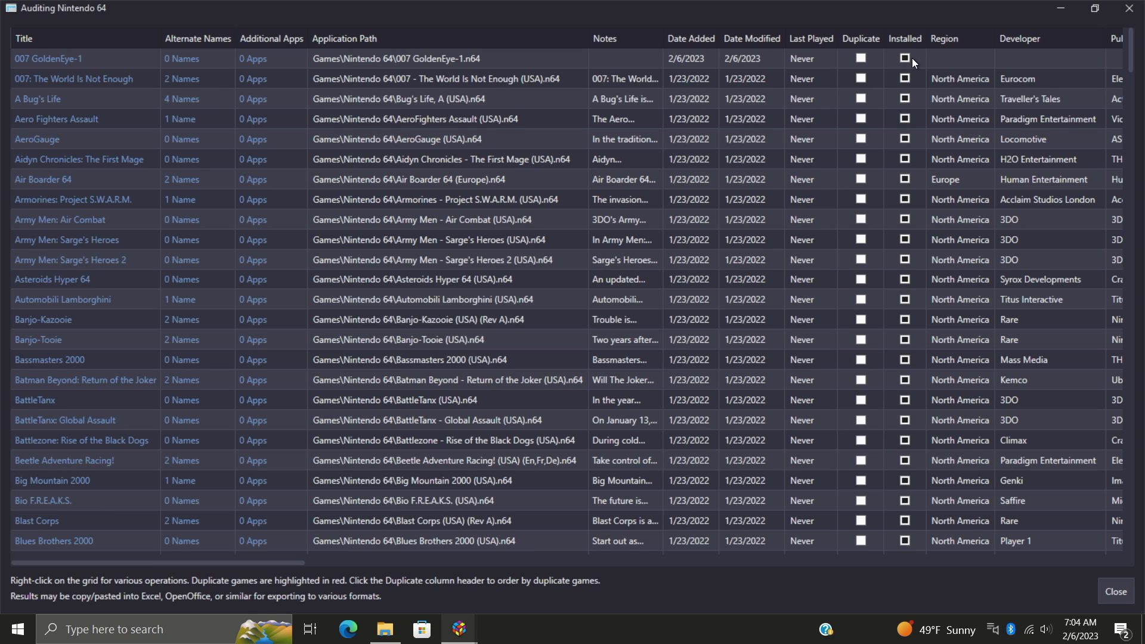
pyautogui.moveTo(1031, 60)
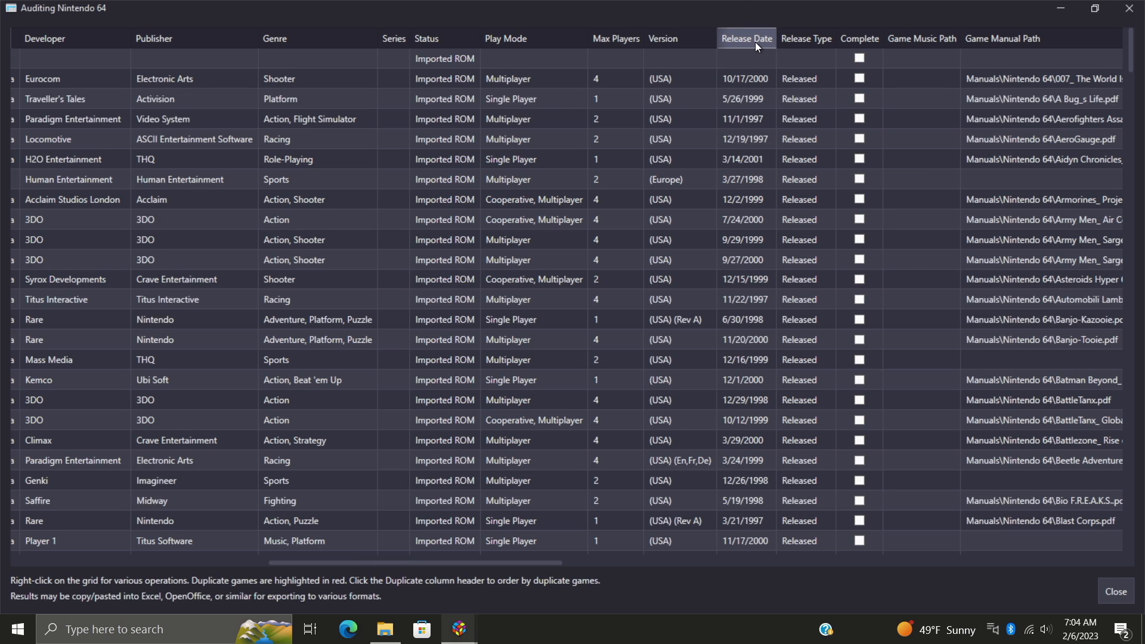
pyautogui.moveTo(858, 38)
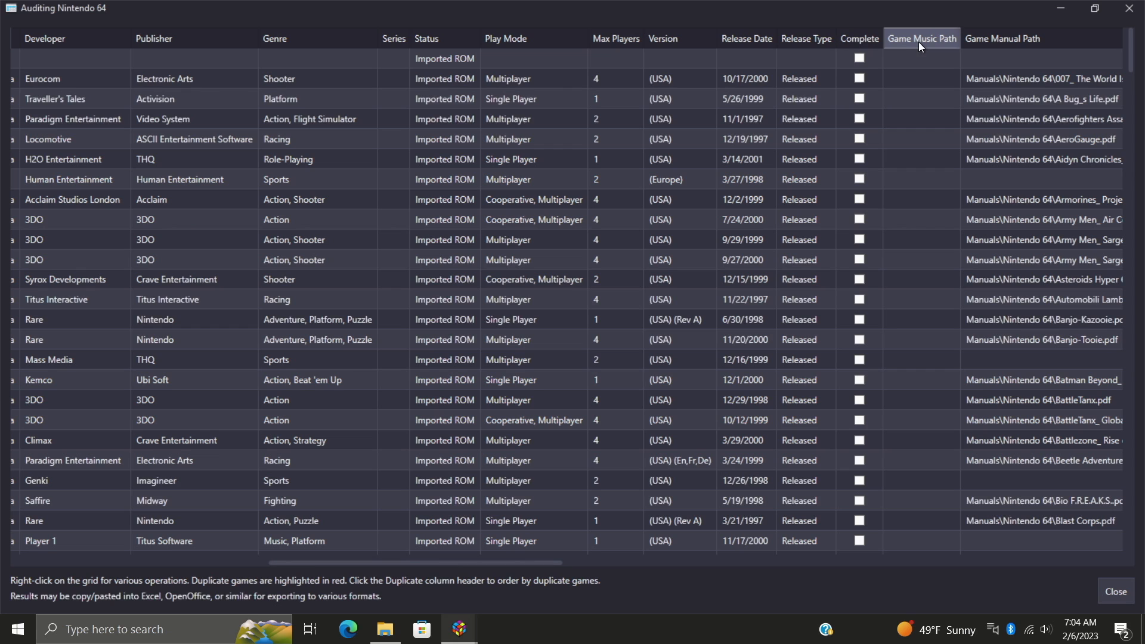
pyautogui.moveTo(354, 620)
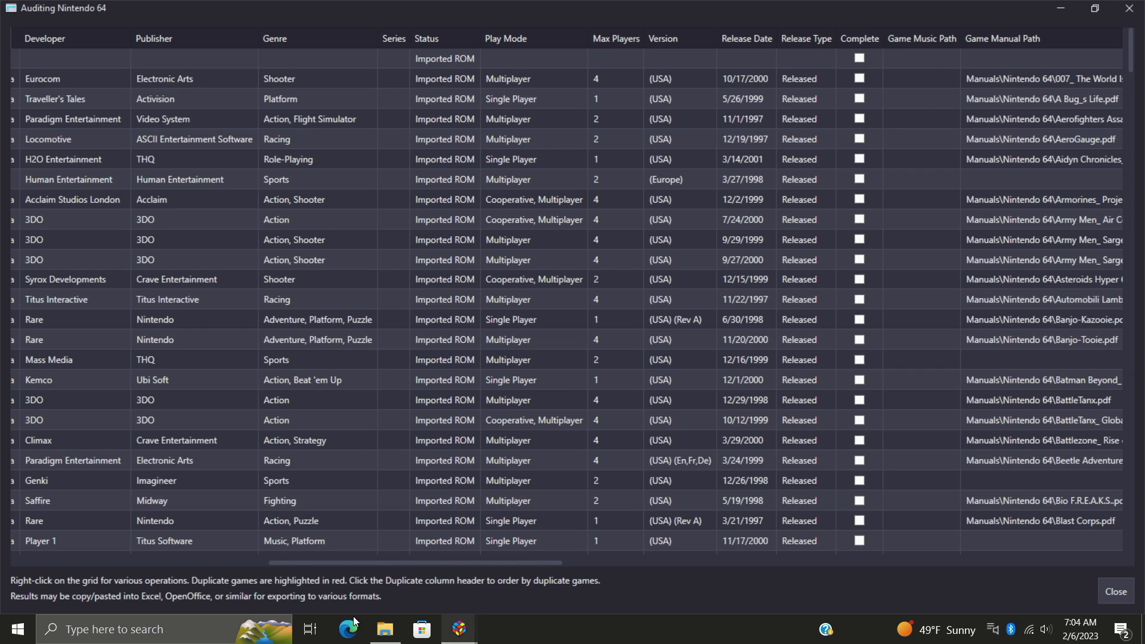
# - Scroll right through the Nintendo 64 audit columns to review publishers, dates and links
pyautogui.hscroll(3)
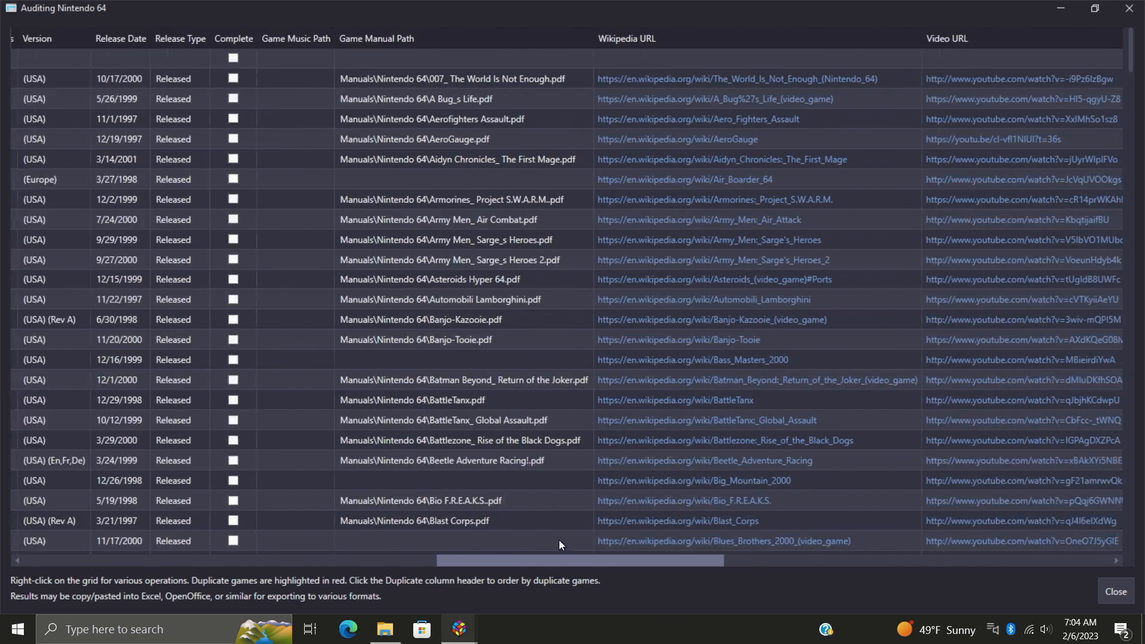
pyautogui.hscroll(3)
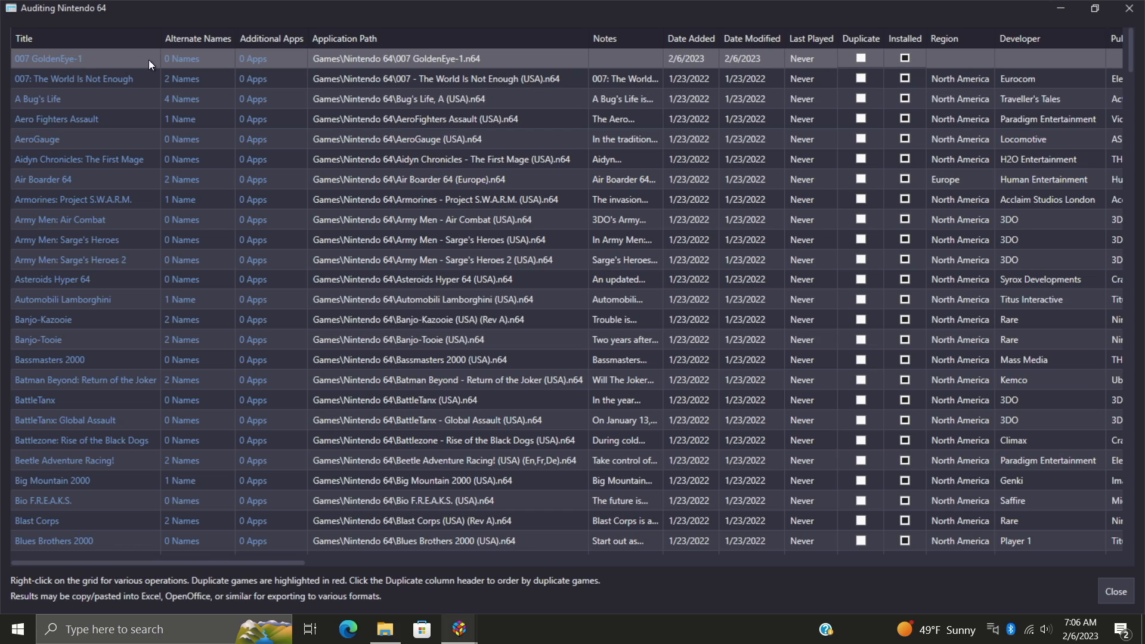
pyautogui.moveTo(184, 59)
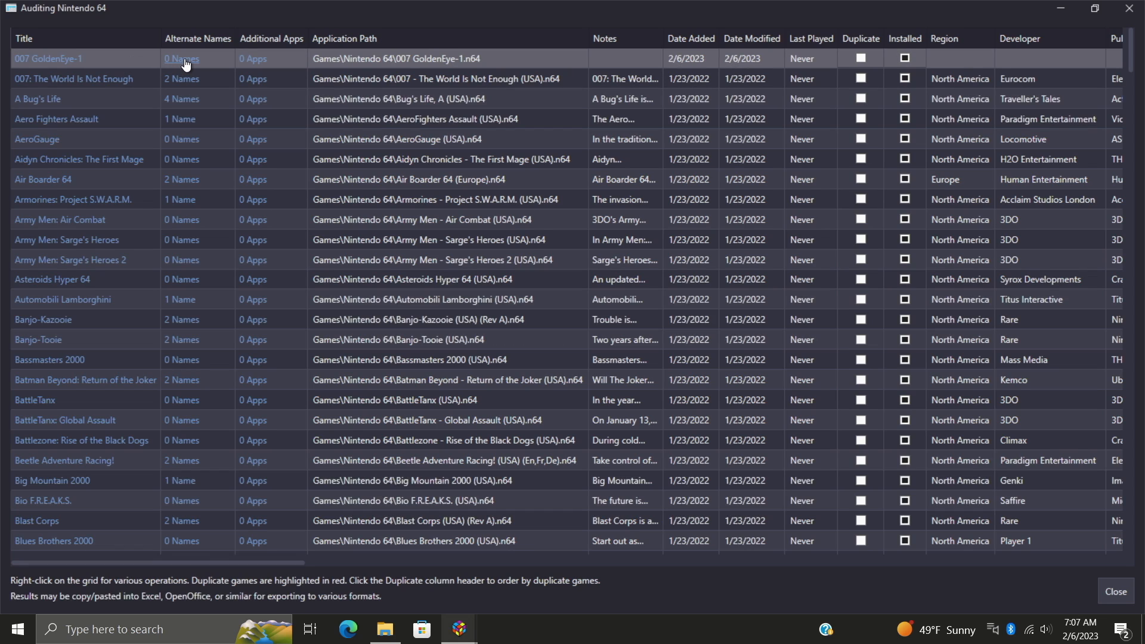
pyautogui.moveTo(186, 69)
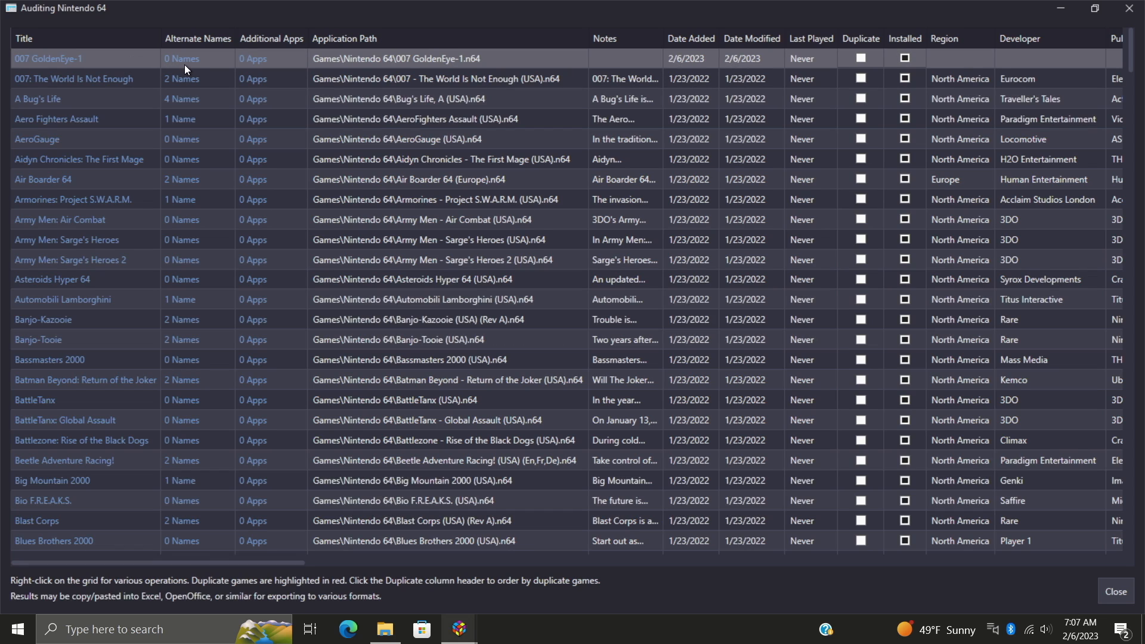
pyautogui.moveTo(190, 413)
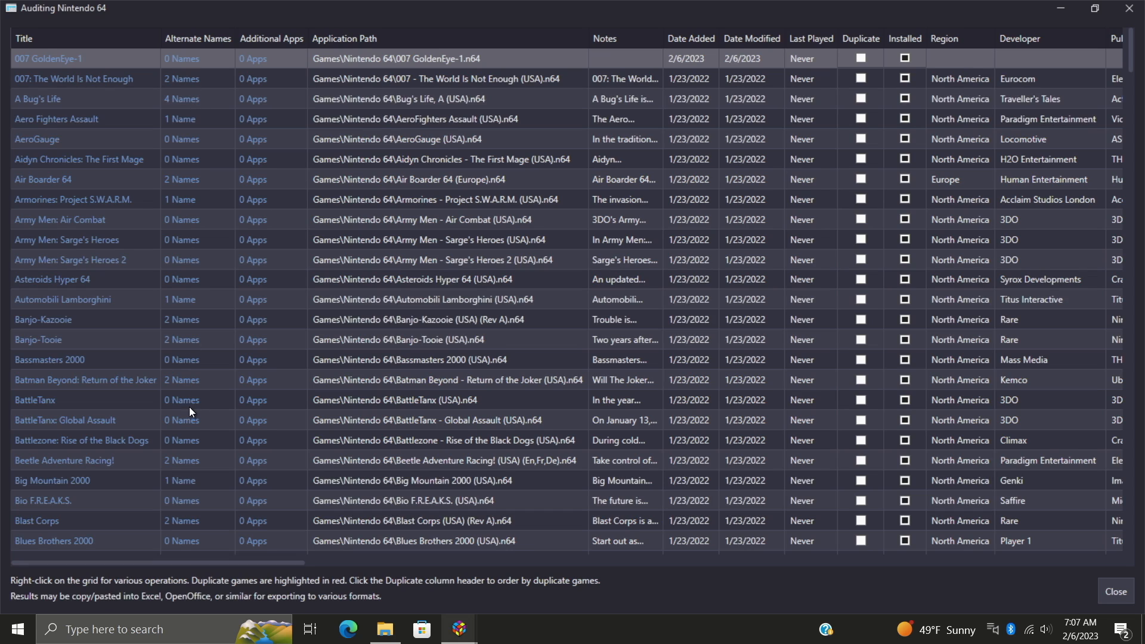
pyautogui.moveTo(202, 436)
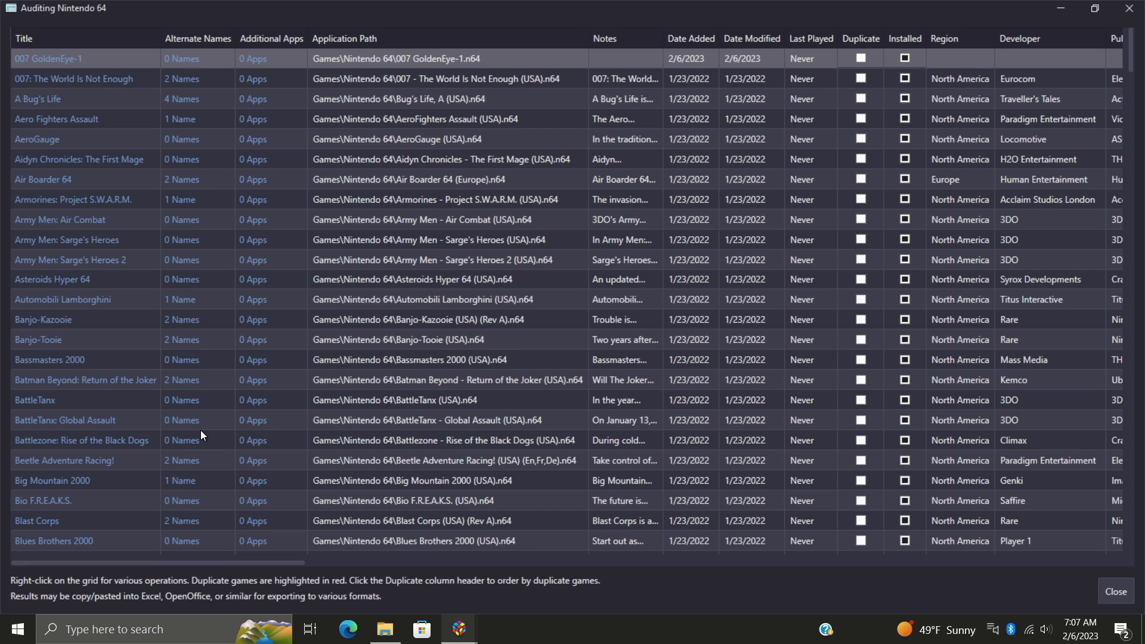
pyautogui.moveTo(188, 449)
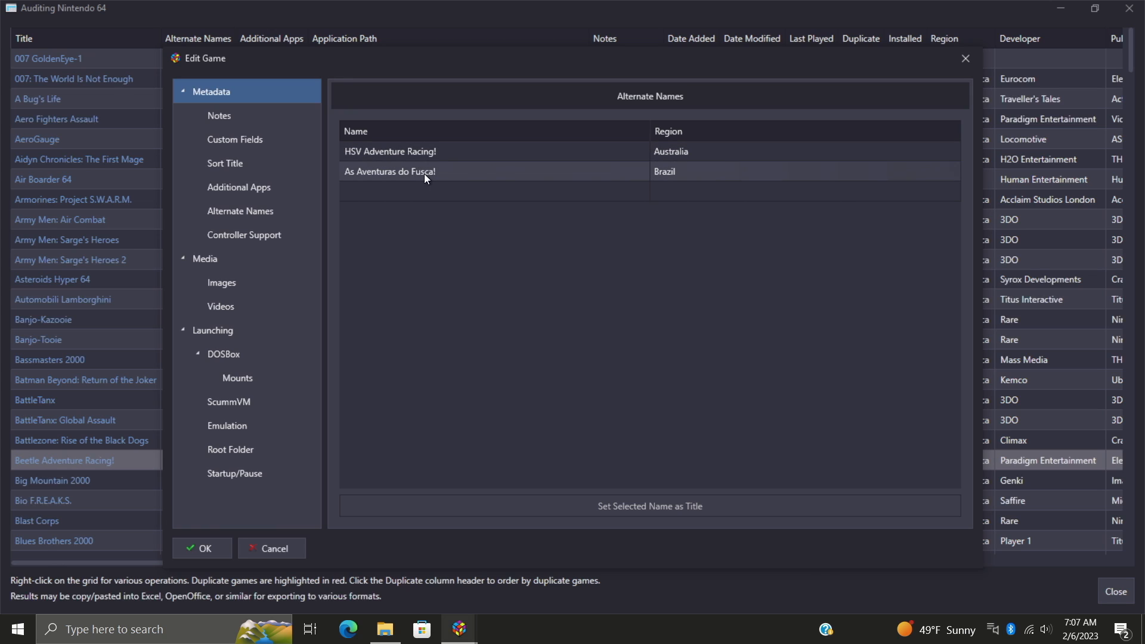
pyautogui.moveTo(699, 183)
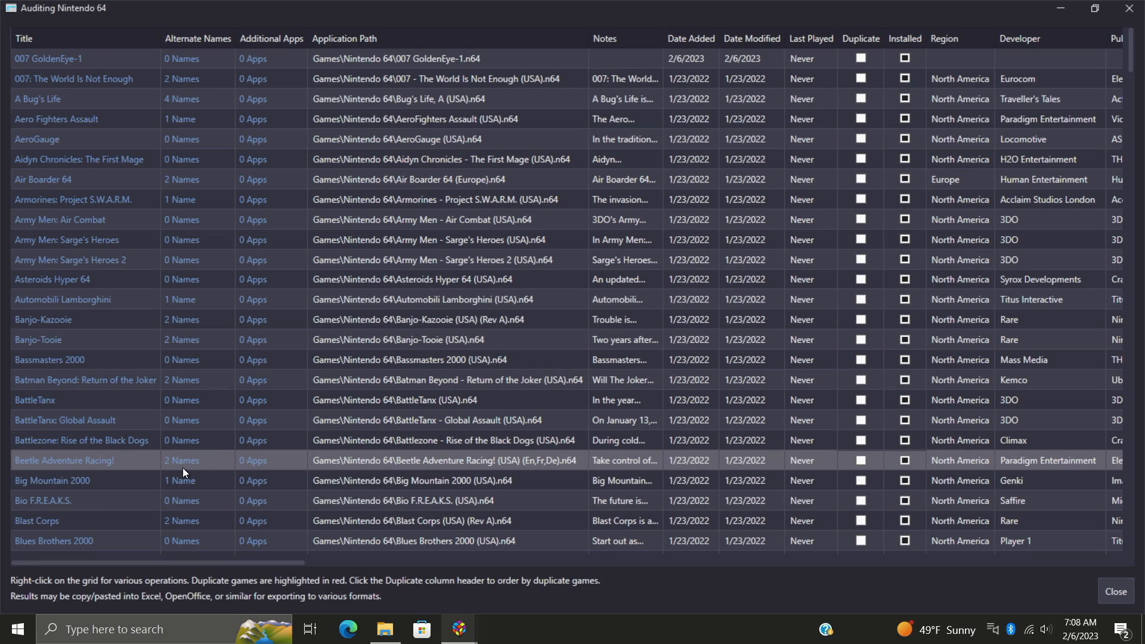
pyautogui.moveTo(234, 84)
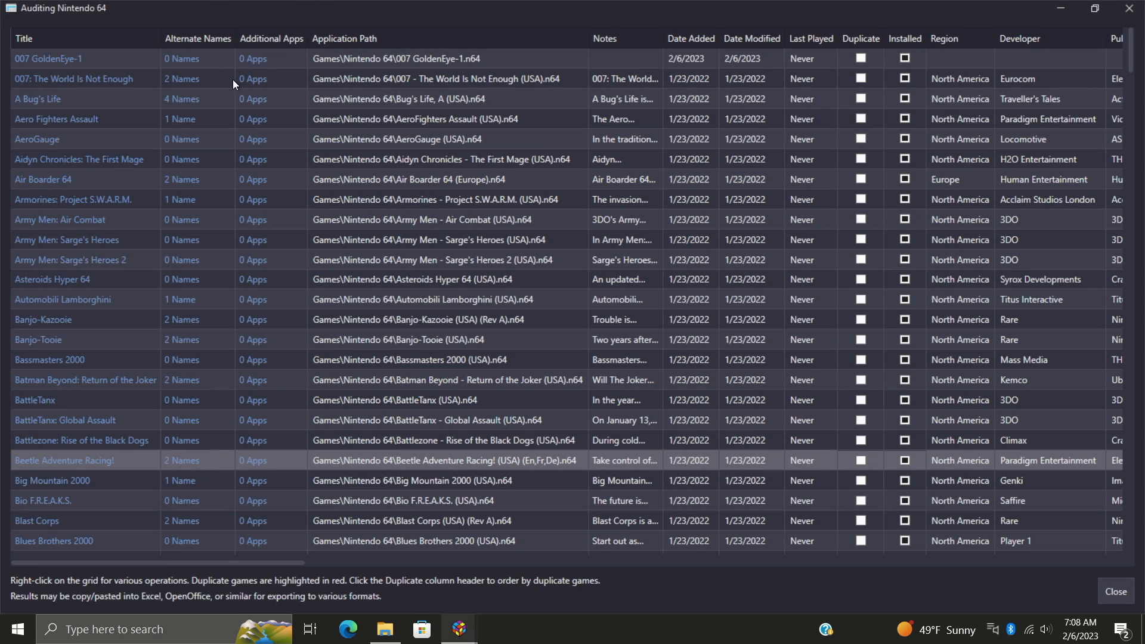
pyautogui.moveTo(631, 73)
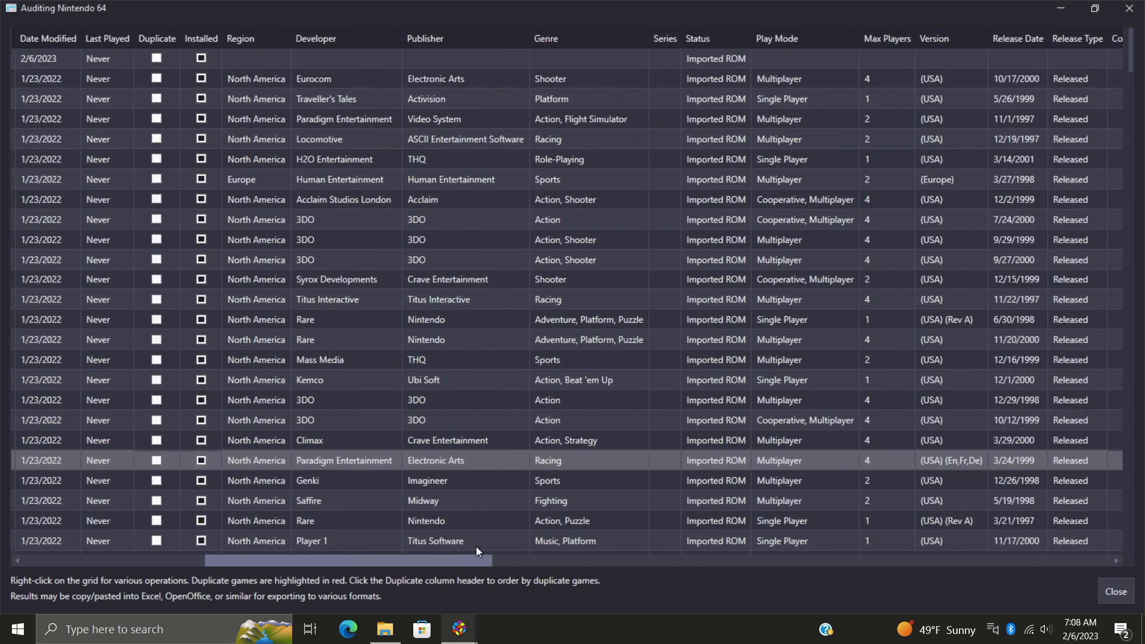
pyautogui.hscroll(3)
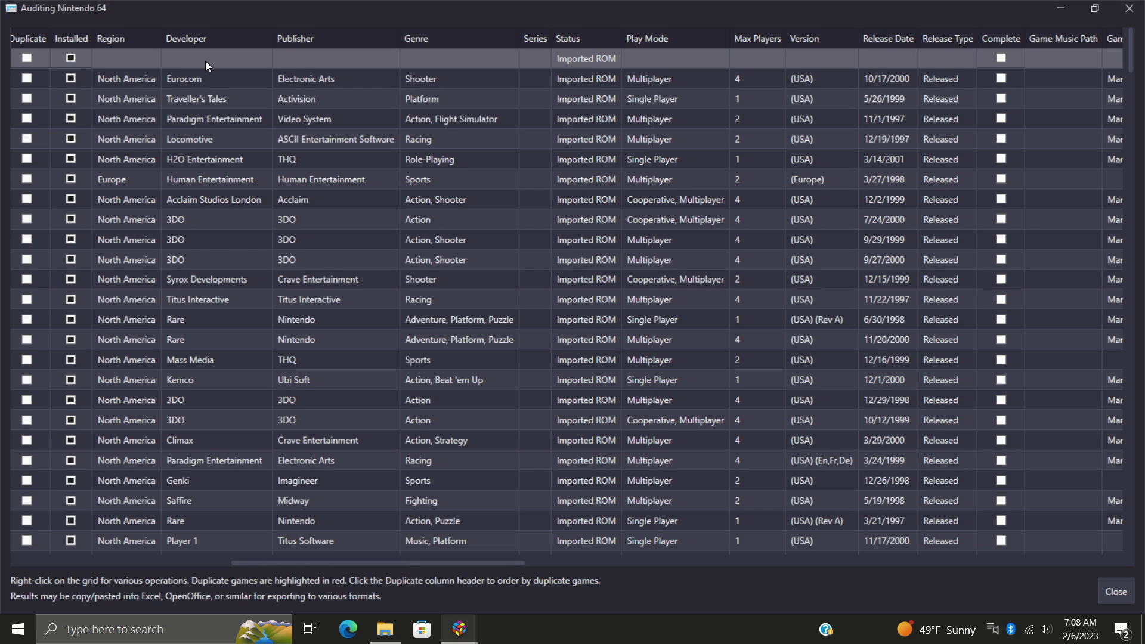
pyautogui.moveTo(436, 60)
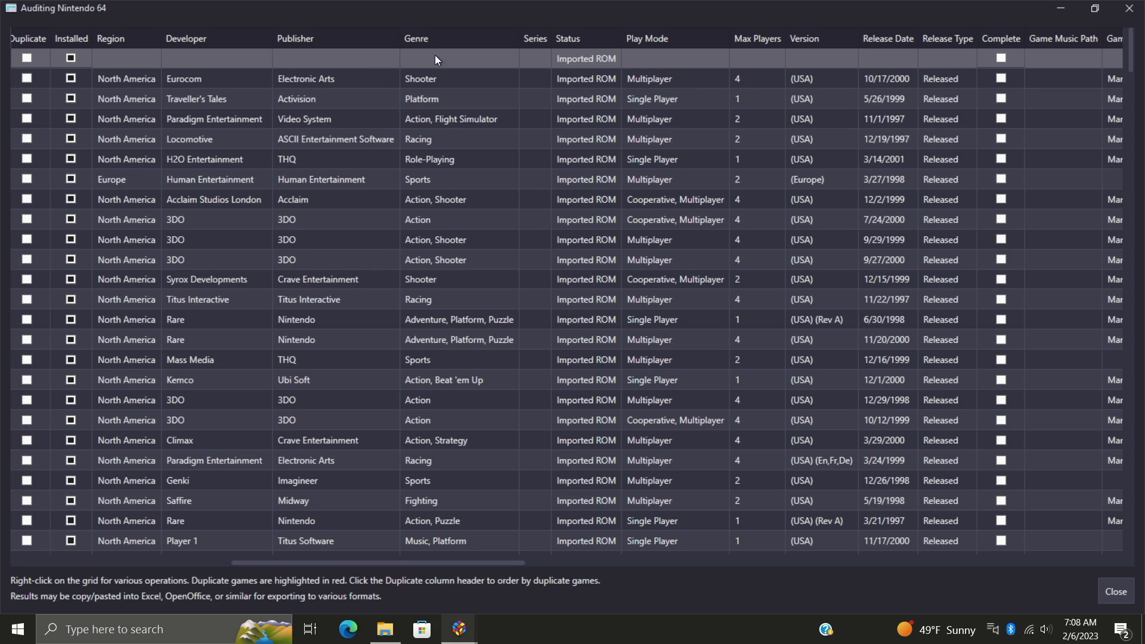
pyautogui.moveTo(477, 66)
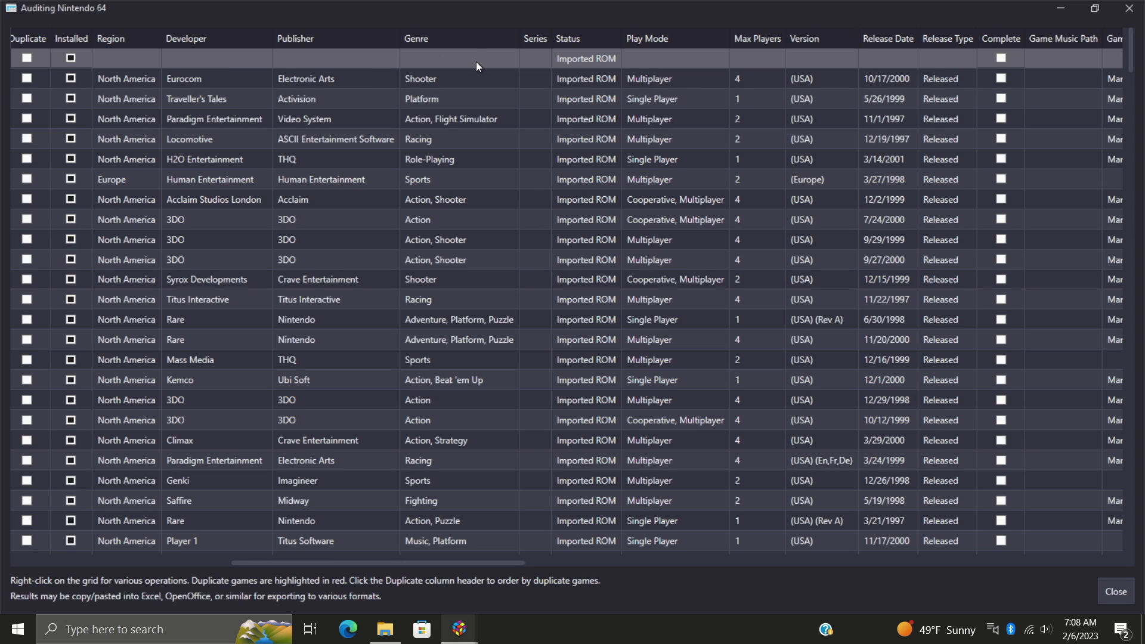
pyautogui.moveTo(609, 66)
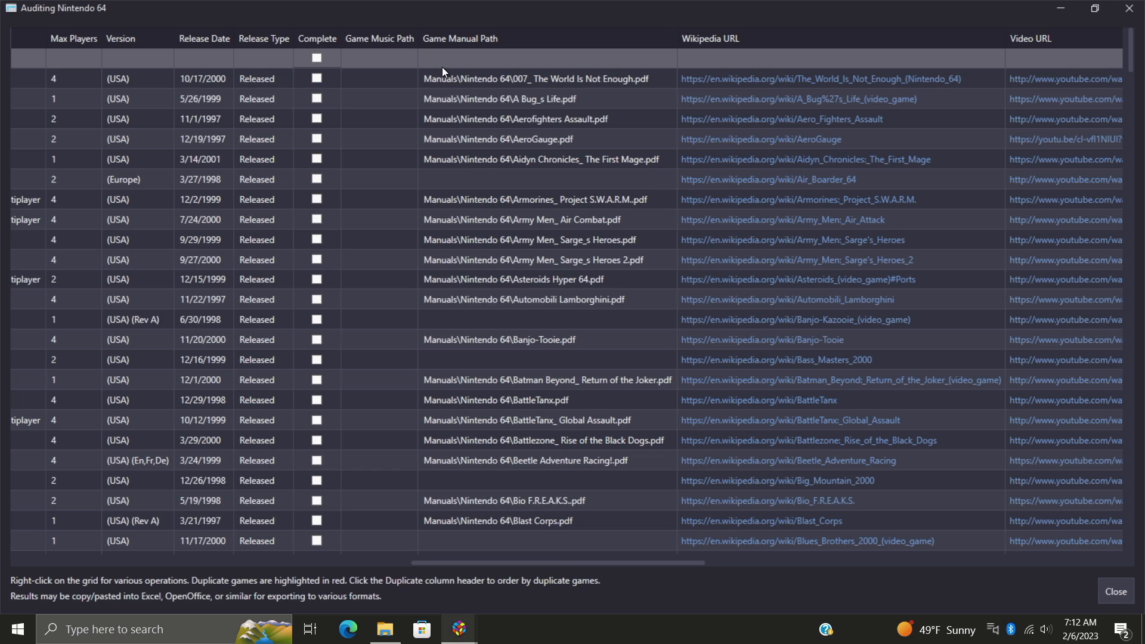
pyautogui.moveTo(448, 65)
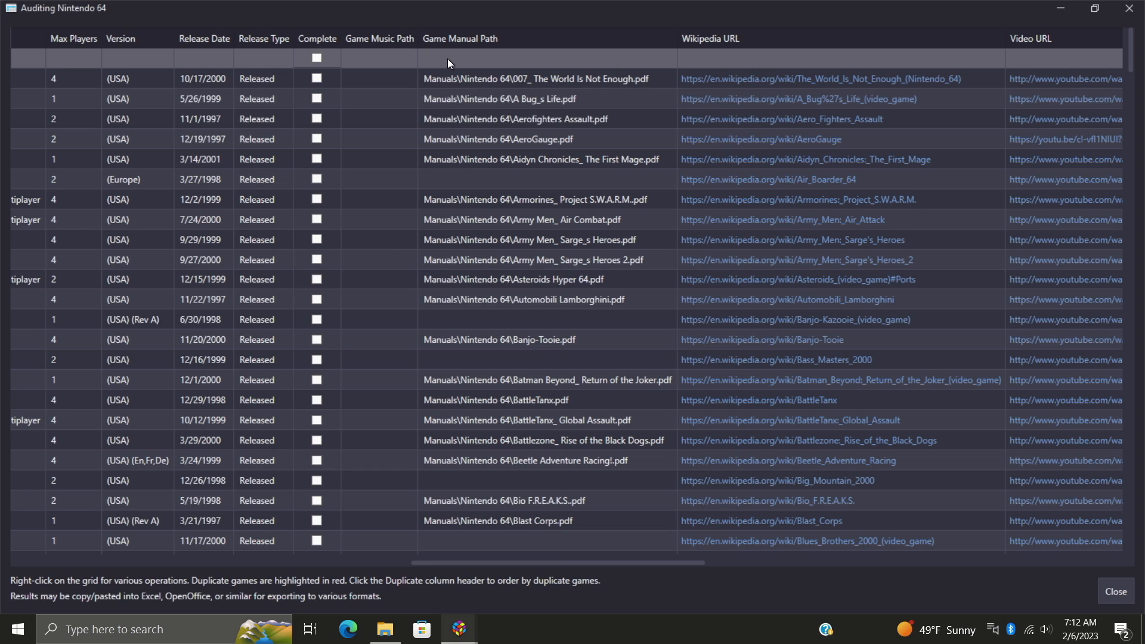
pyautogui.moveTo(456, 170)
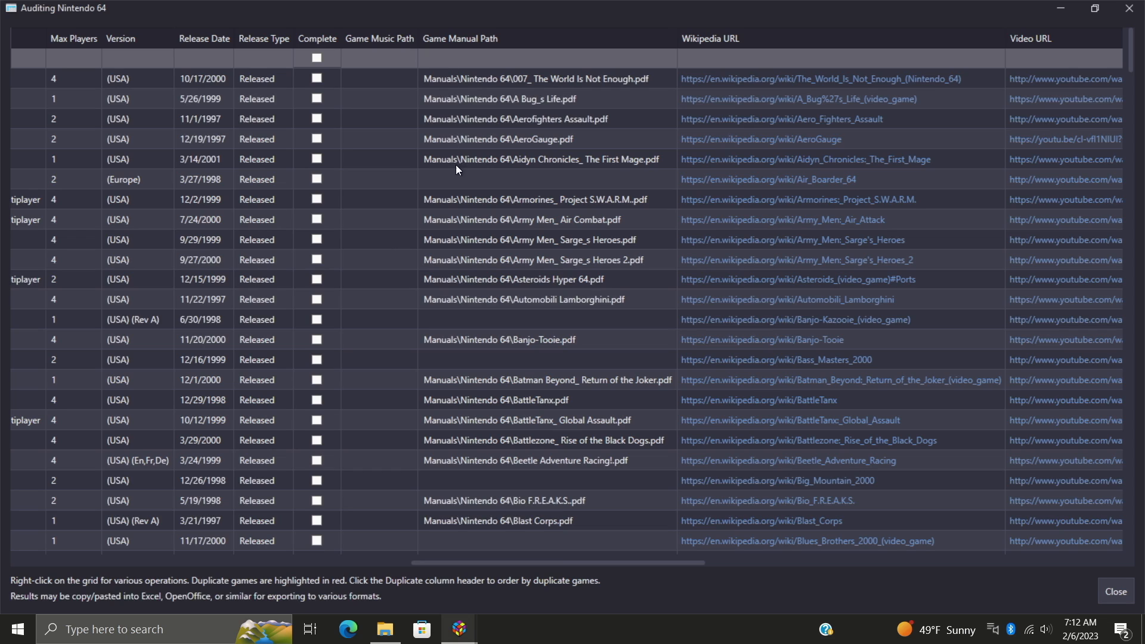
pyautogui.moveTo(468, 191)
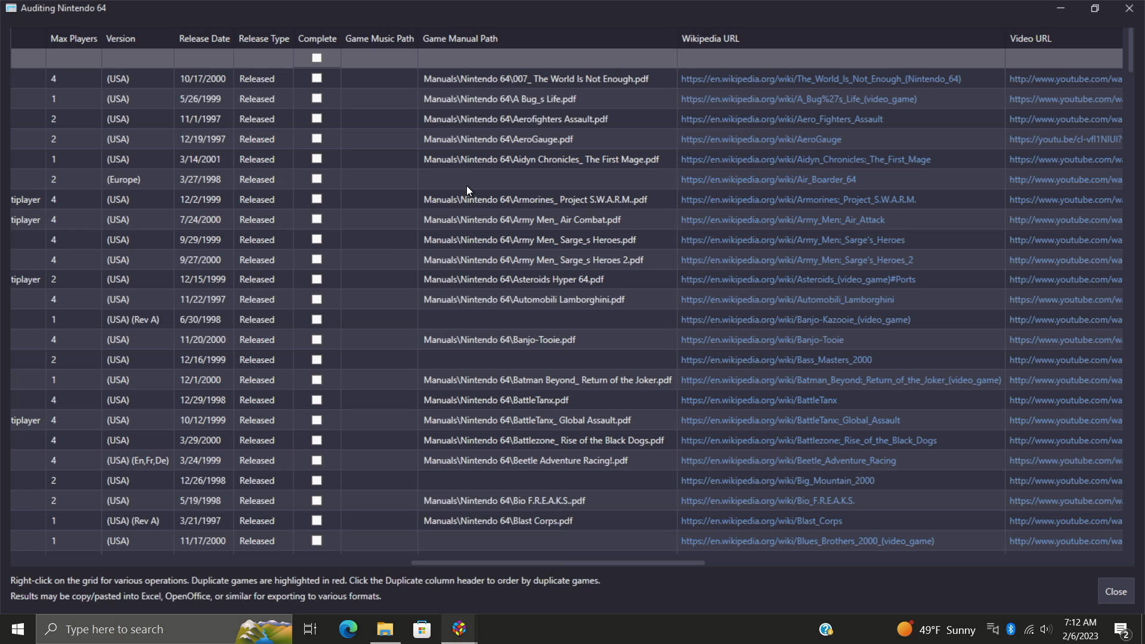
pyautogui.moveTo(474, 328)
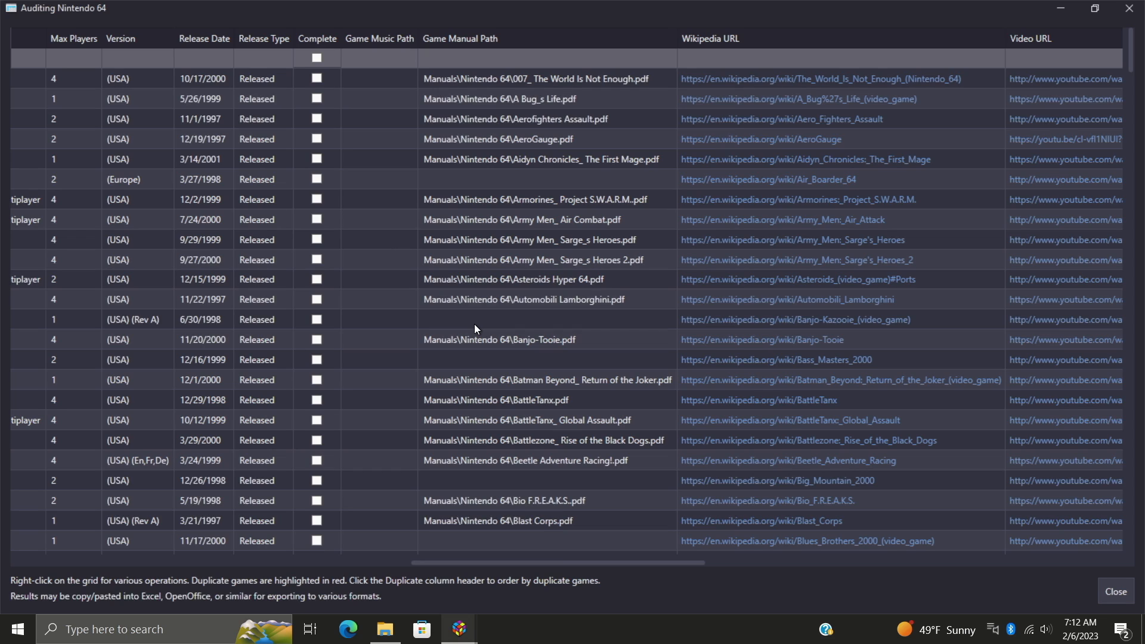
pyautogui.moveTo(562, 339)
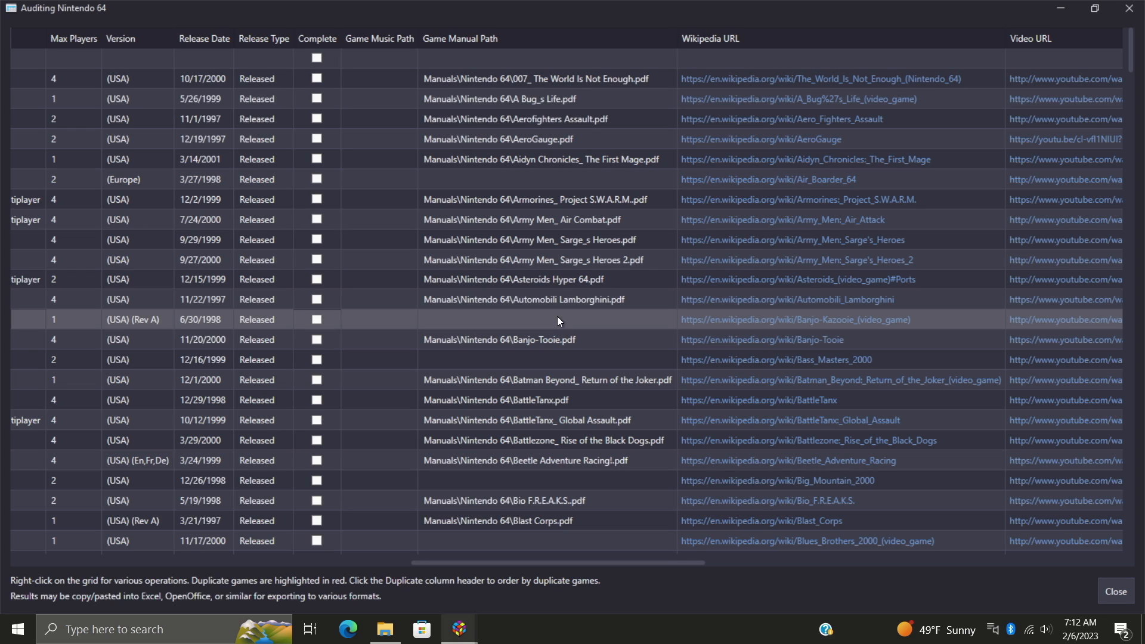
# - Download only Banjo-Kazooie's Manual from EmuMovies and save the entry
pyautogui.rightClick(557, 319)
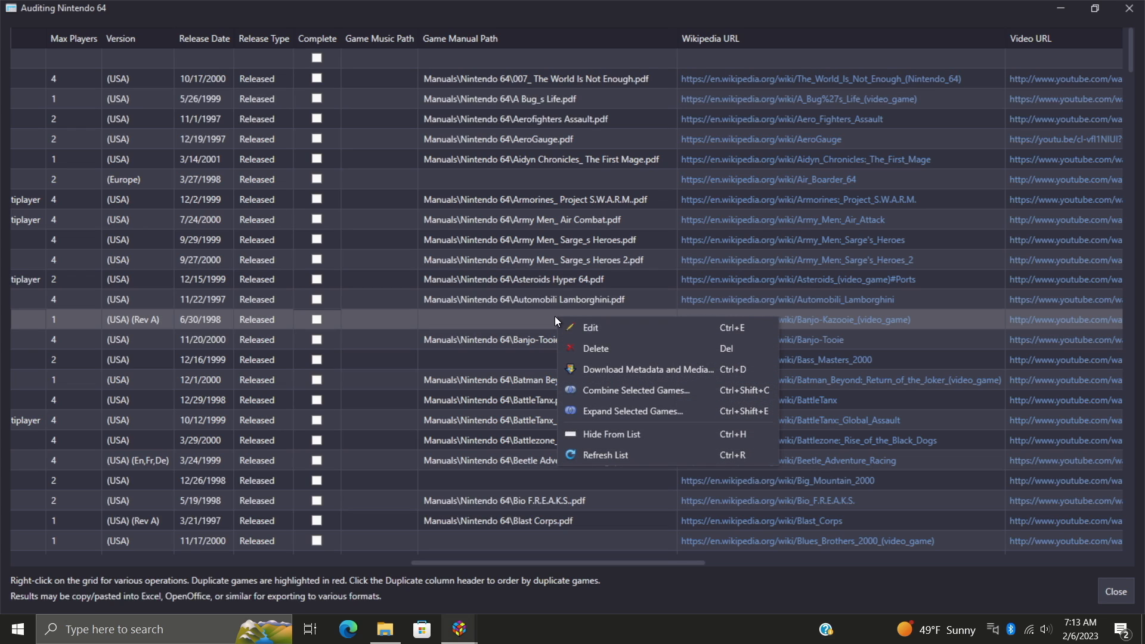
pyautogui.click(610, 332)
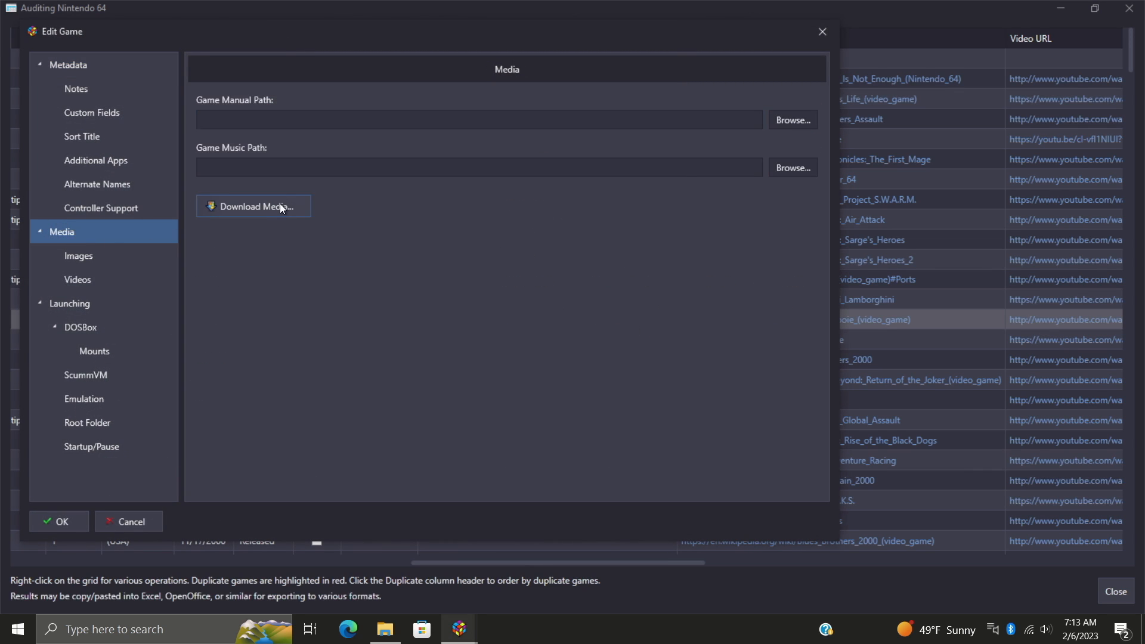
pyautogui.click(253, 206)
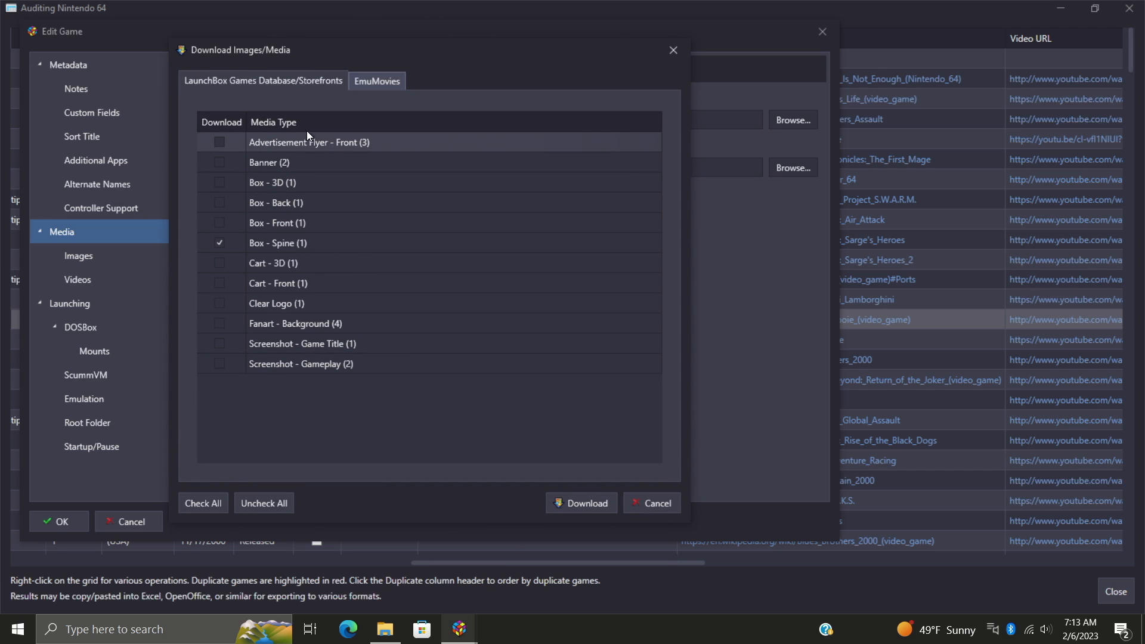
pyautogui.moveTo(247, 102)
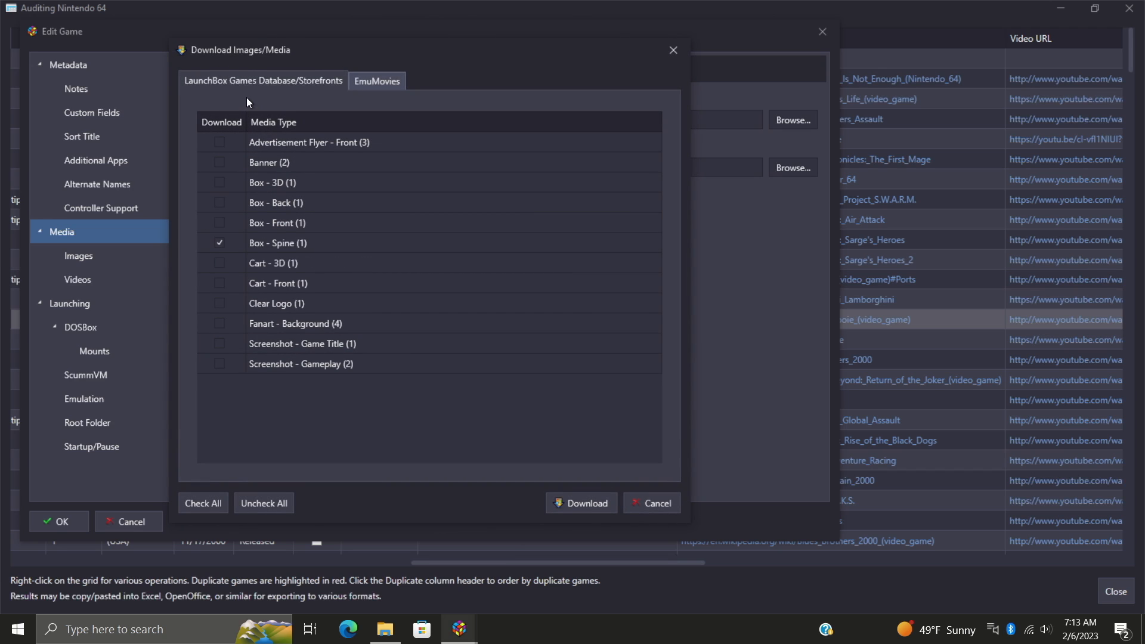
pyautogui.moveTo(362, 381)
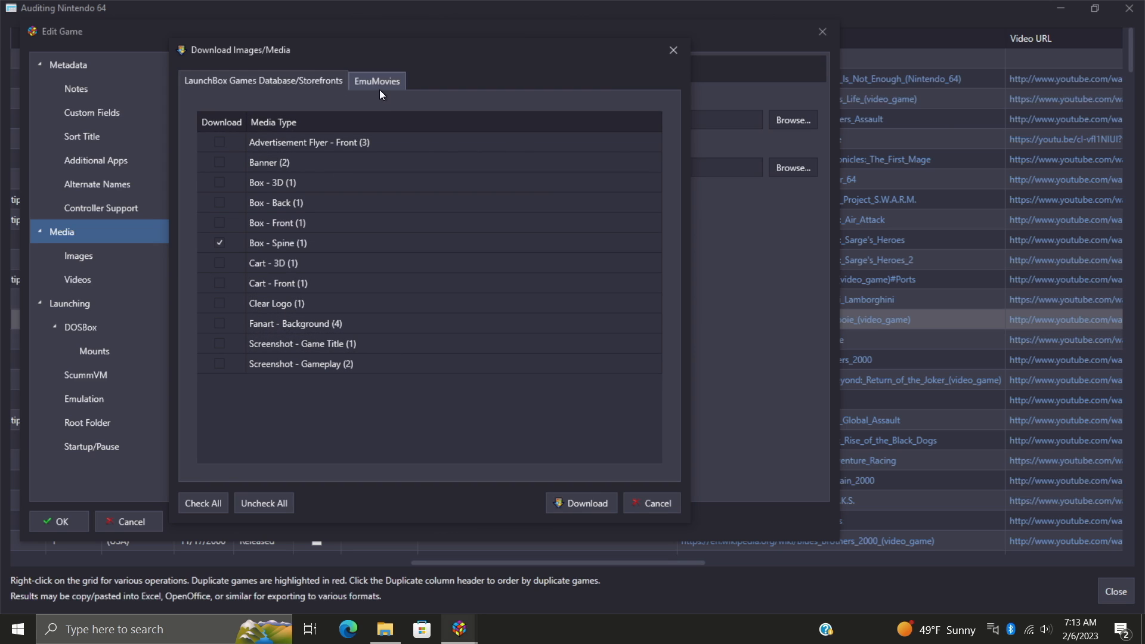
pyautogui.click(377, 80)
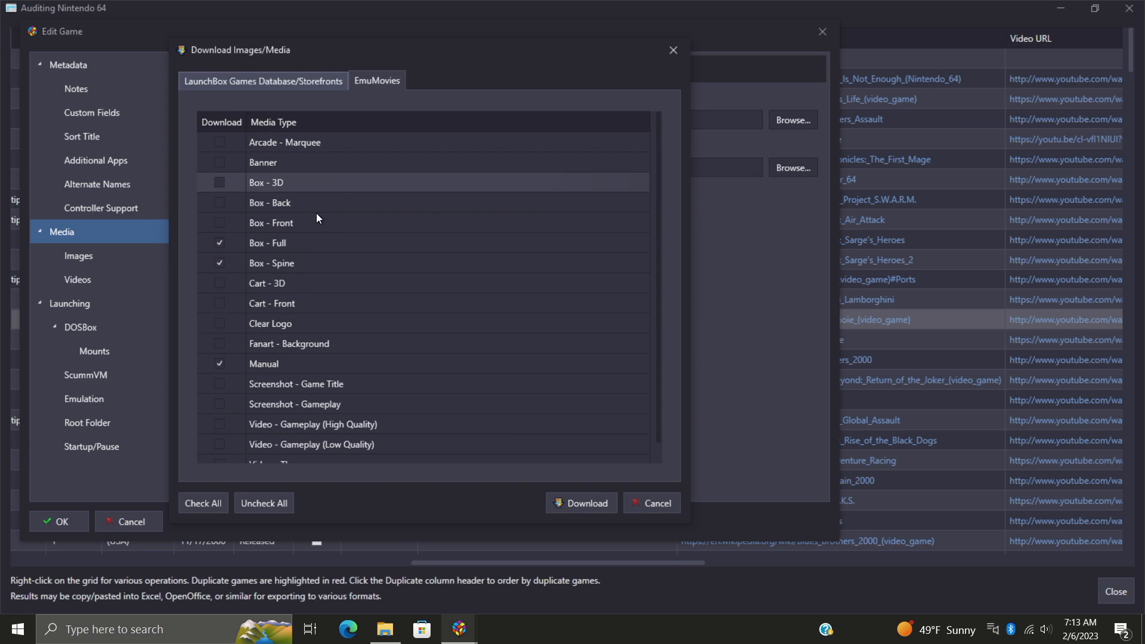
pyautogui.moveTo(344, 299)
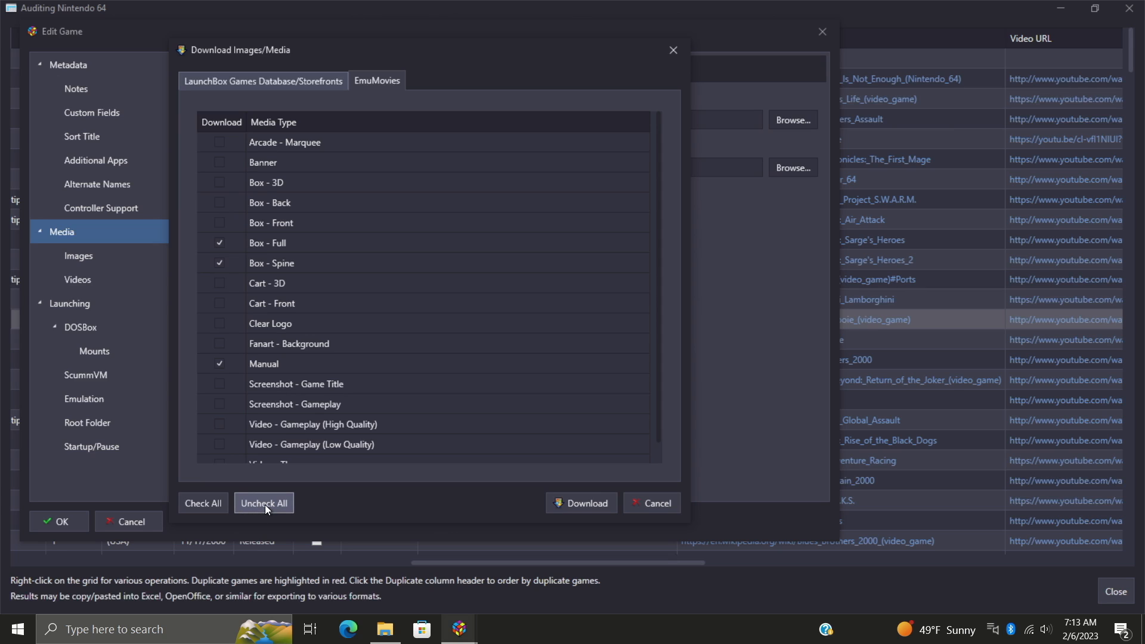
pyautogui.click(264, 502)
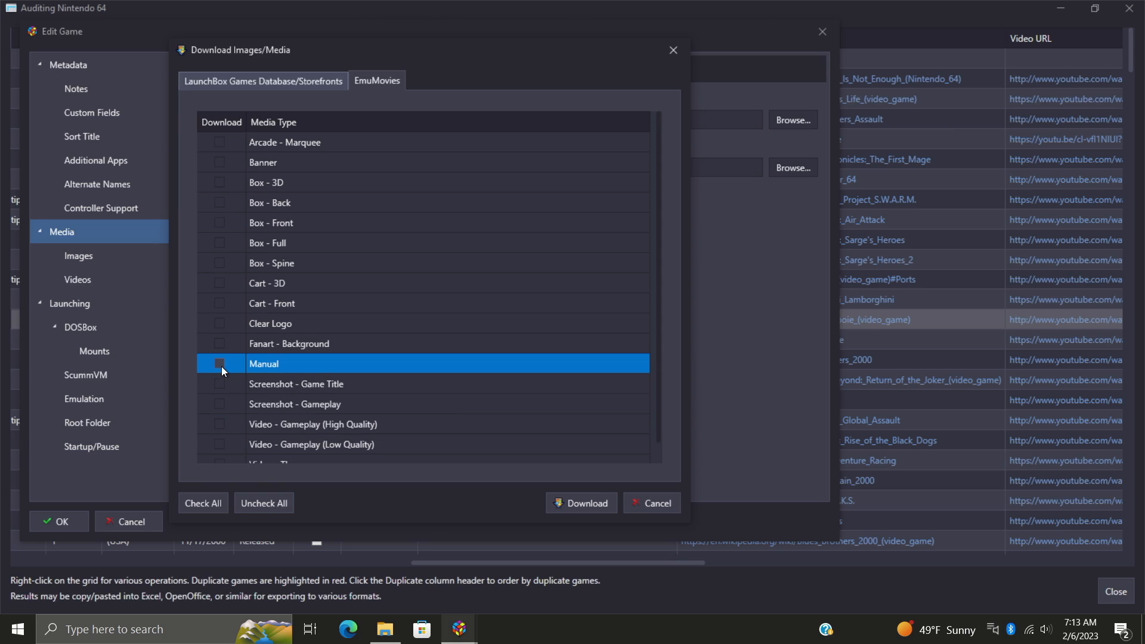
pyautogui.click(219, 364)
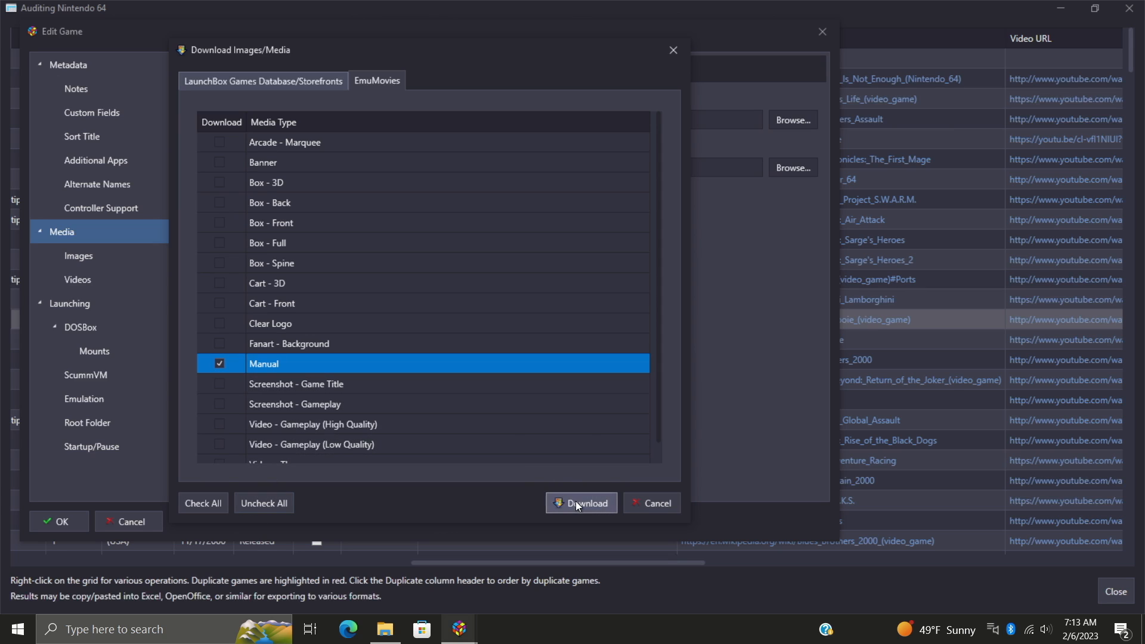
pyautogui.click(580, 504)
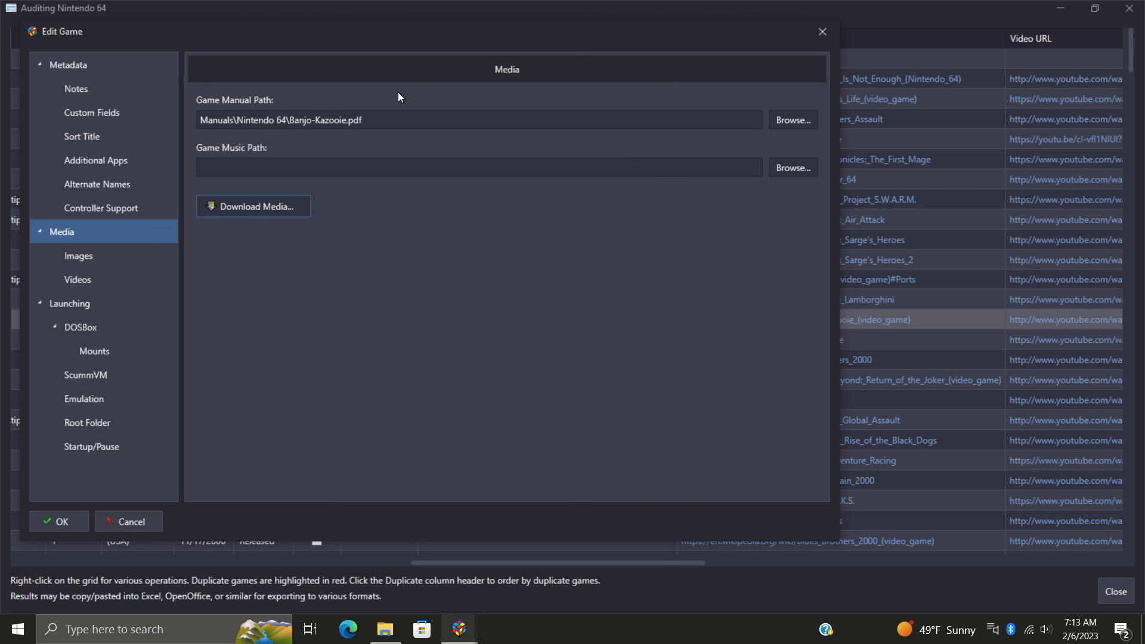
pyautogui.click(411, 119)
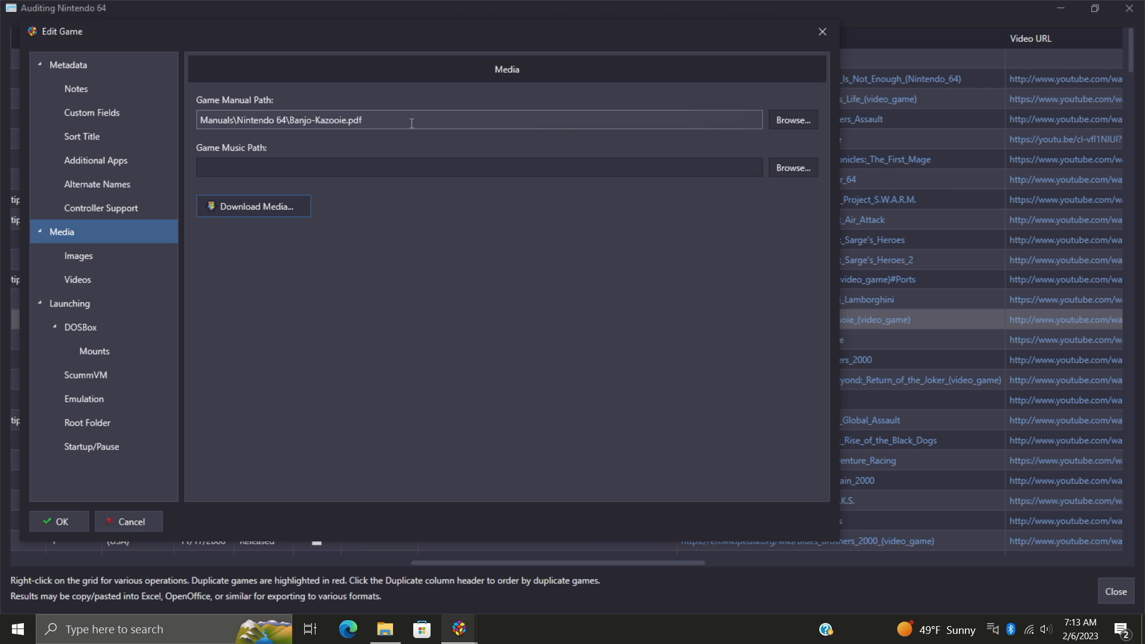
pyautogui.click(59, 522)
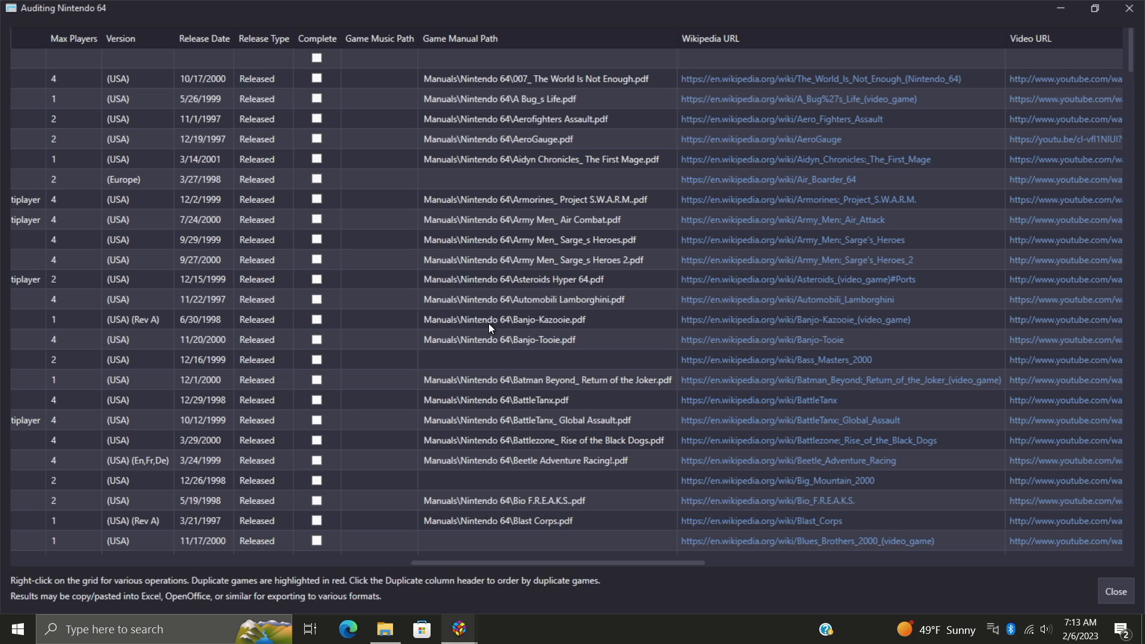
pyautogui.moveTo(490, 344)
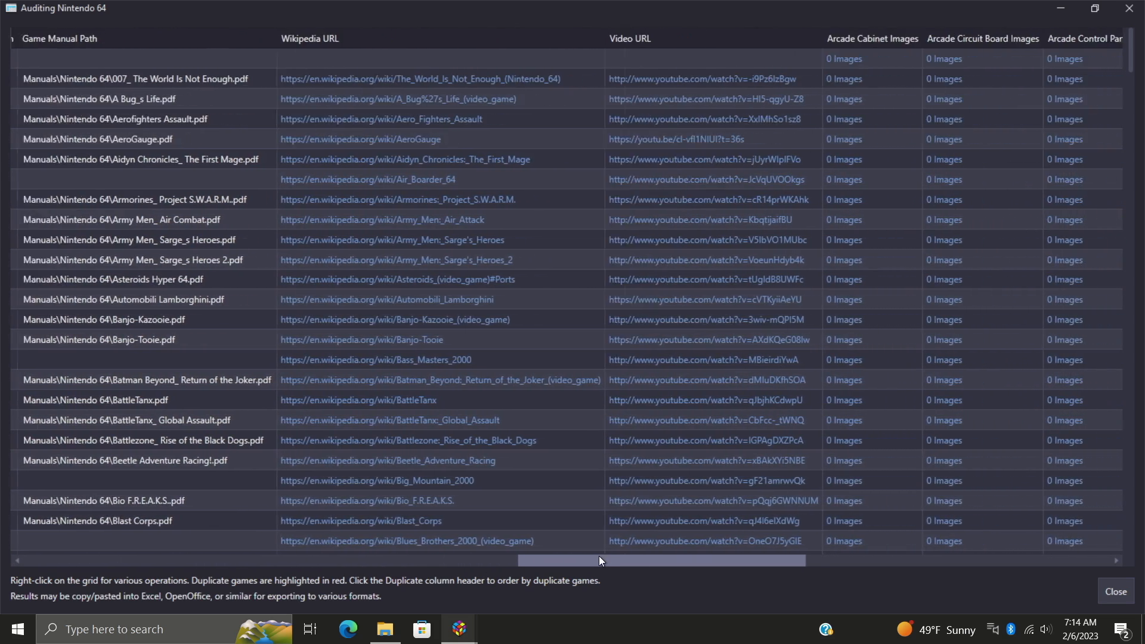
pyautogui.hscroll(3)
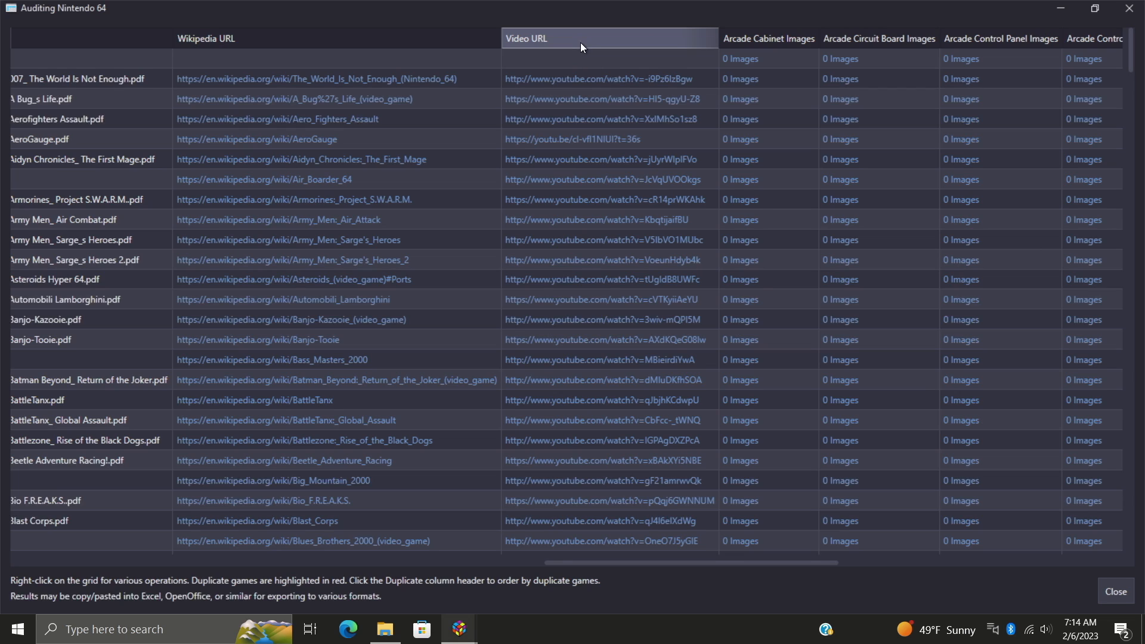
pyautogui.moveTo(784, 44)
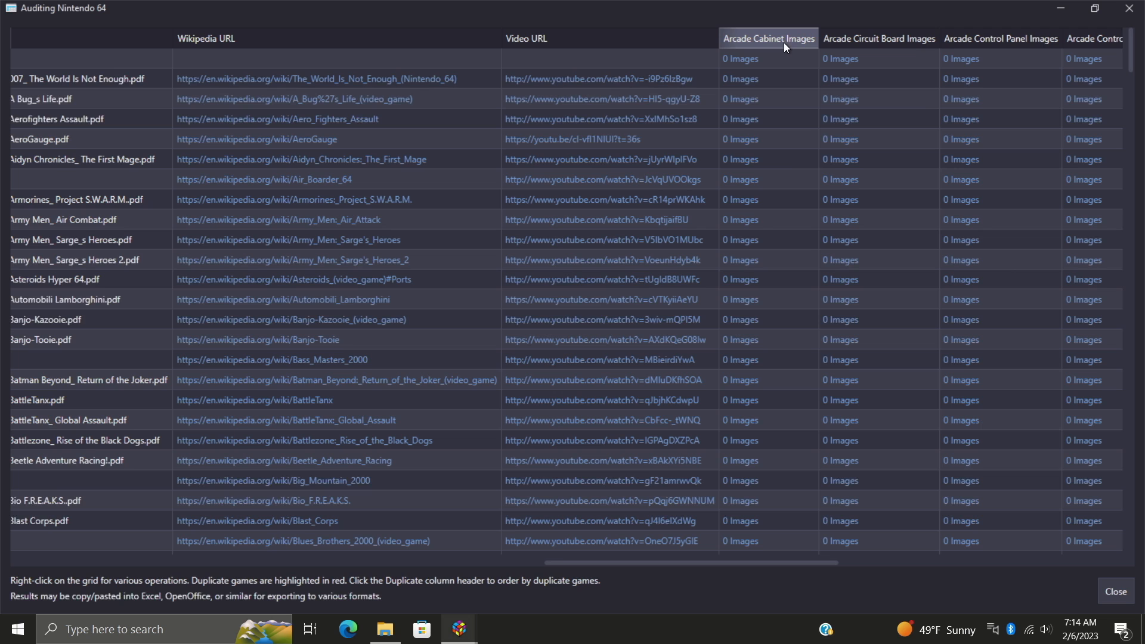
pyautogui.hscroll(3)
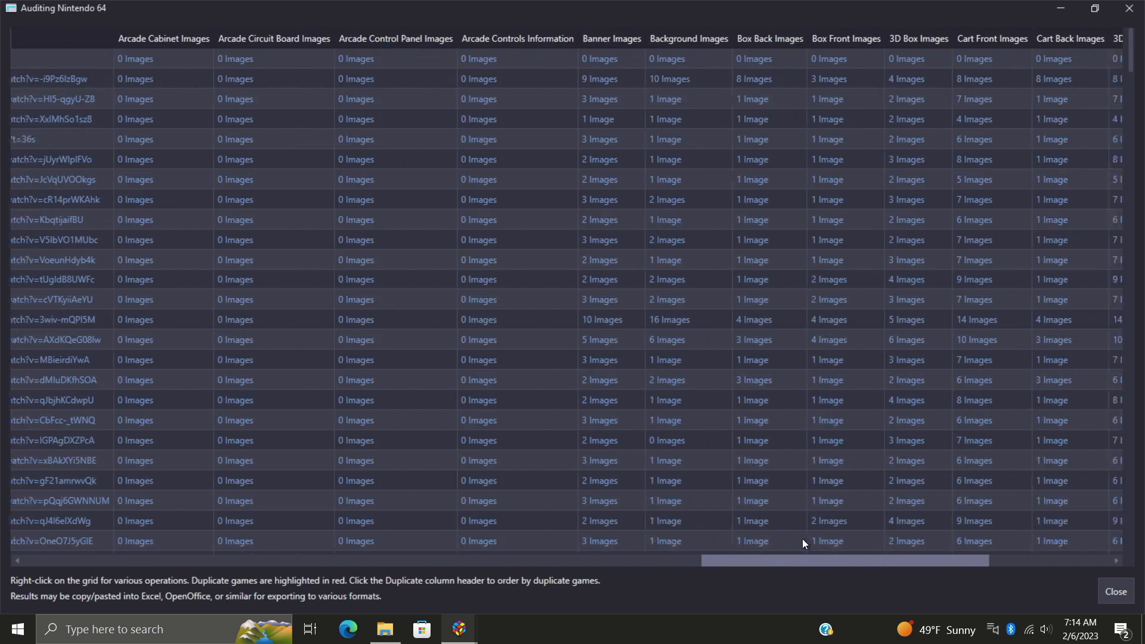
pyautogui.click(242, 38)
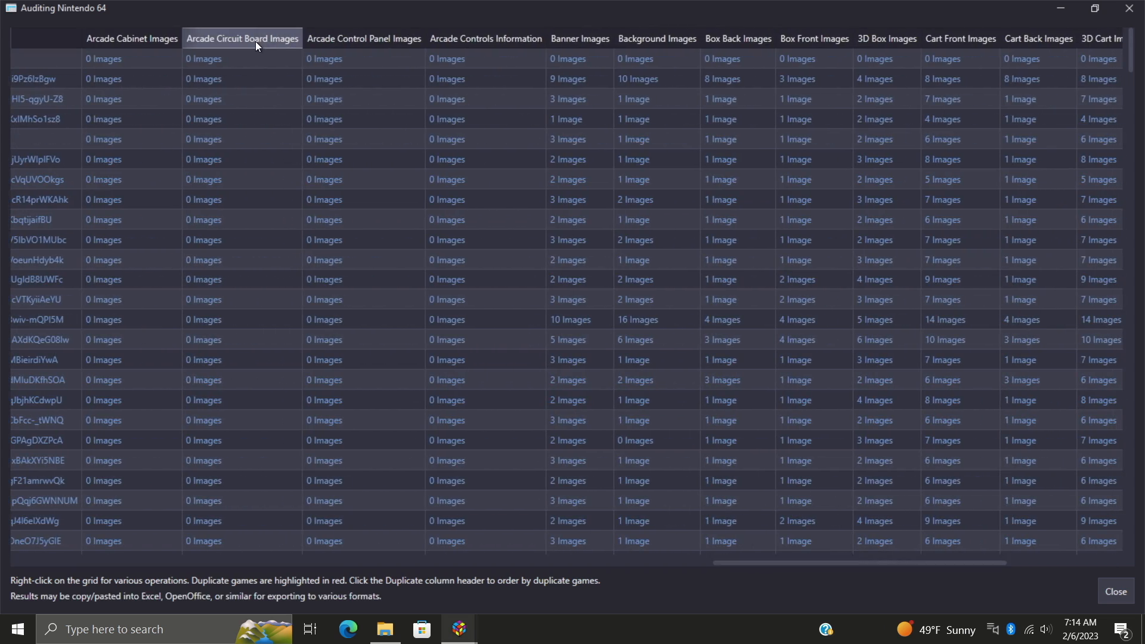
pyautogui.click(485, 38)
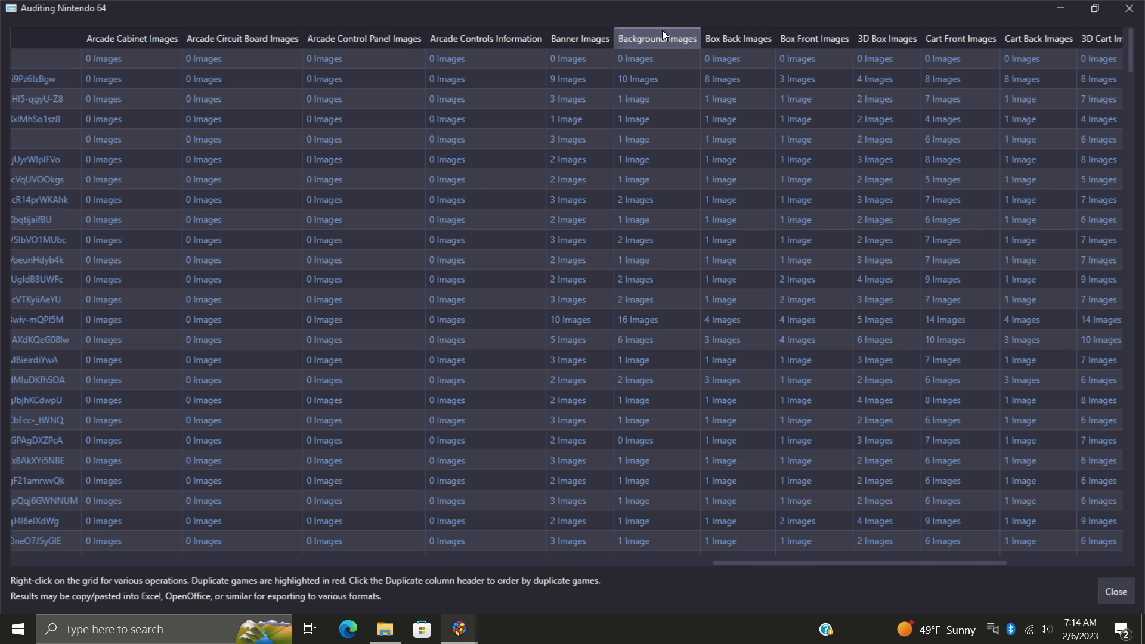
pyautogui.moveTo(785, 32)
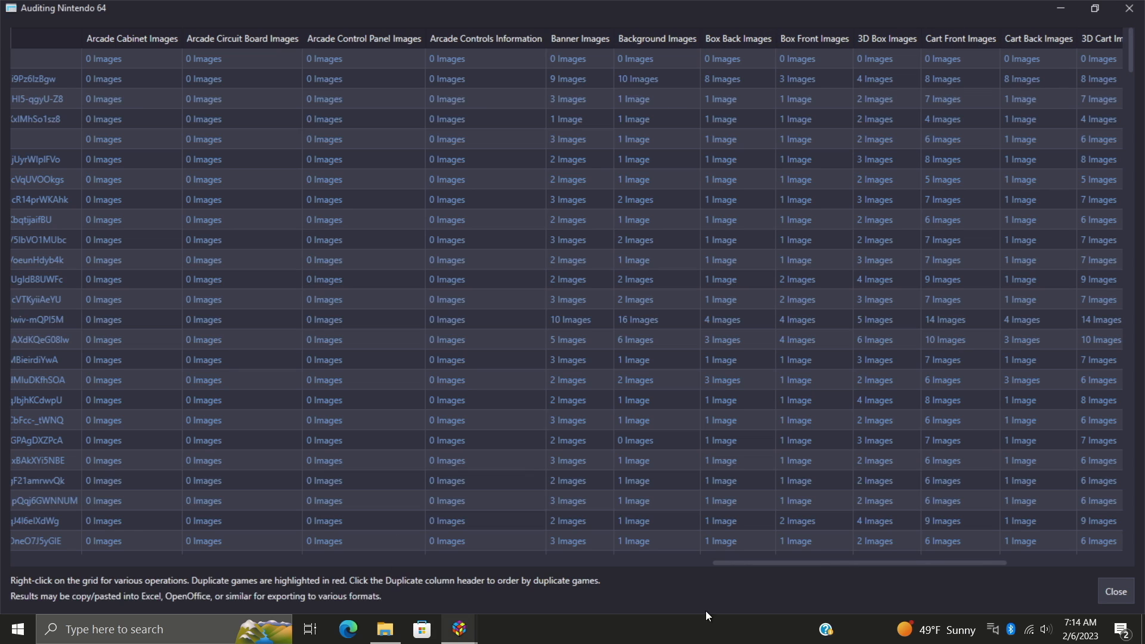
pyautogui.hscroll(-3)
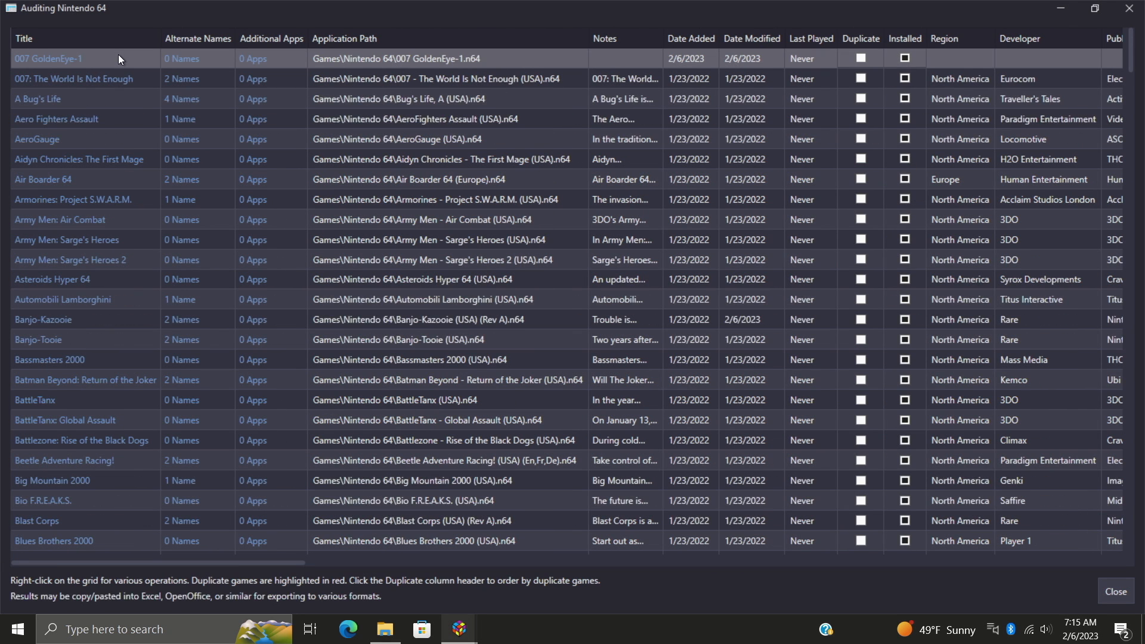
pyautogui.moveTo(107, 64)
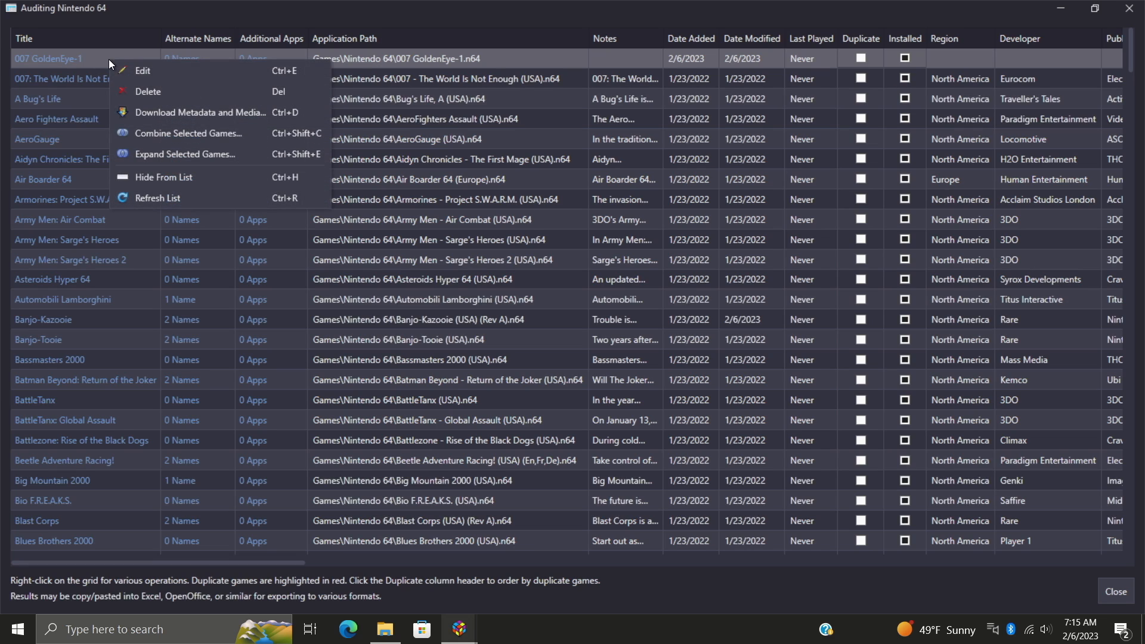
# - Fix the 007 GoldenEye-1 title and apply the DB match 'GoldenEye 007 (8/23/1997)'
pyautogui.click(143, 71)
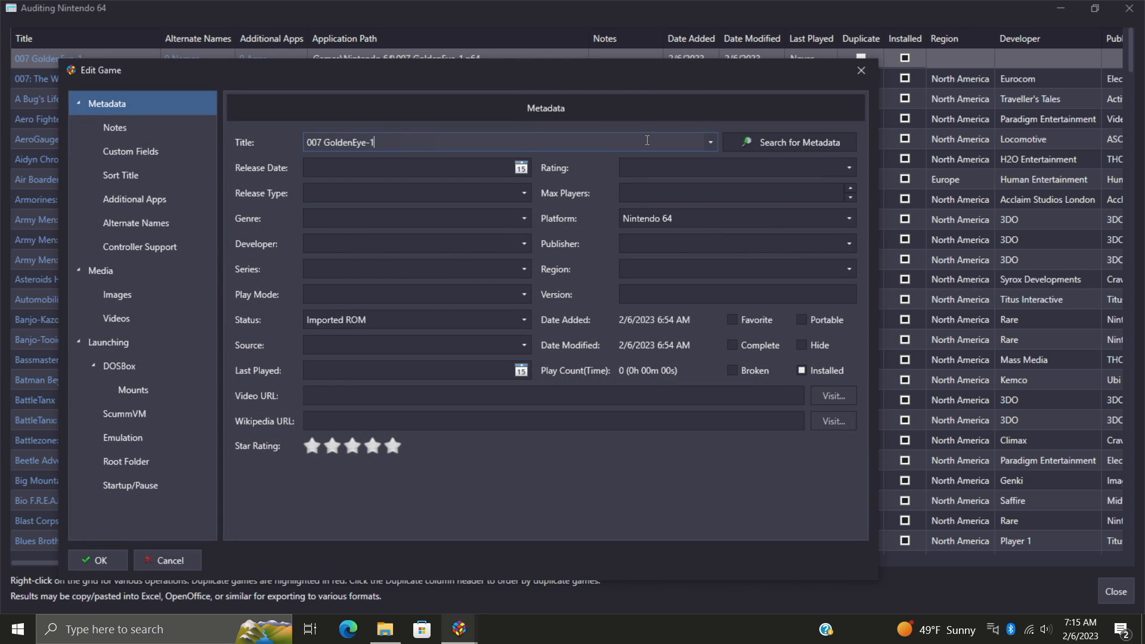
pyautogui.press('Backspace')
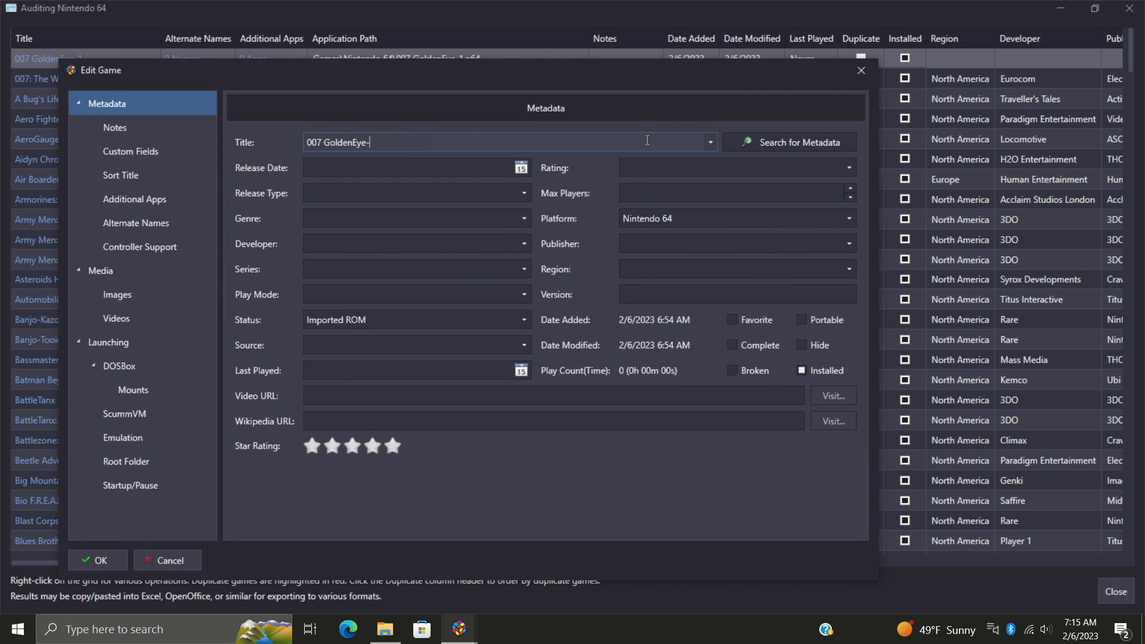
pyautogui.write('\\')
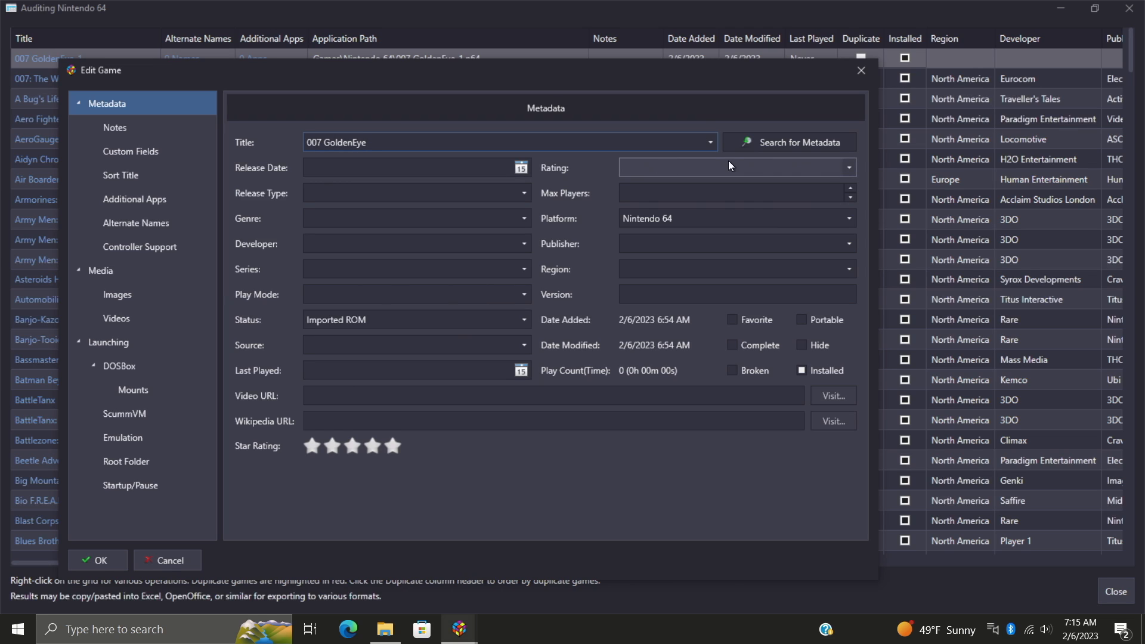
pyautogui.click(508, 142)
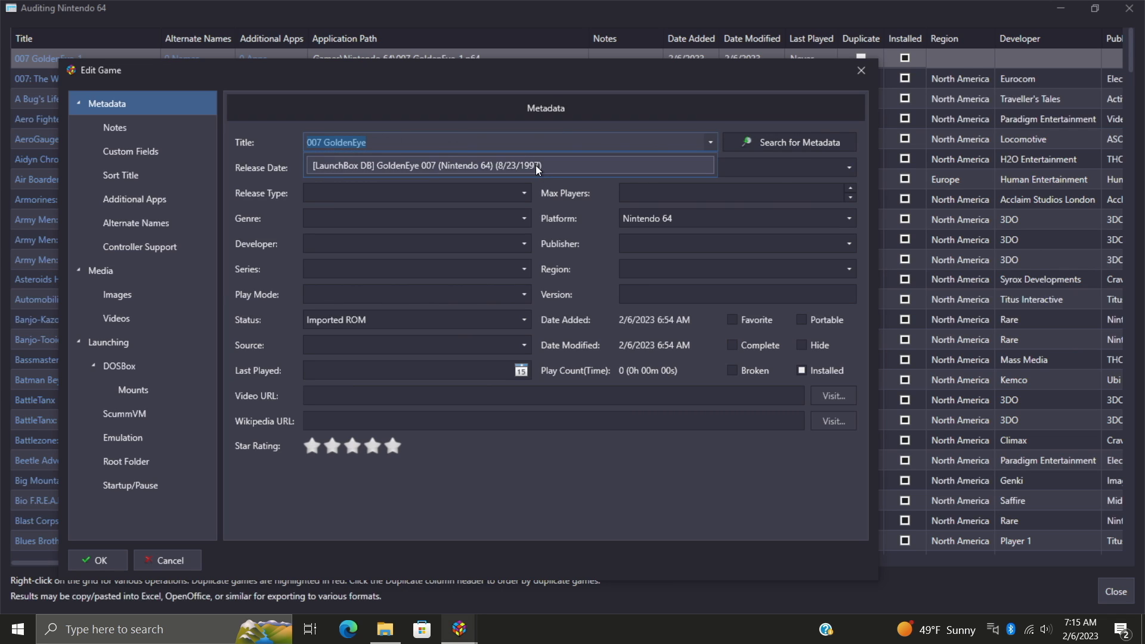
pyautogui.click(425, 165)
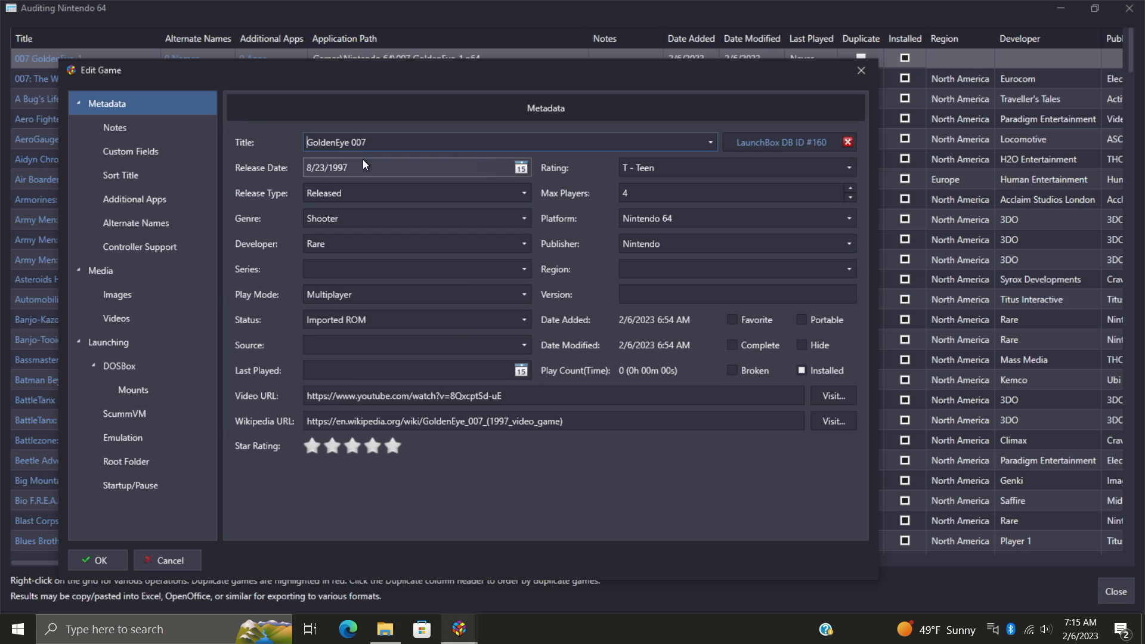
pyautogui.moveTo(365, 179)
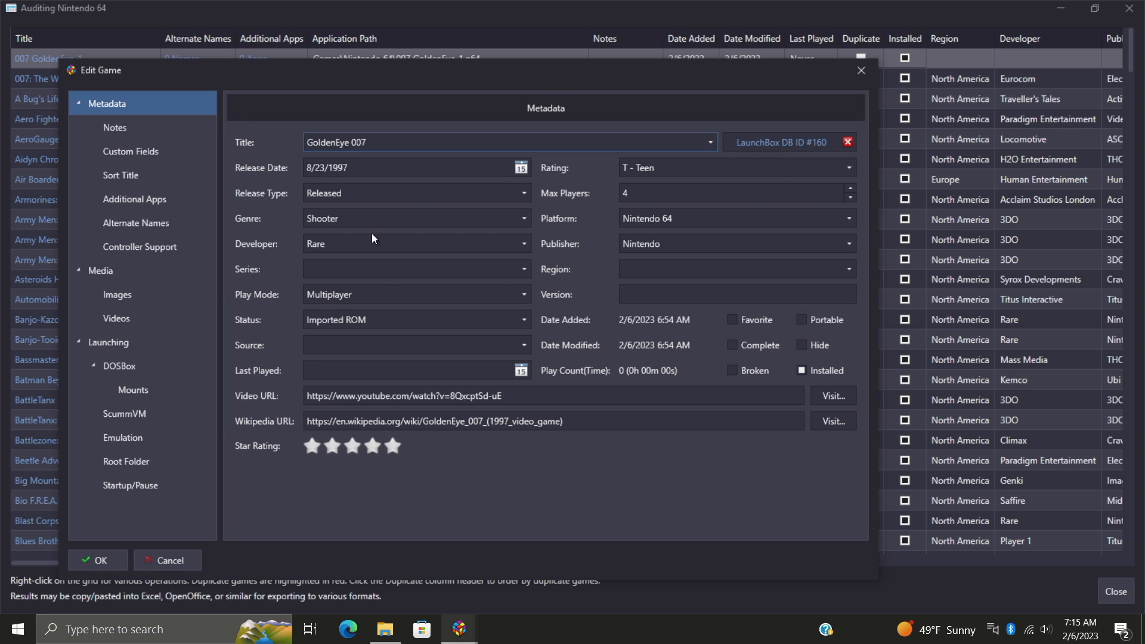
pyautogui.moveTo(441, 246)
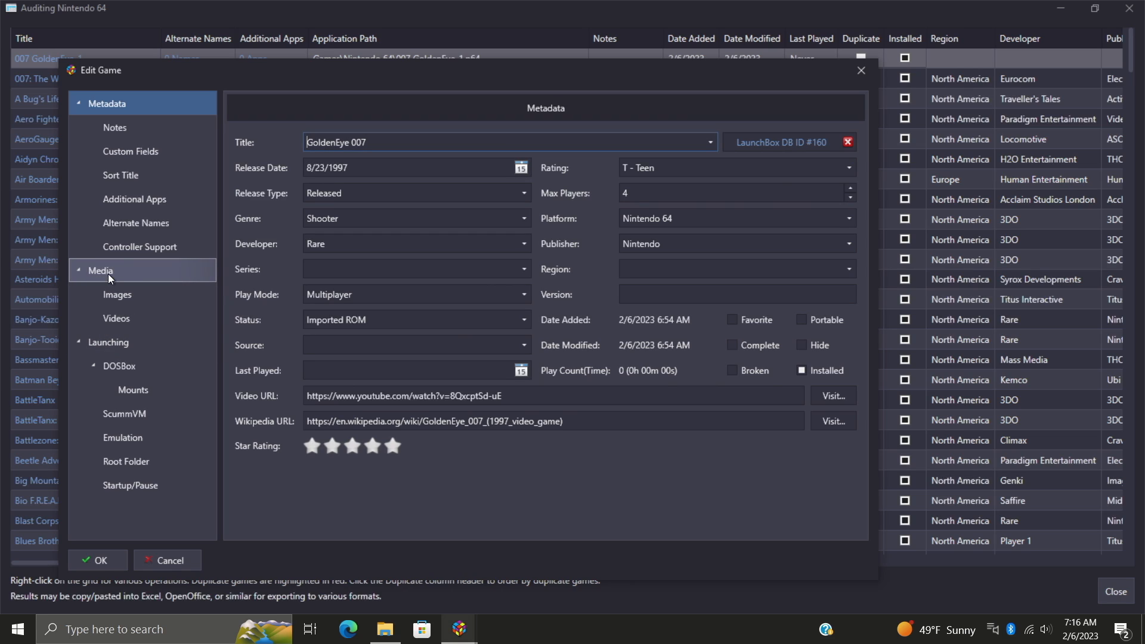
# - Download GoldenEye 007's default checked media types
pyautogui.click(100, 270)
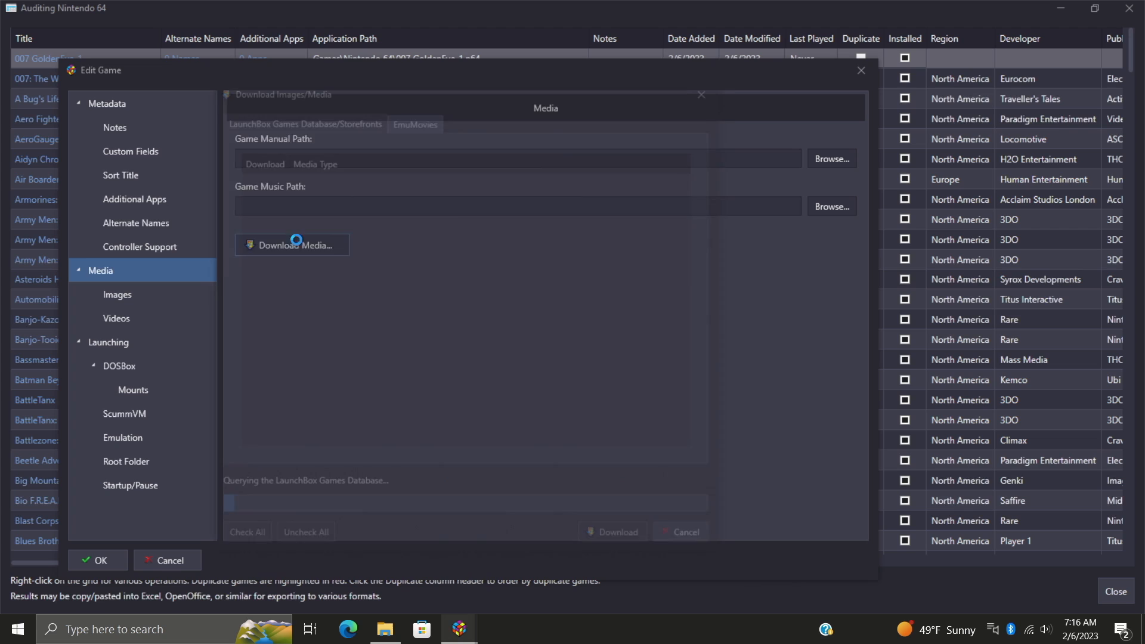
pyautogui.click(291, 244)
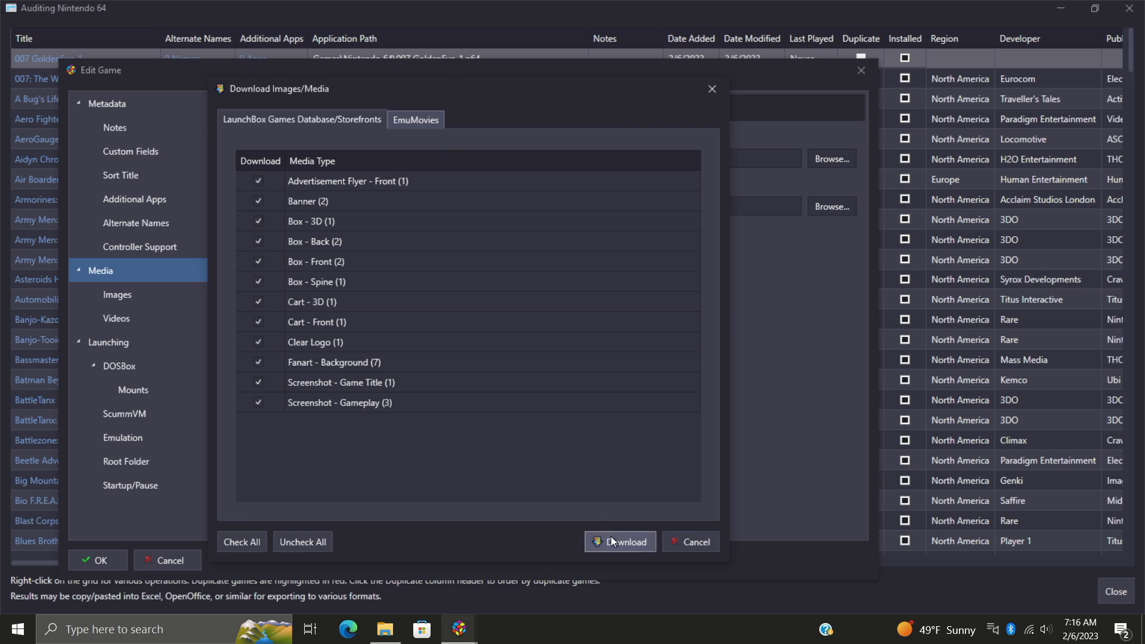
pyautogui.click(619, 542)
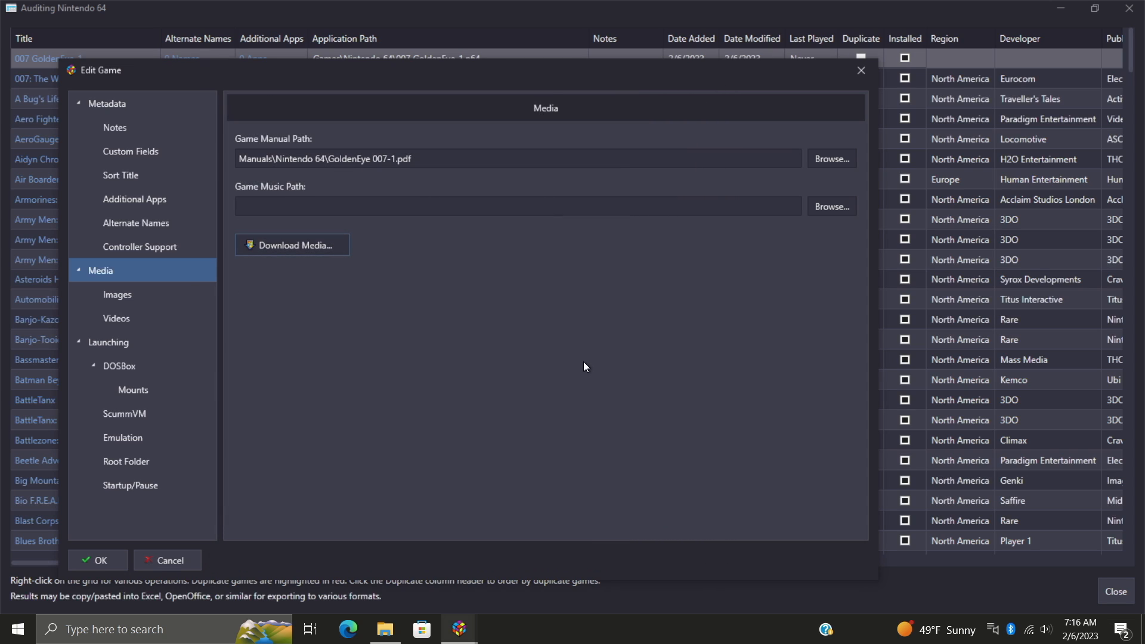
pyautogui.moveTo(295, 250)
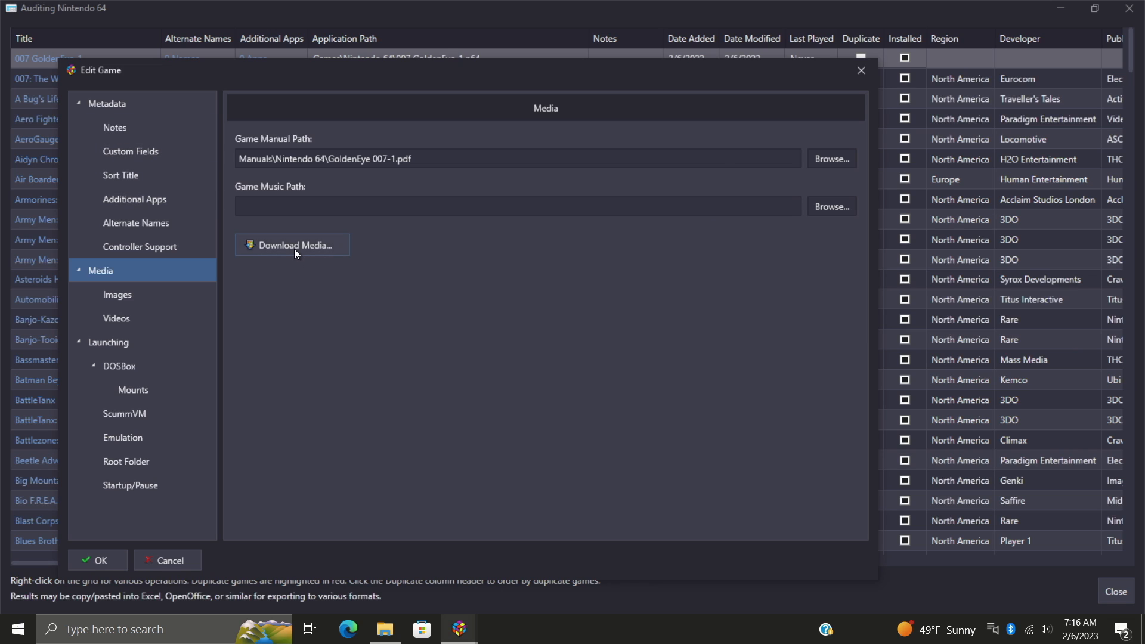
# - Download GoldenEye 007's manual from EmuMovies as Manuals\Nintendo 64\GoldenEye 007-2.pdf
pyautogui.click(291, 244)
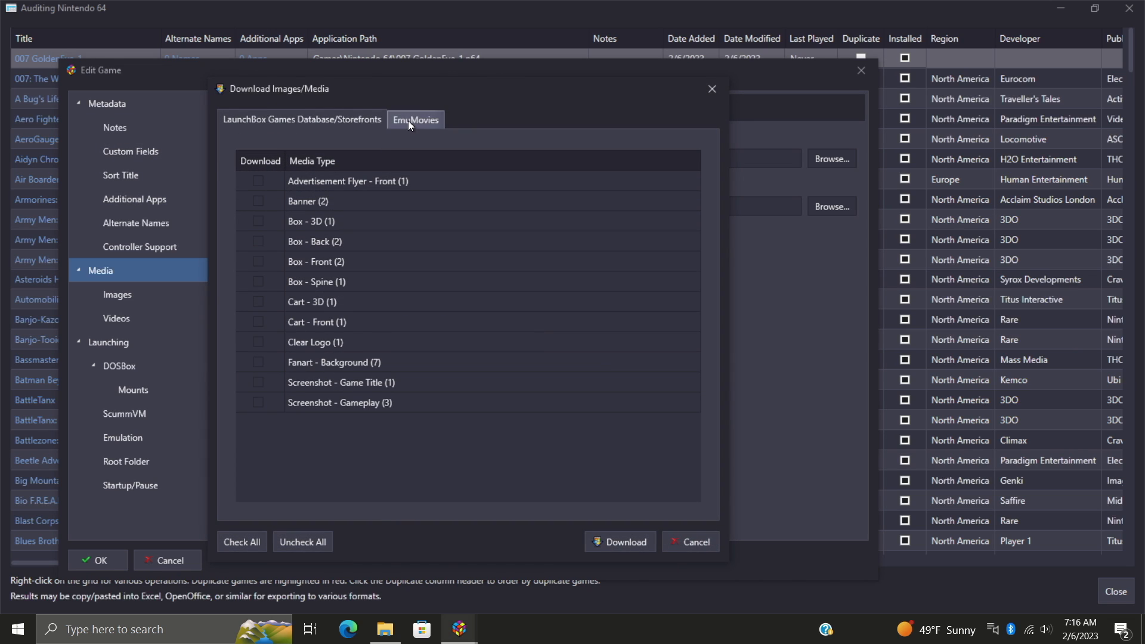
pyautogui.click(415, 119)
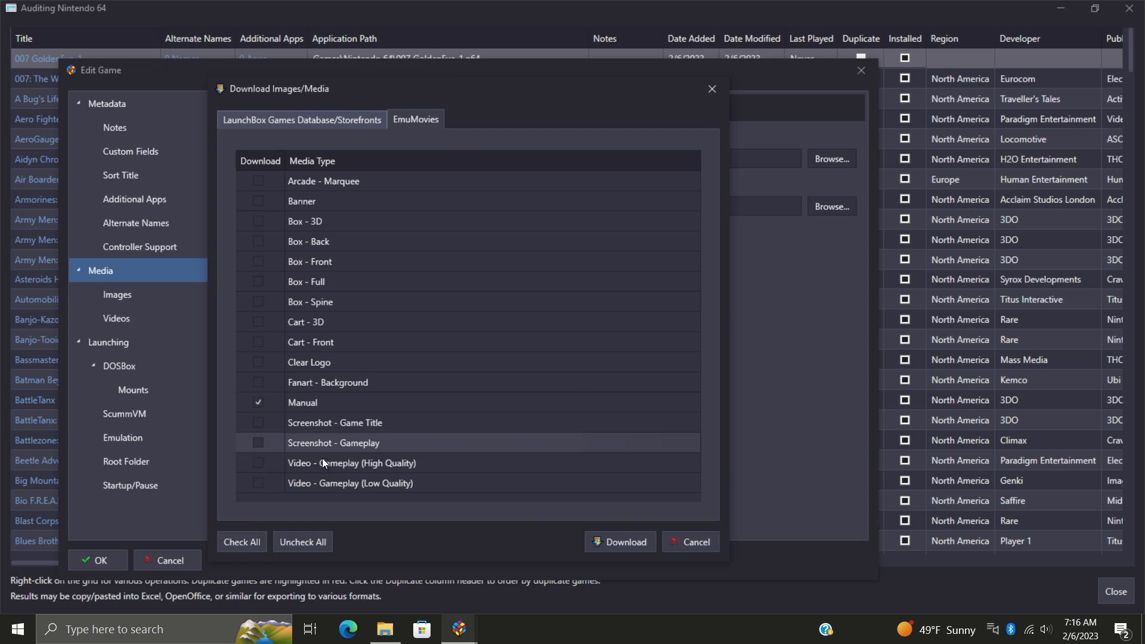
pyautogui.click(242, 542)
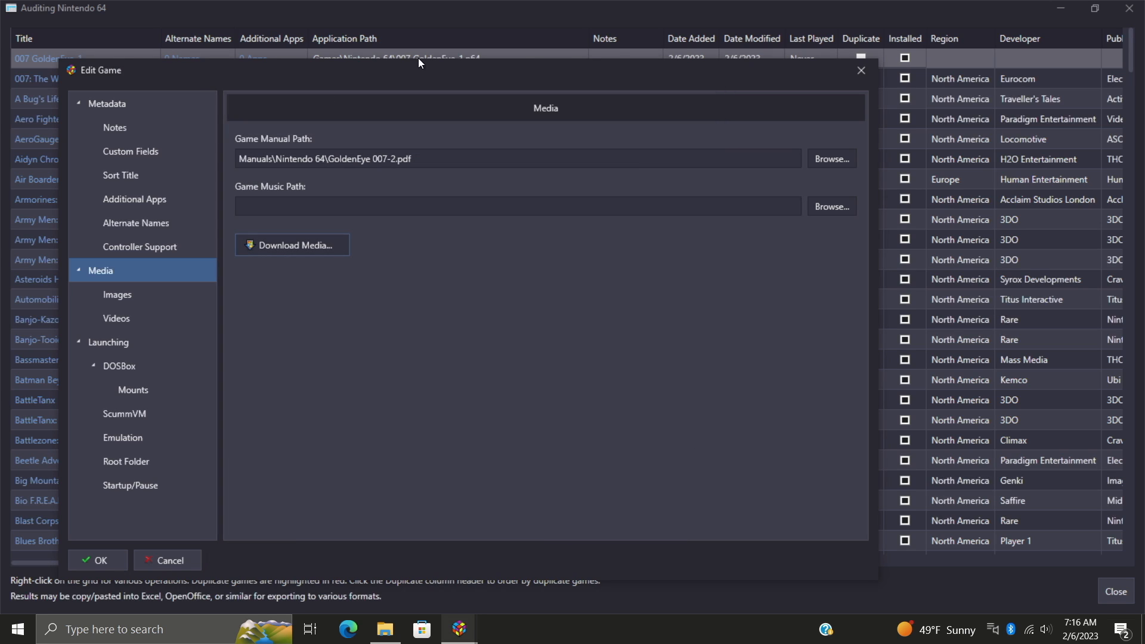
pyautogui.moveTo(173, 543)
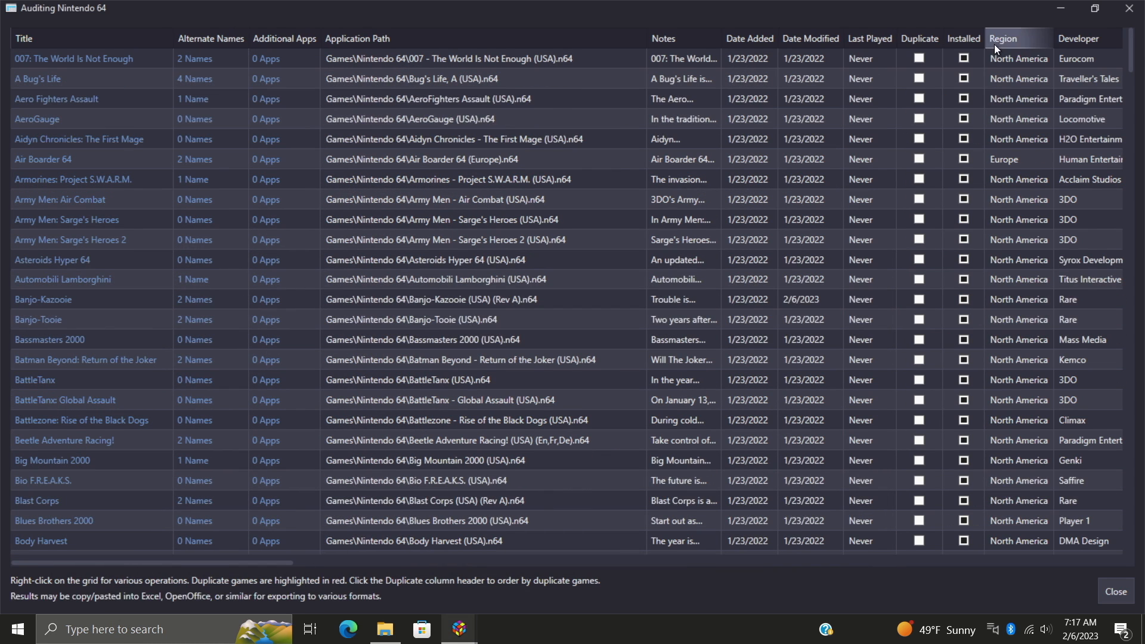
pyautogui.scroll(-3)
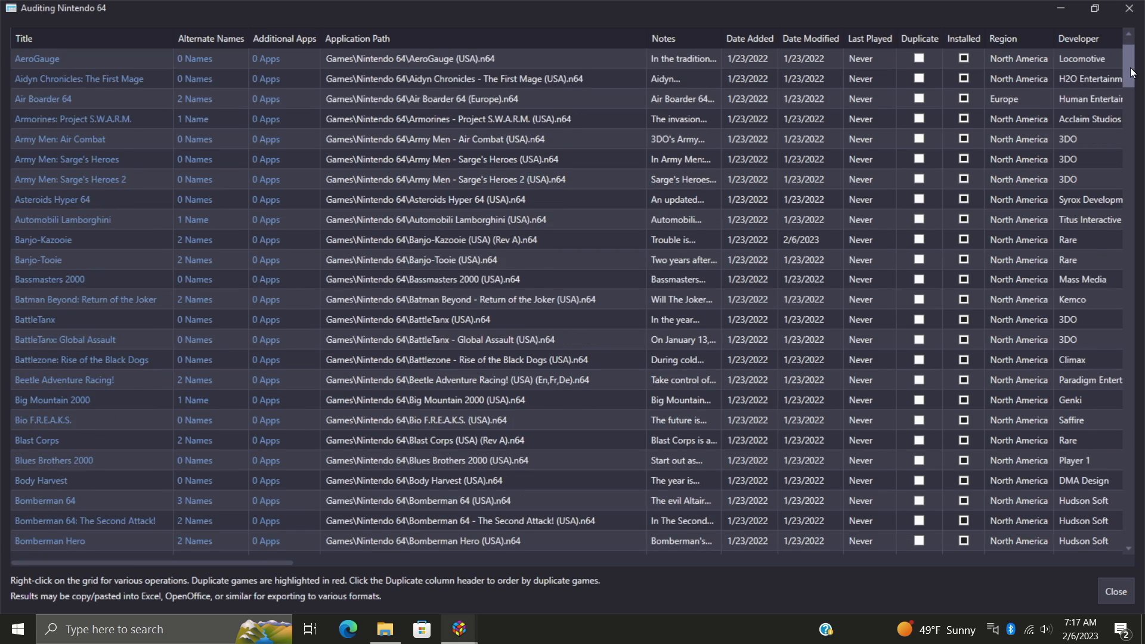
pyautogui.scroll(-3)
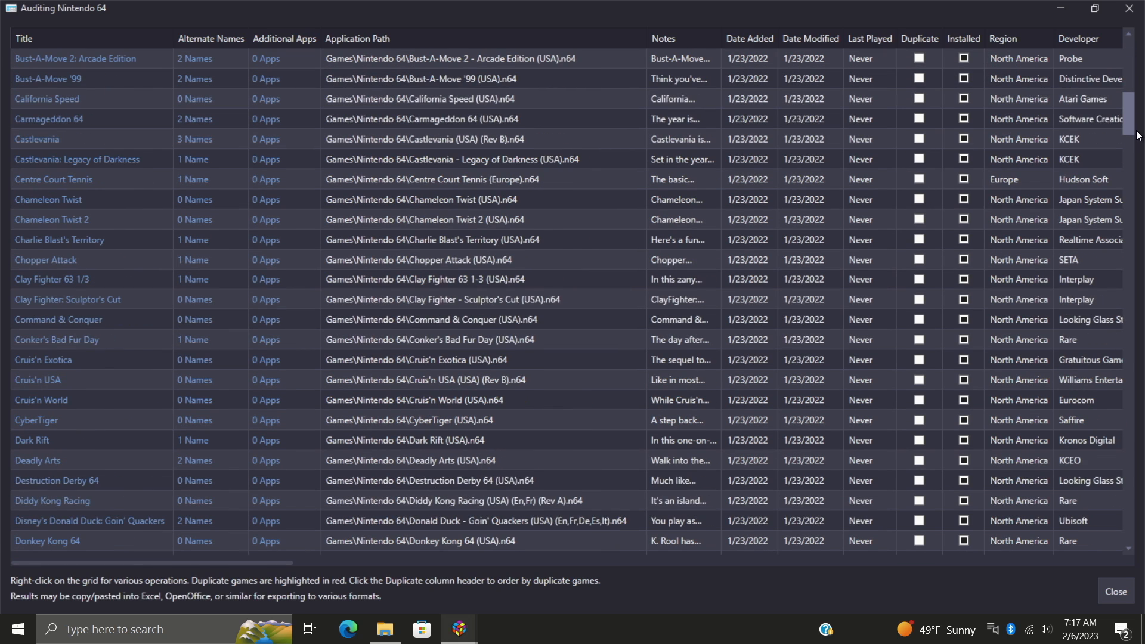
pyautogui.scroll(-3)
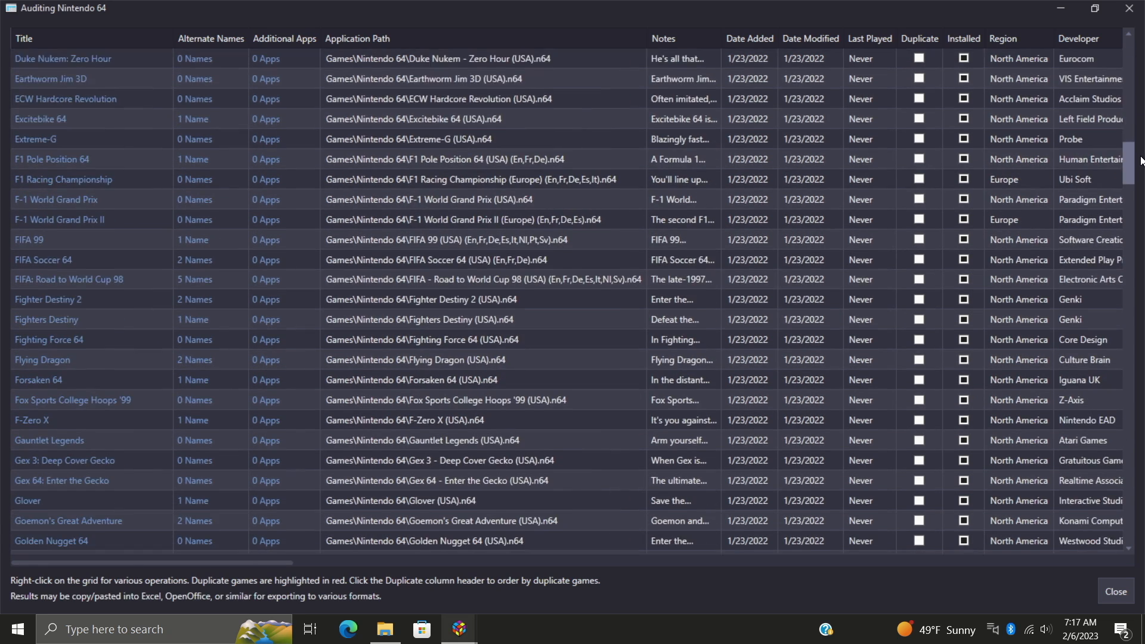
pyautogui.scroll(-3)
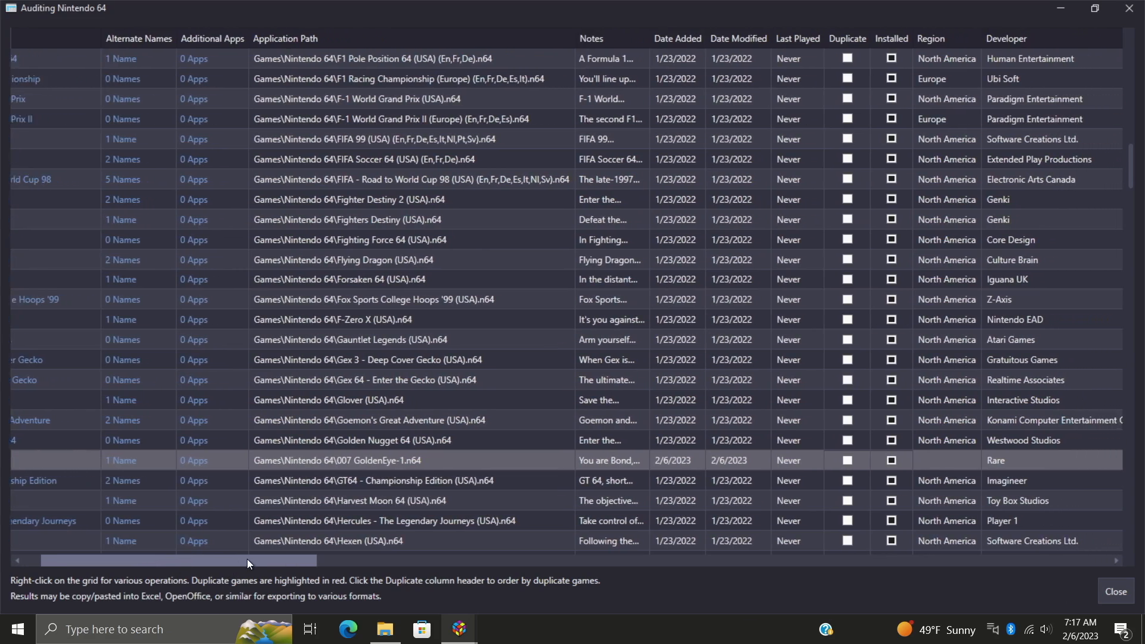
pyautogui.hscroll(3)
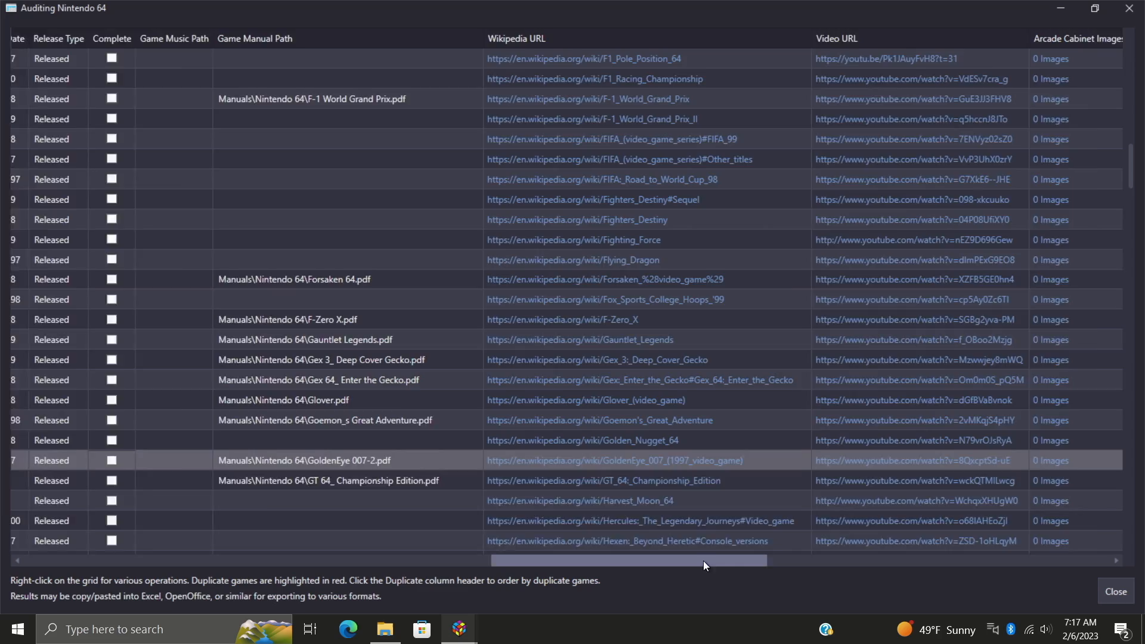
pyautogui.moveTo(705, 560); pyautogui.dragTo(569, 560)
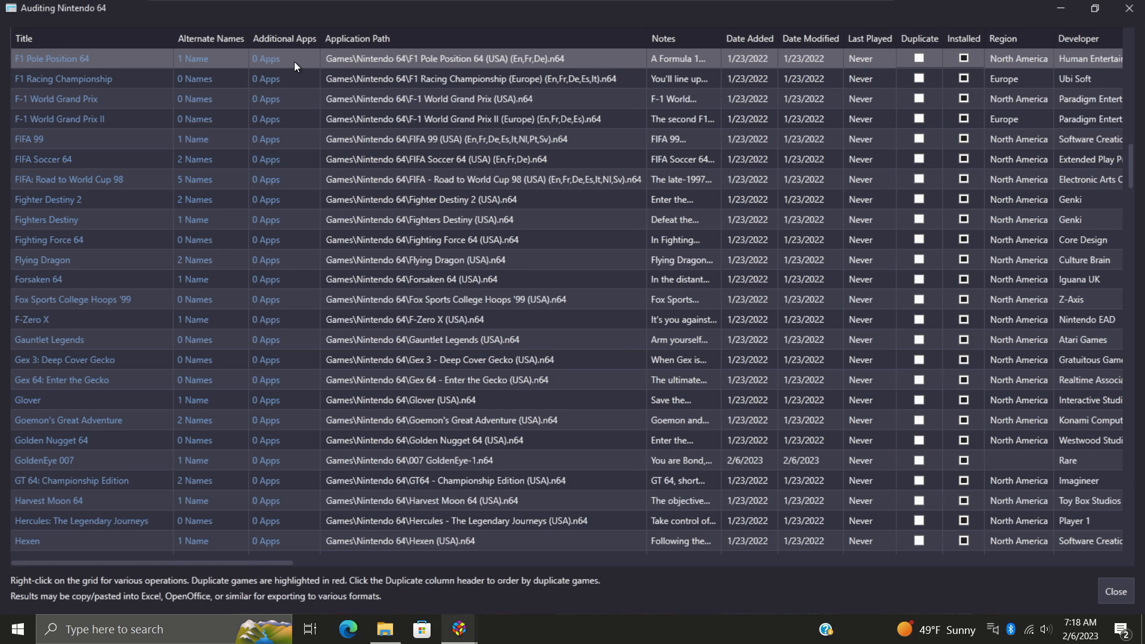
pyautogui.moveTo(134, 146)
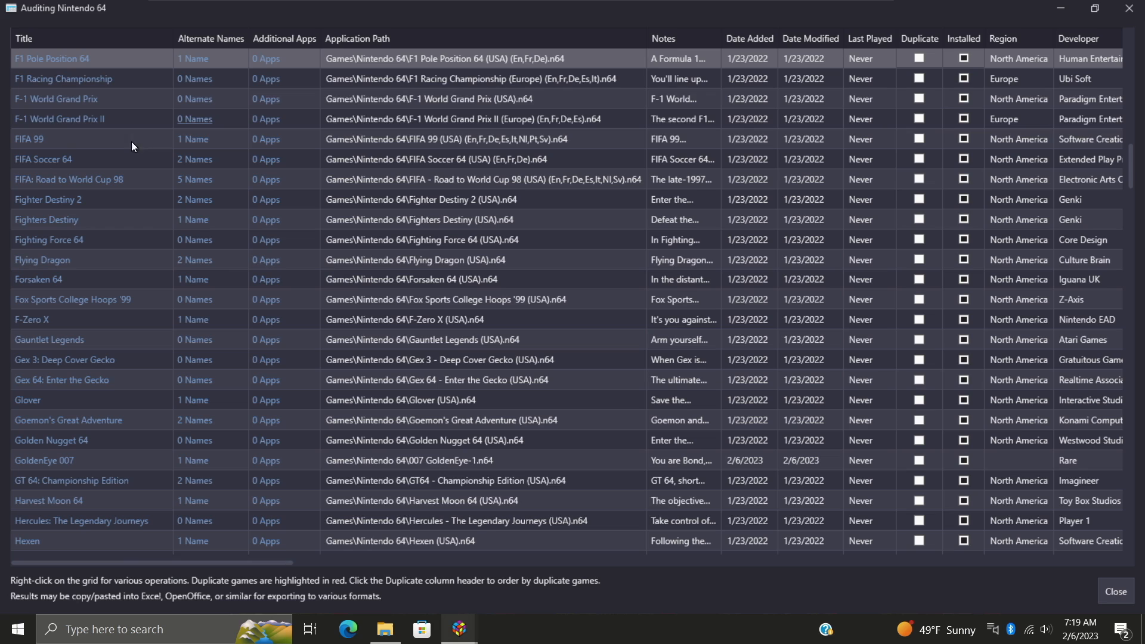
pyautogui.moveTo(412, 148)
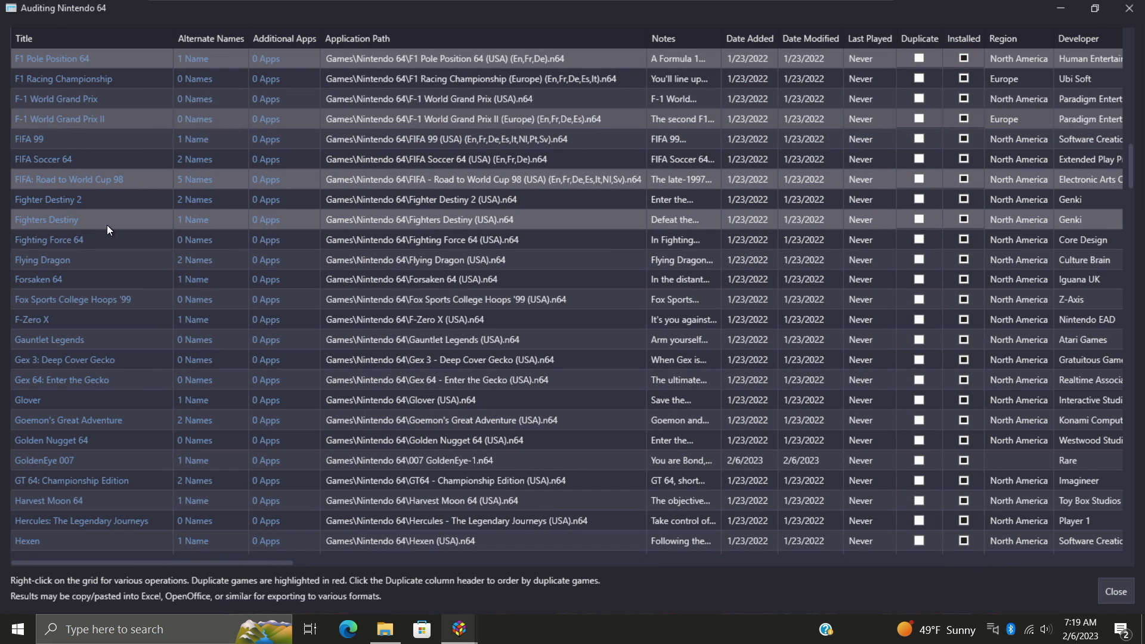
# - Start the Bulk Edit Wizard for the four selected Nintendo 64 games
pyautogui.rightClick(107, 228)
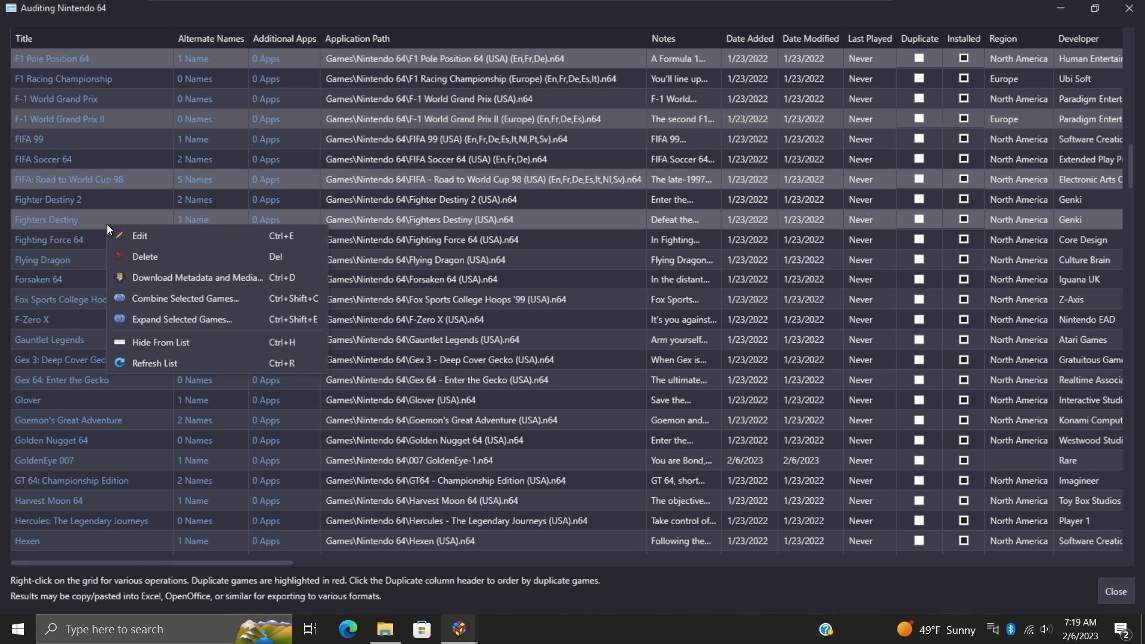
pyautogui.click(140, 235)
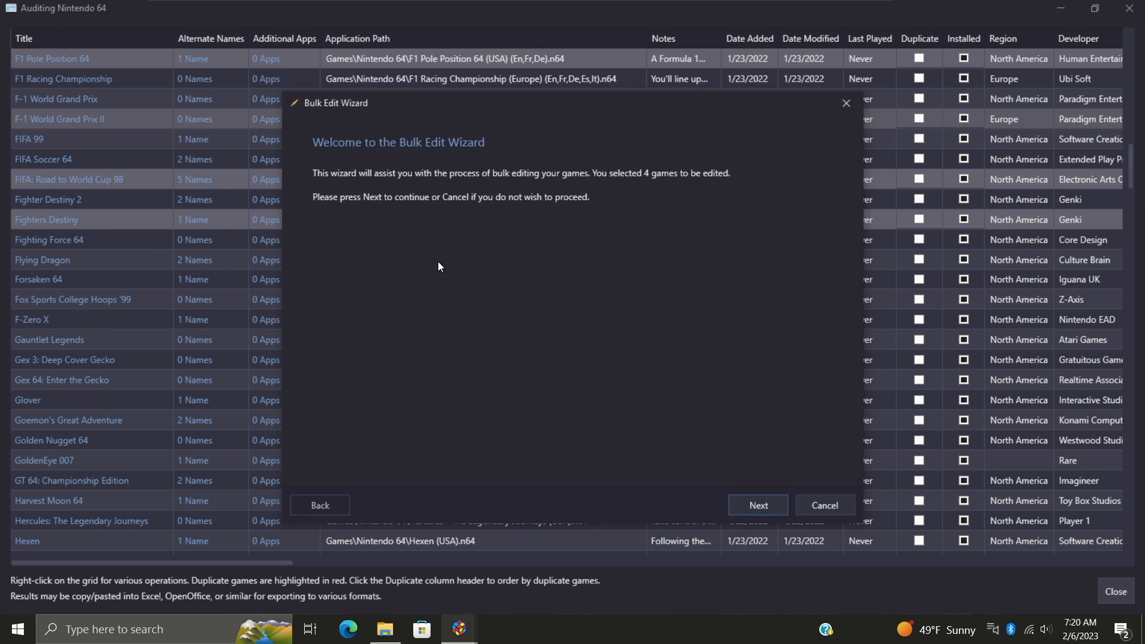
pyautogui.moveTo(797, 494)
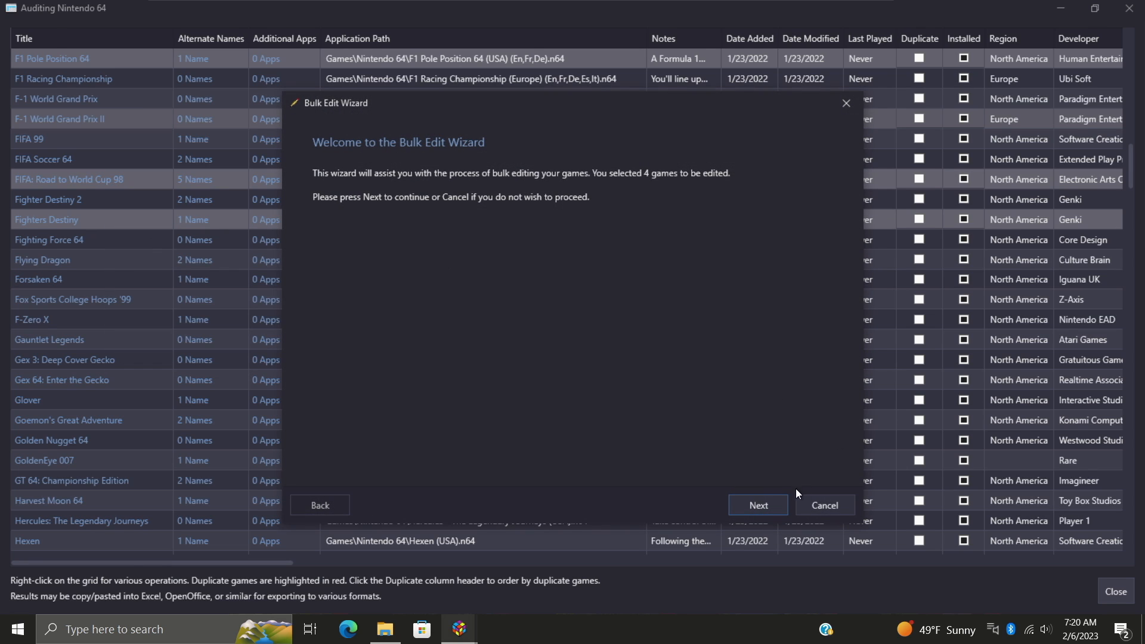
pyautogui.click(758, 504)
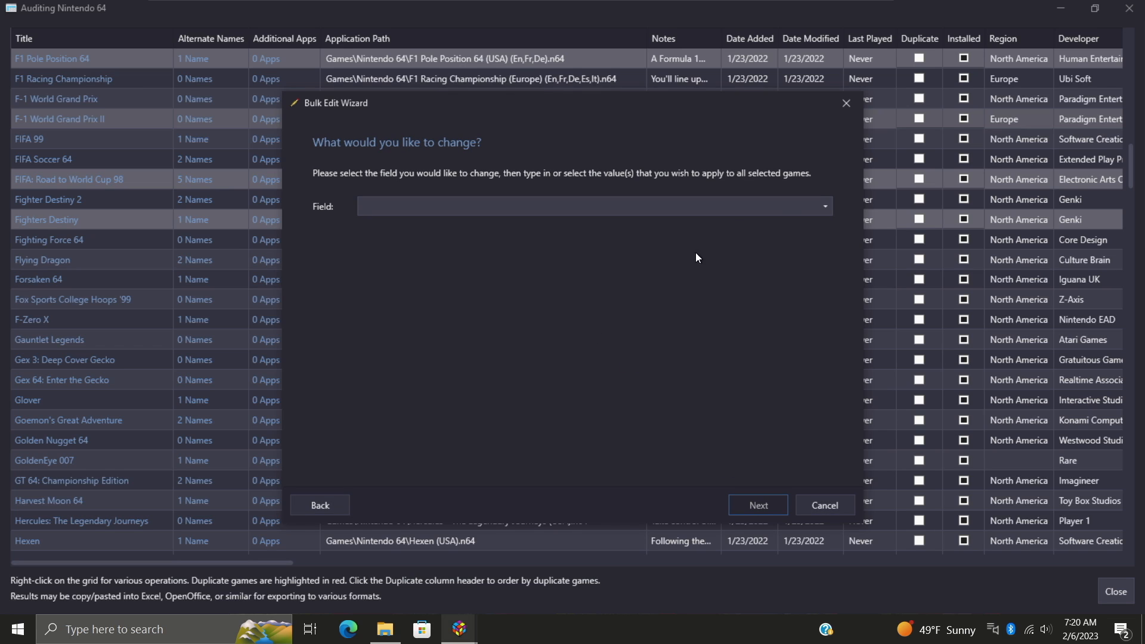
pyautogui.click(823, 207)
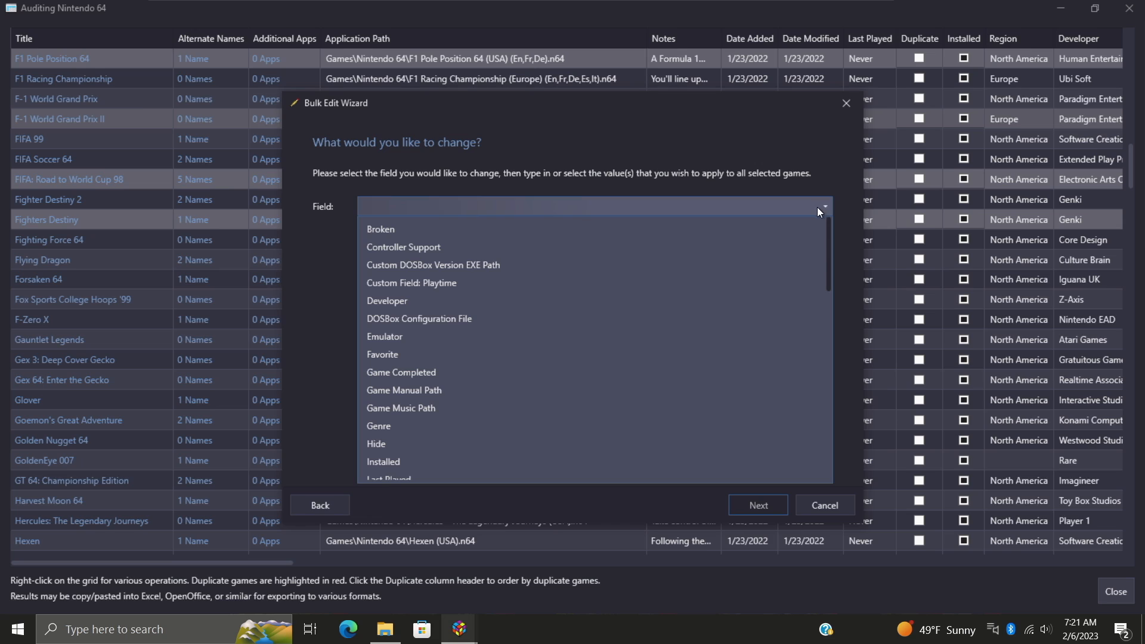
pyautogui.moveTo(448, 234)
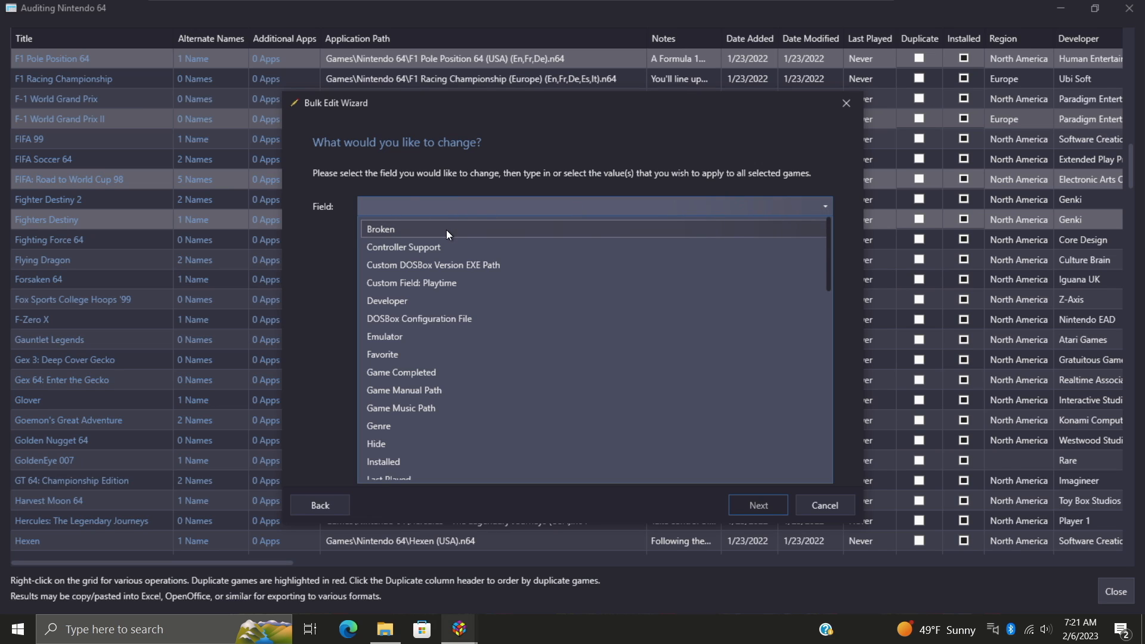
# - Choose the Broken field, apply the change, and finish without further edits
pyautogui.click(379, 228)
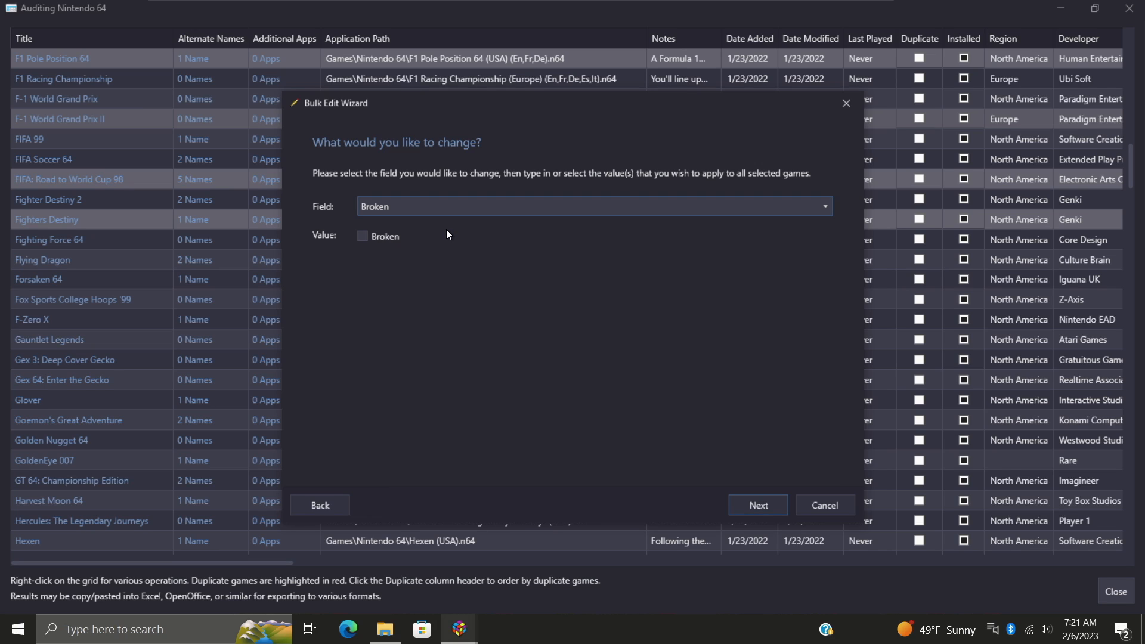
pyautogui.click(362, 236)
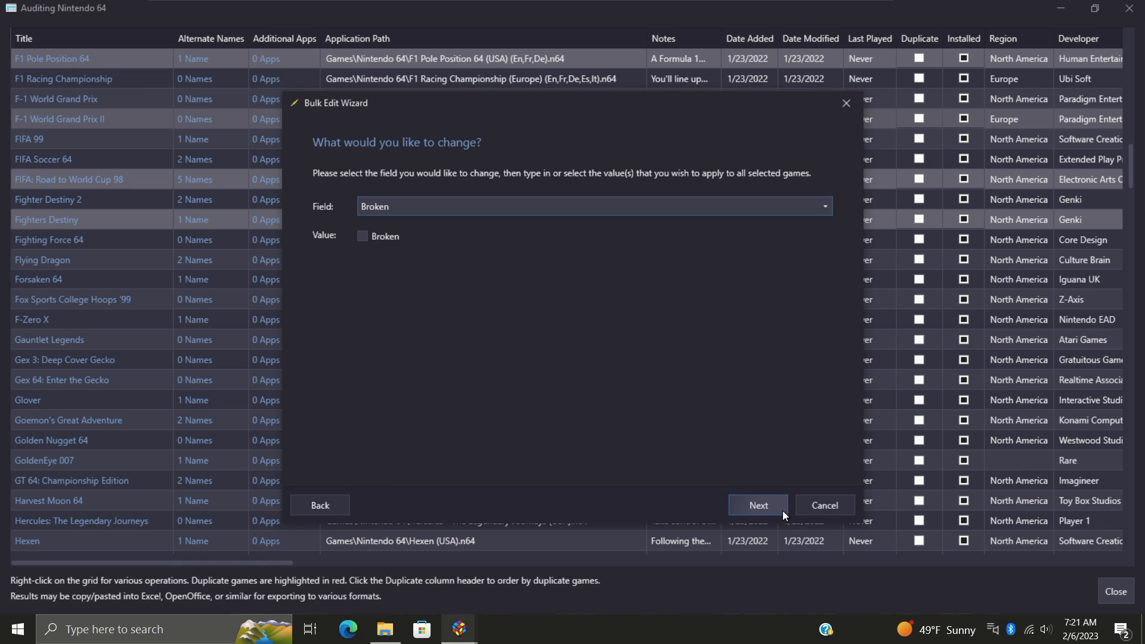
pyautogui.click(824, 206)
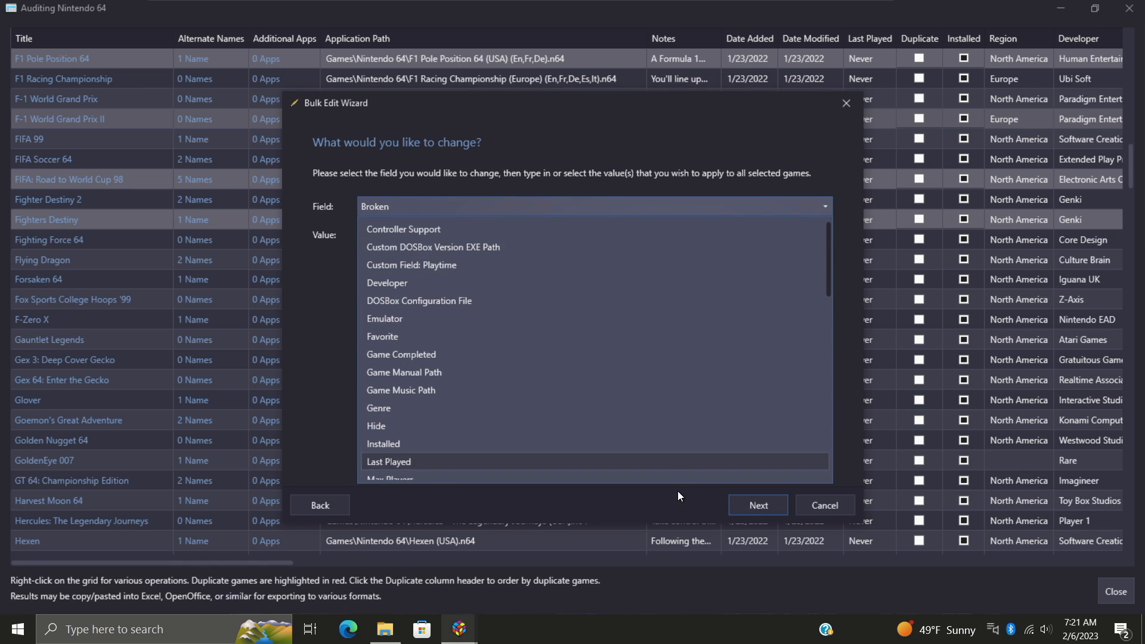
pyautogui.click(593, 206)
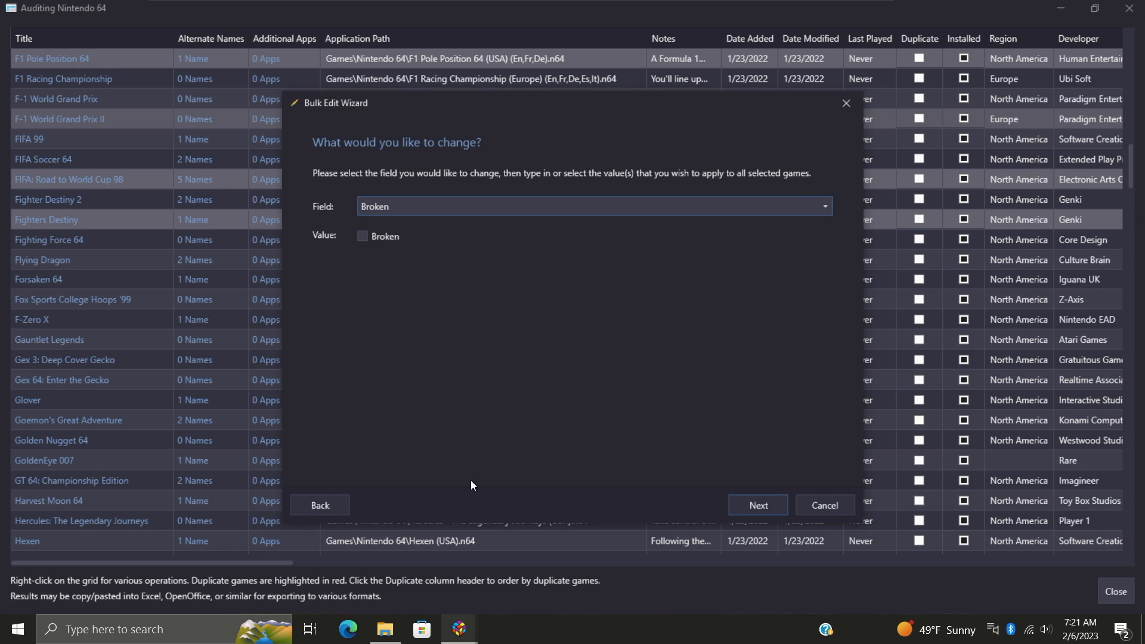
pyautogui.click(758, 504)
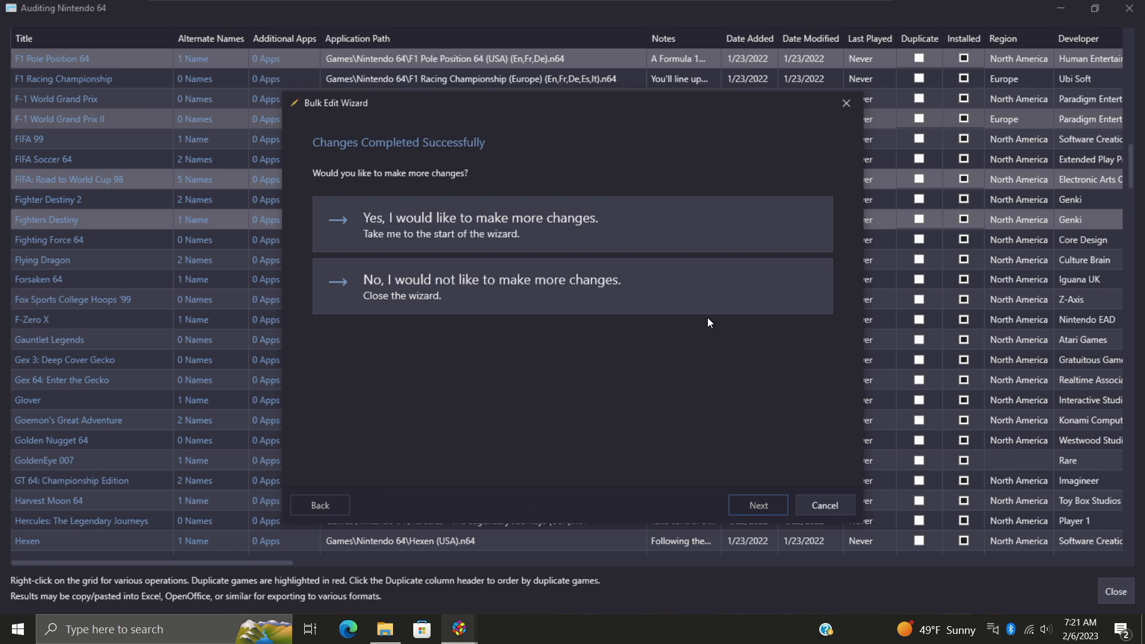
pyautogui.moveTo(675, 335)
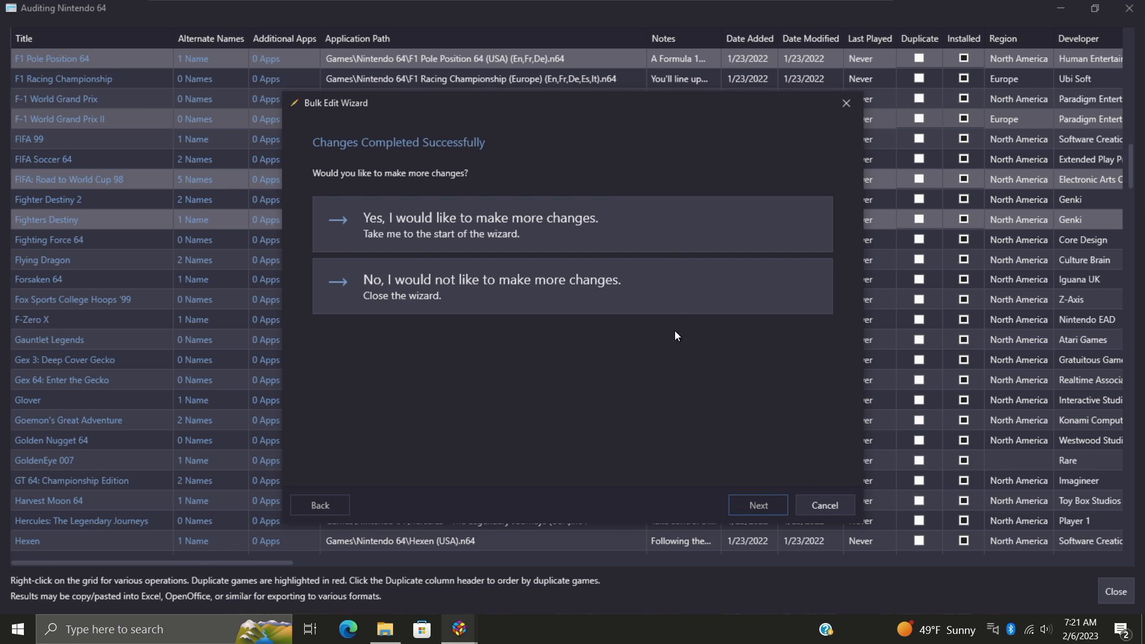
pyautogui.moveTo(498, 299)
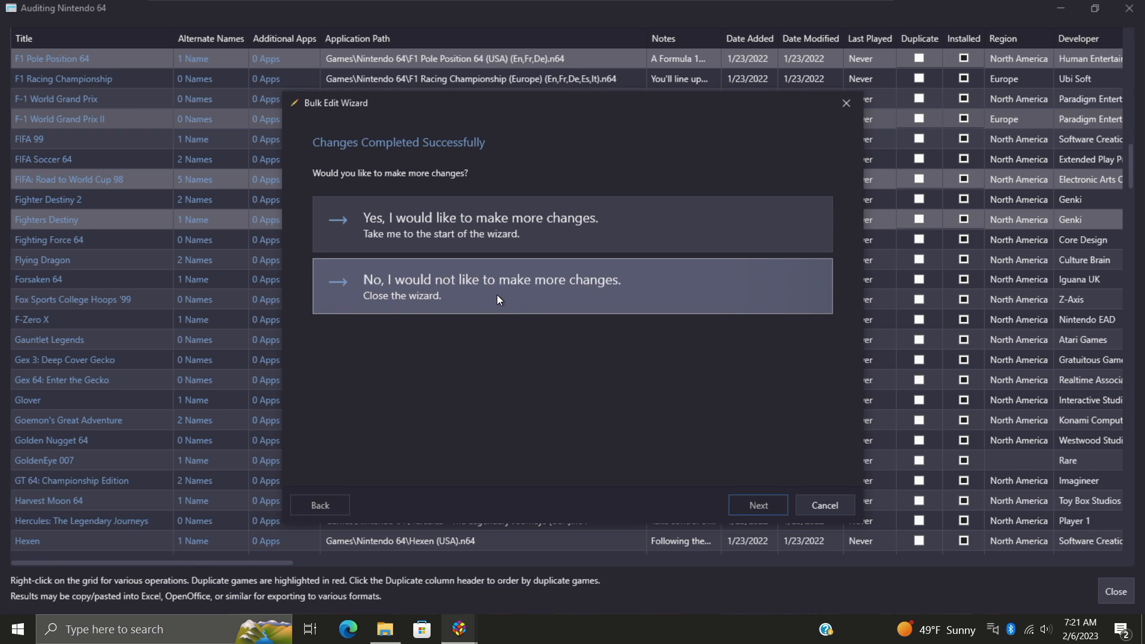
pyautogui.click(493, 286)
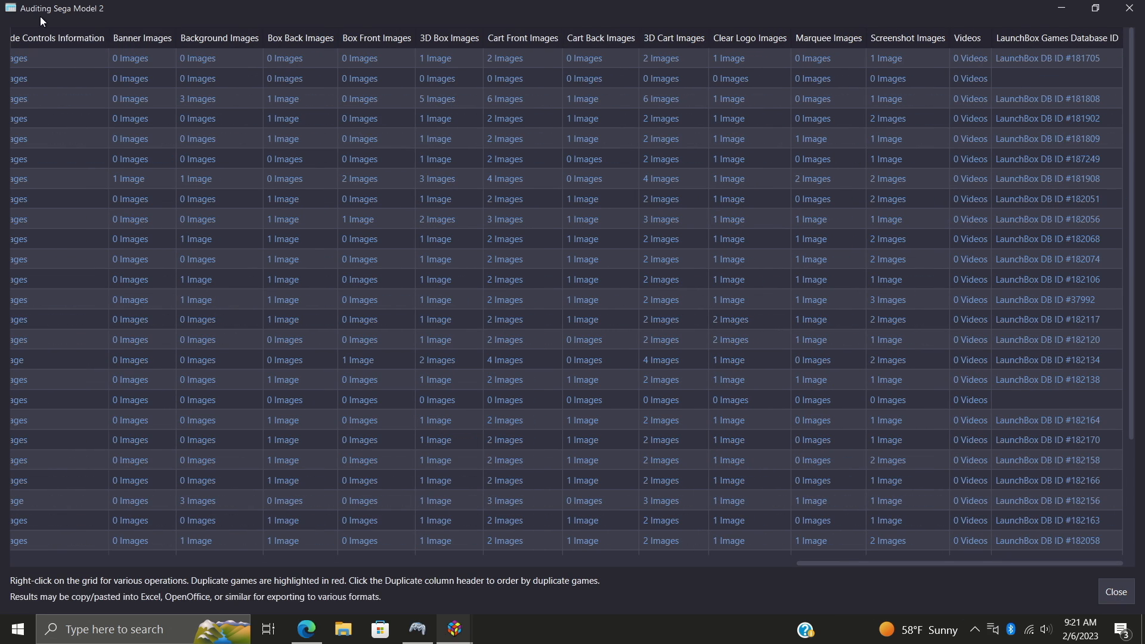
pyautogui.moveTo(1037, 58)
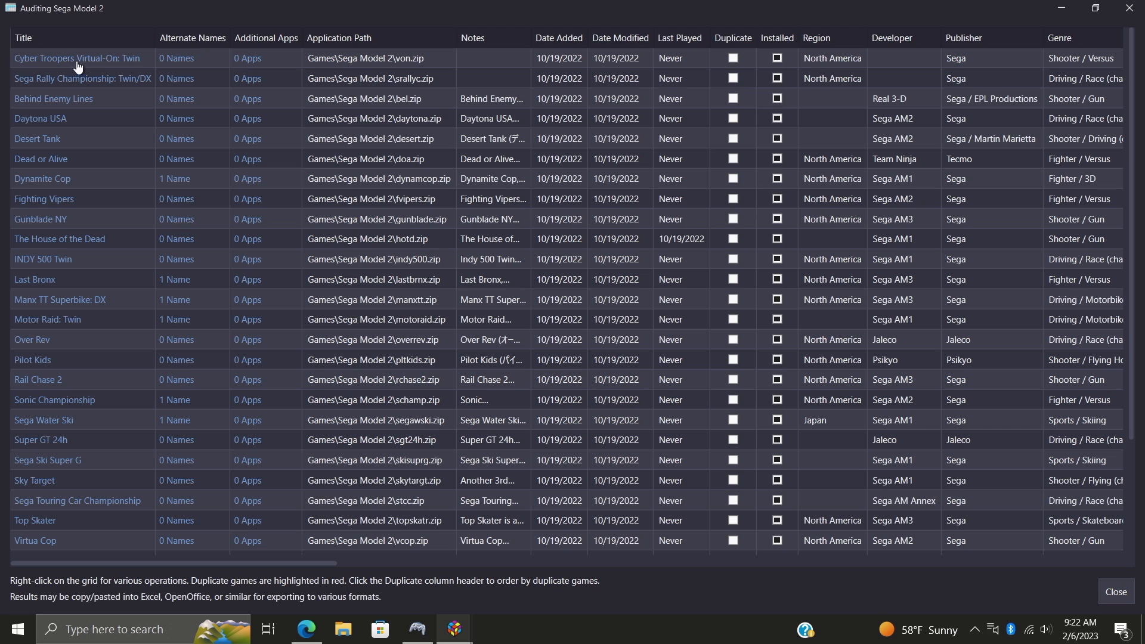
pyautogui.moveTo(105, 88)
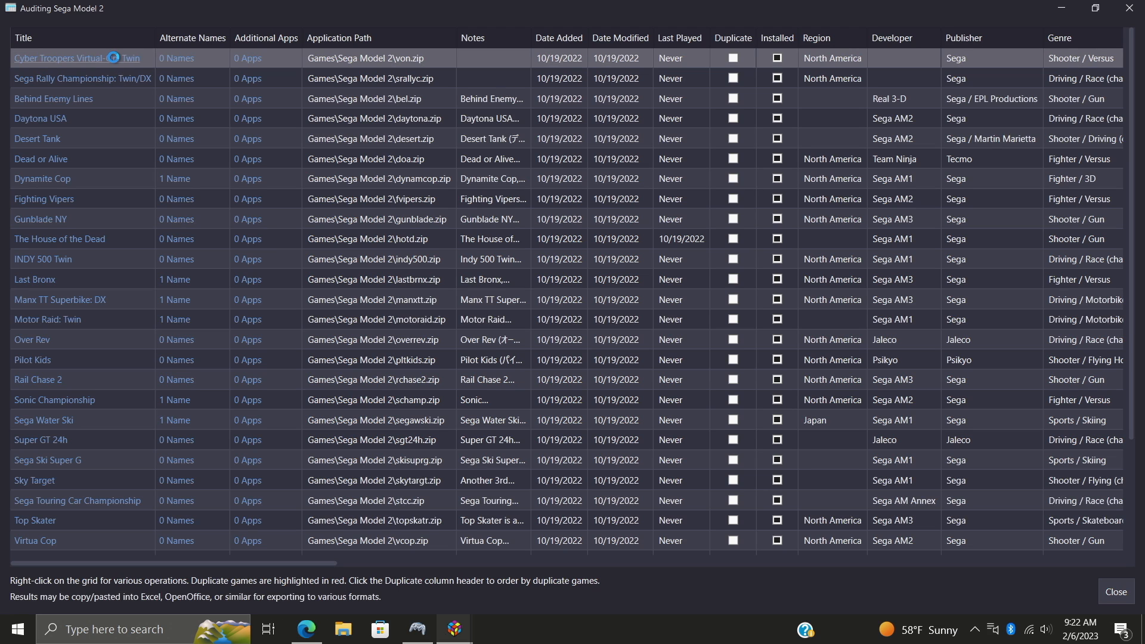
# - Retitle to 'Cyber Troopers Virtual-On', apply its LaunchBox DB match (Sega AM3, Action), and save
pyautogui.doubleClick(77, 58)
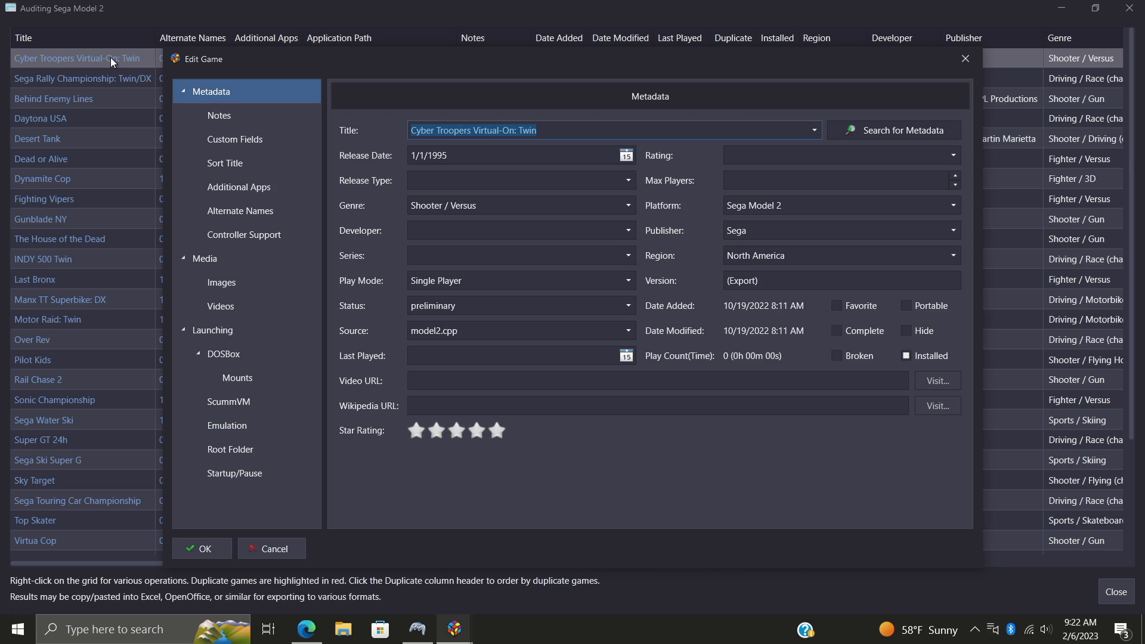
pyautogui.click(894, 130)
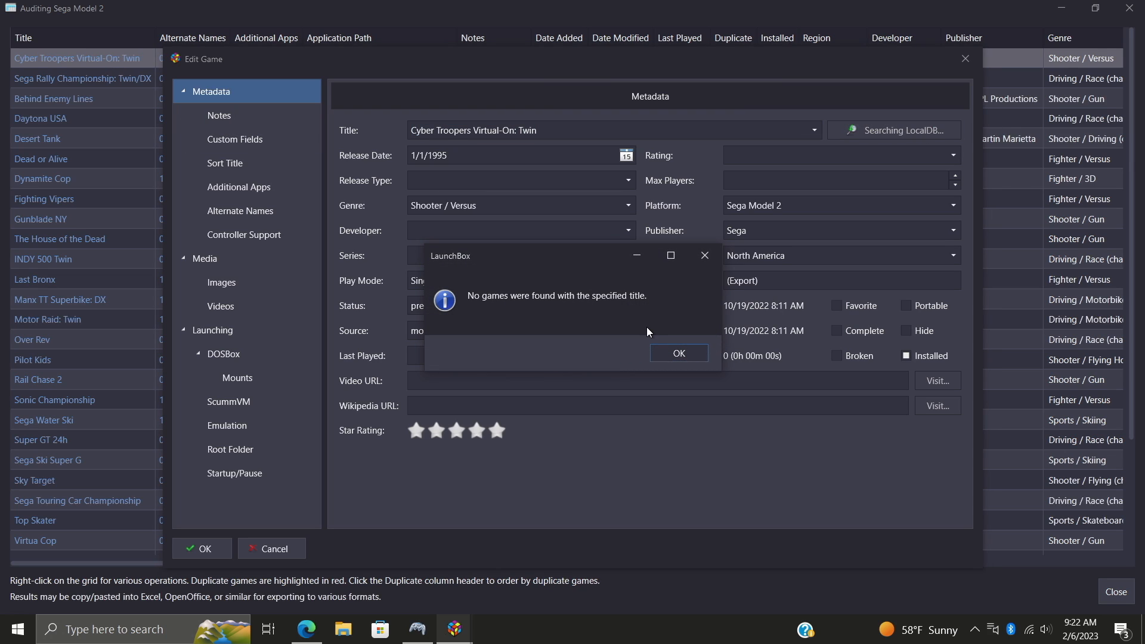
pyautogui.click(678, 354)
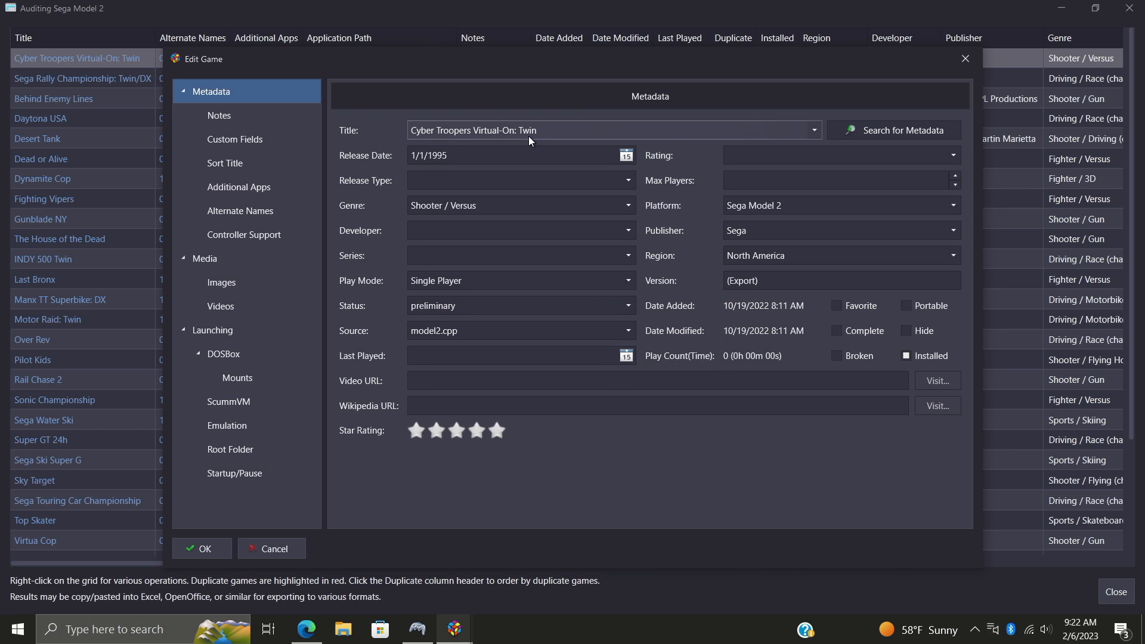
pyautogui.tripleClick(511, 130)
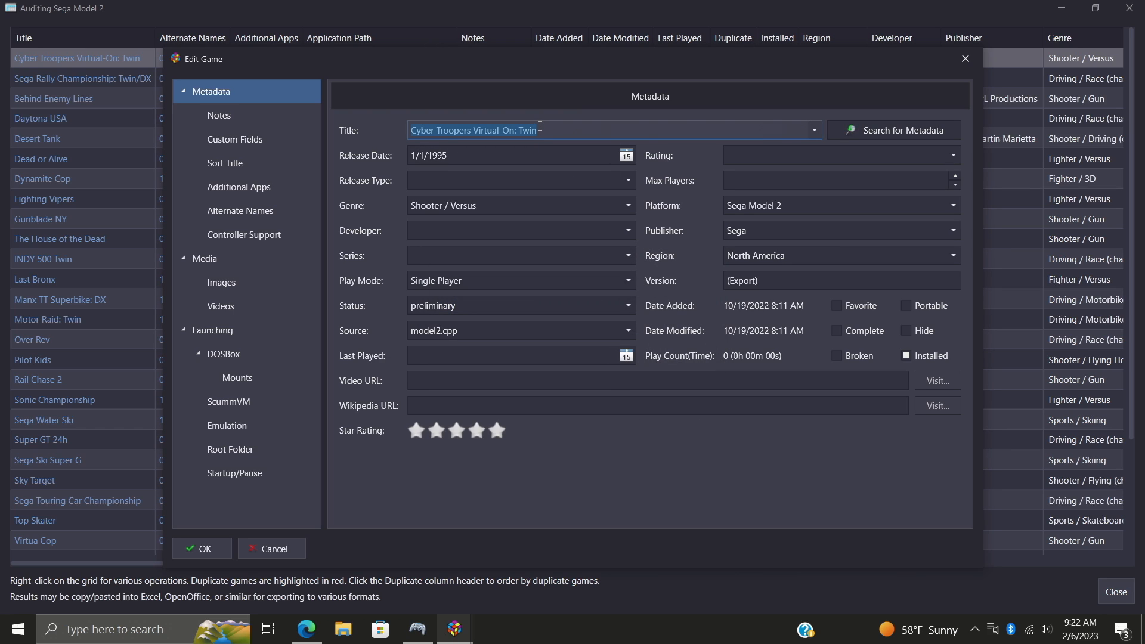
pyautogui.click(559, 130)
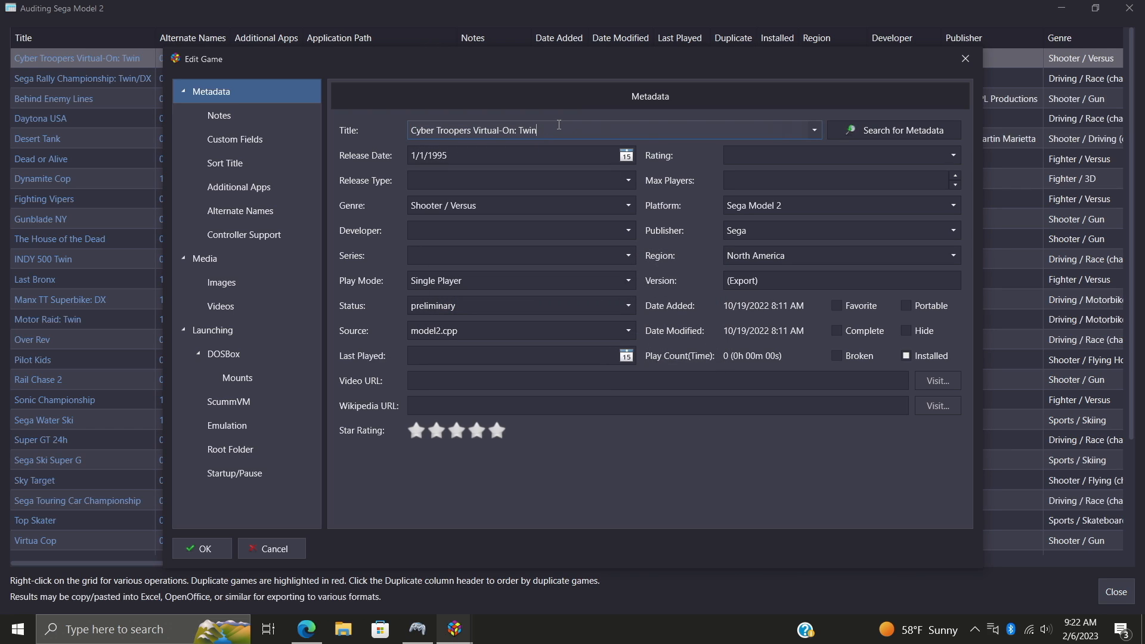
pyautogui.press('Backspace')
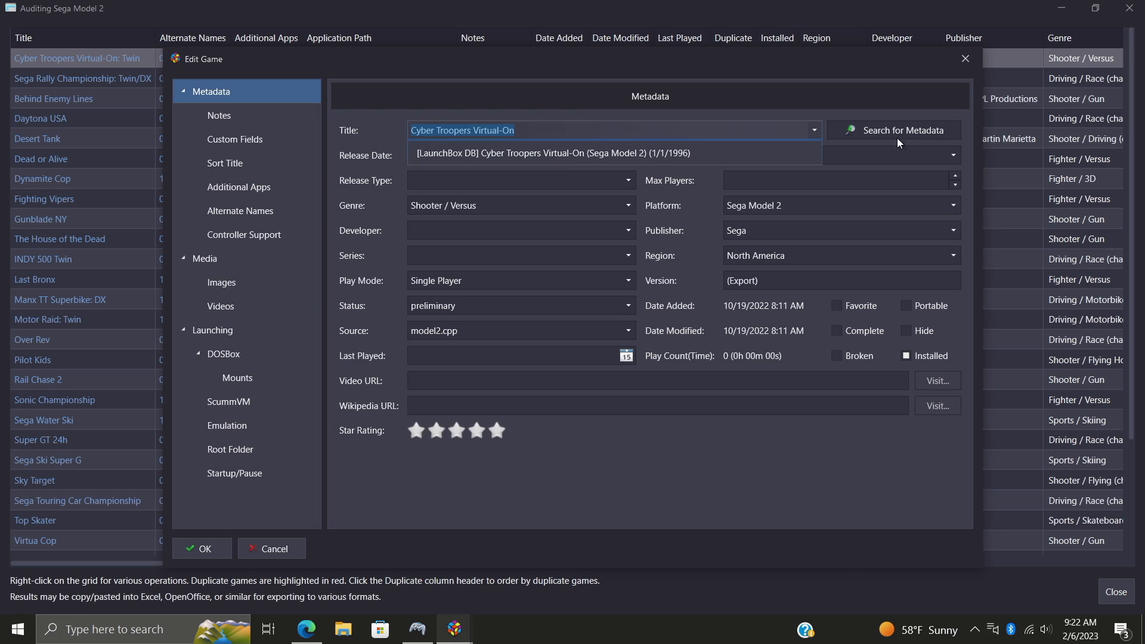
pyautogui.click(526, 154)
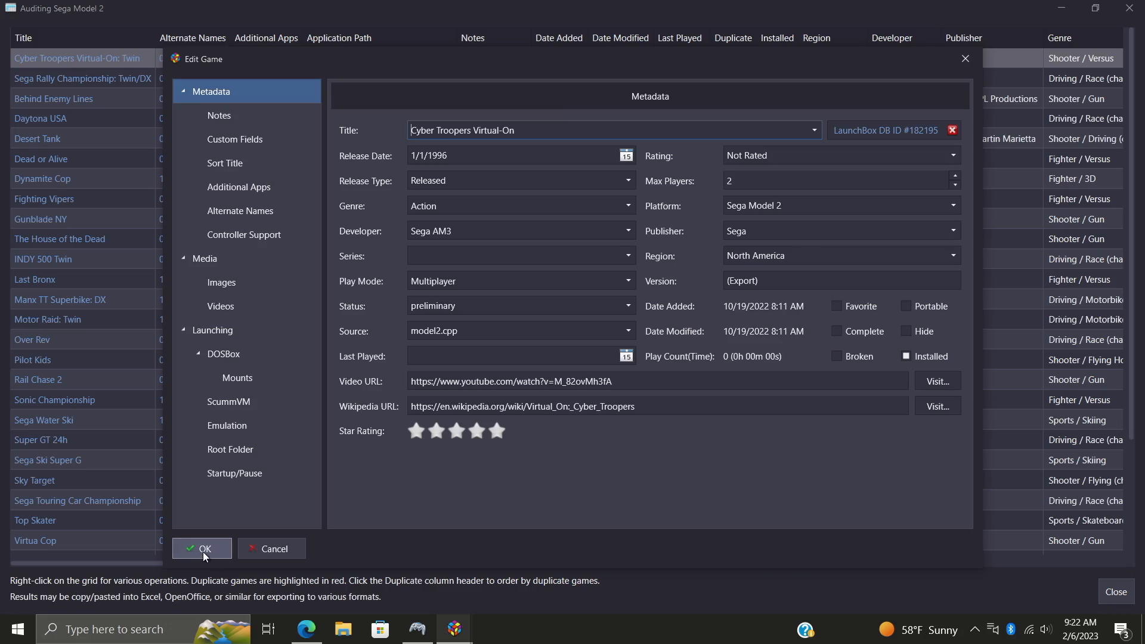
pyautogui.click(202, 549)
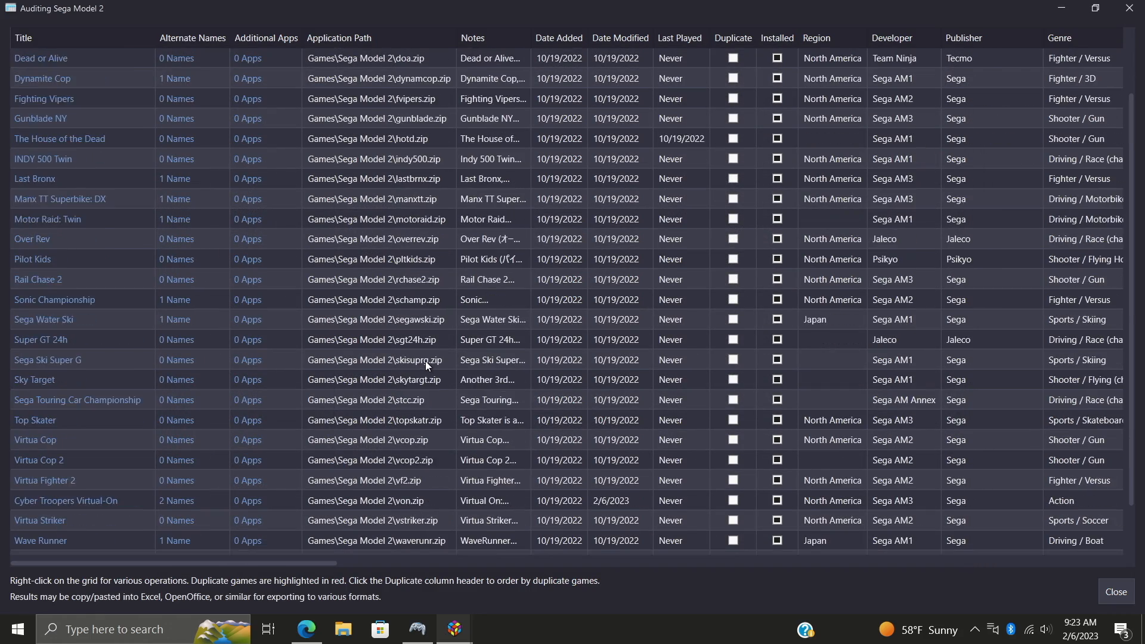
# - Sort the NES audit by Duplicate so Adventures of Lolo 2 comes first
pyautogui.scroll(3)
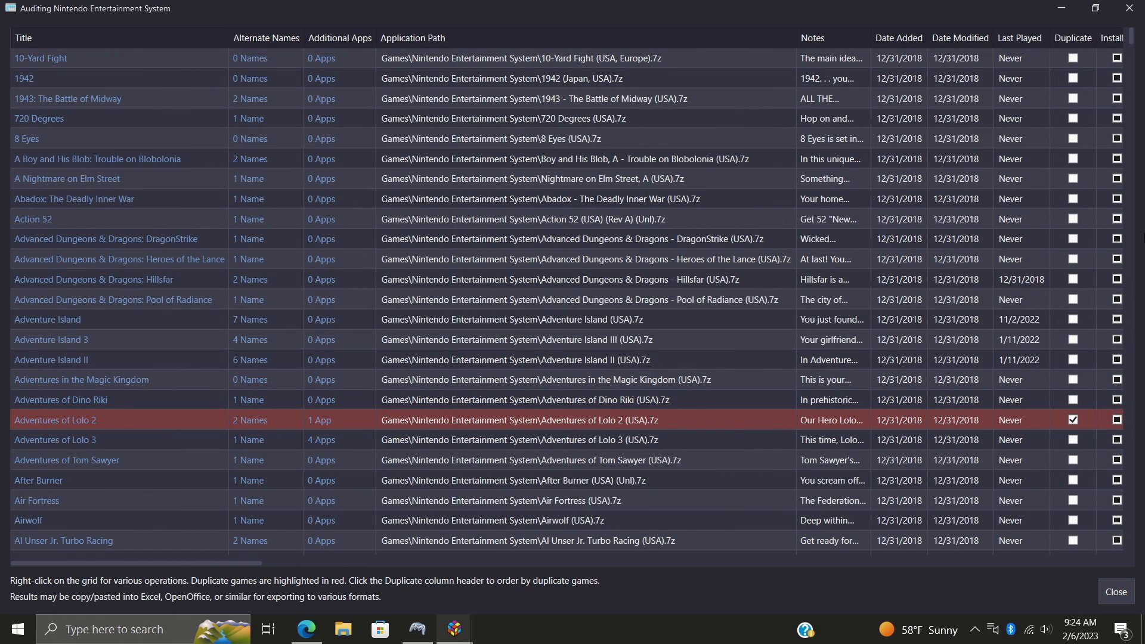
pyautogui.moveTo(156, 426)
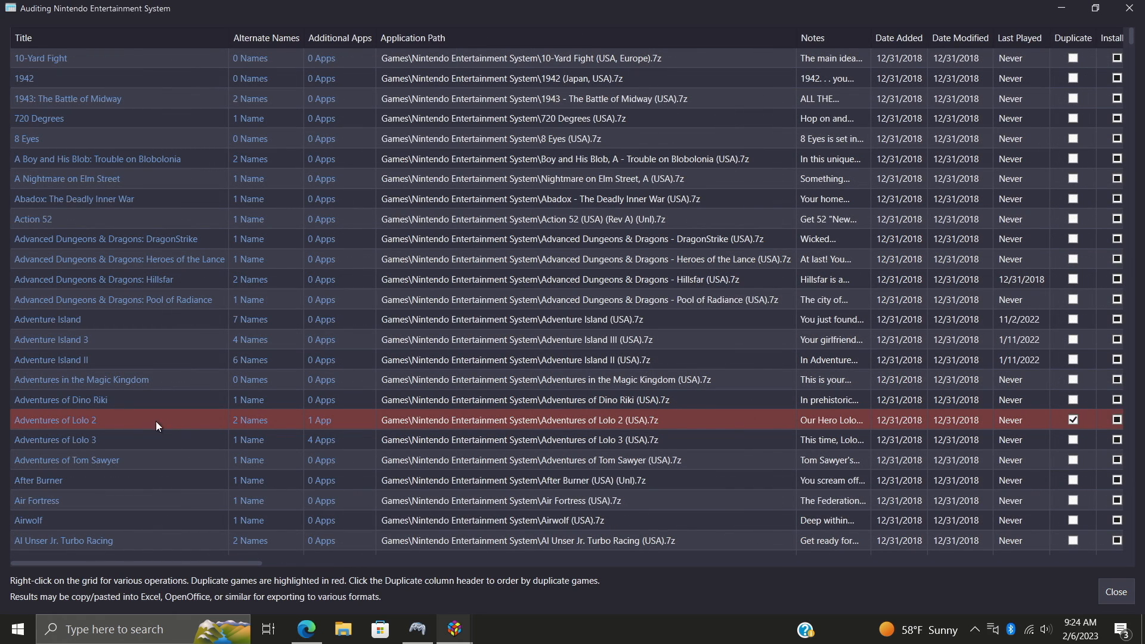
pyautogui.moveTo(950, 425)
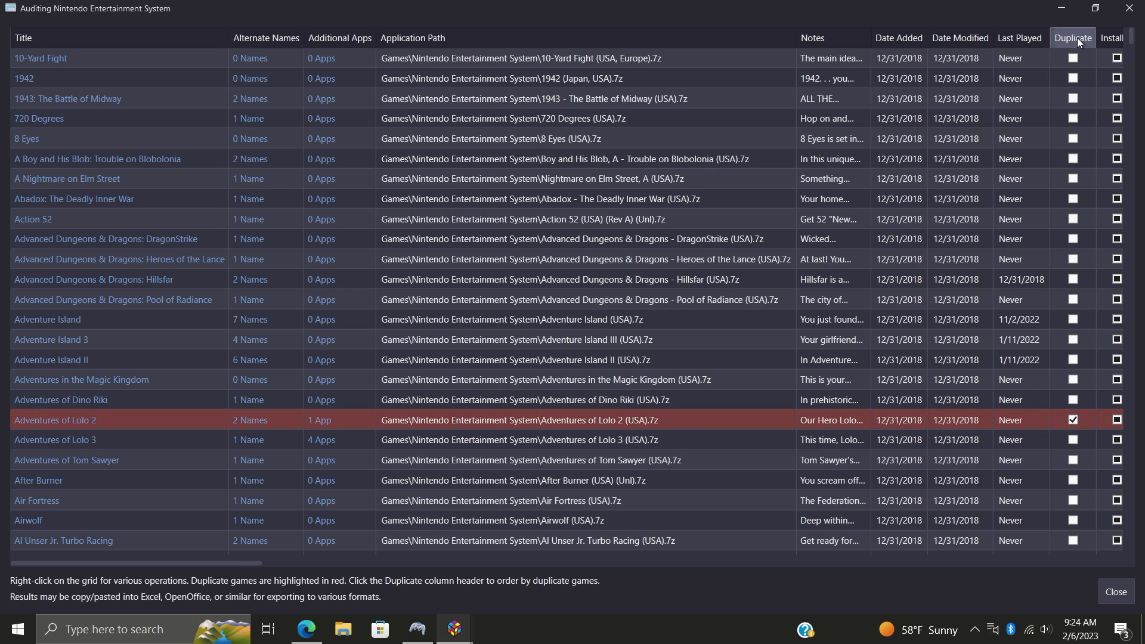
pyautogui.click(1072, 37)
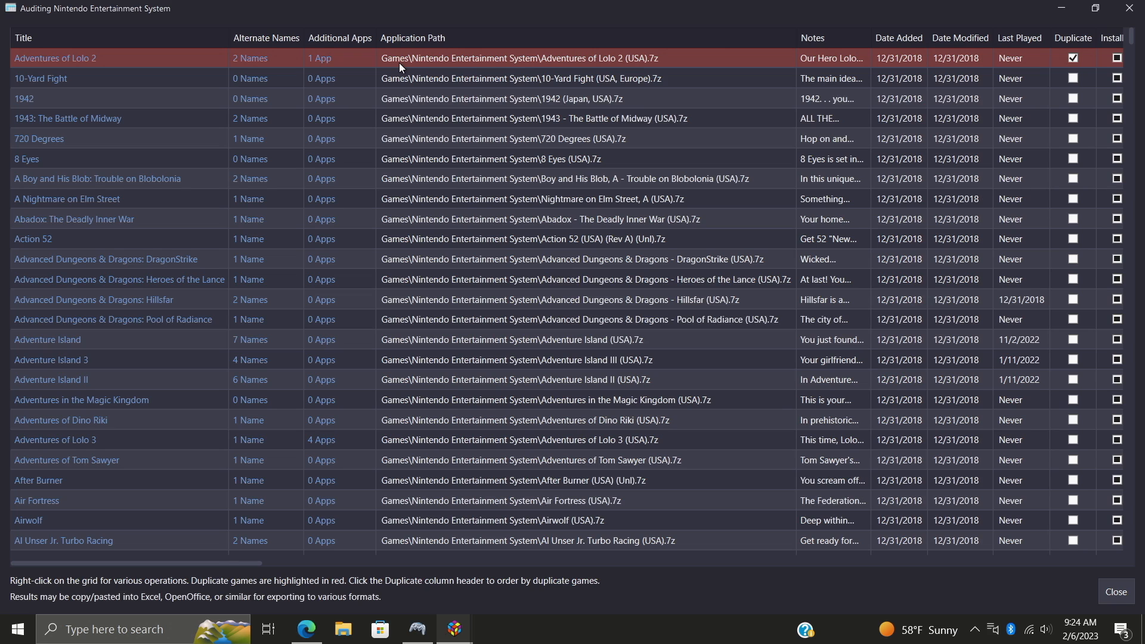
pyautogui.moveTo(1030, 62)
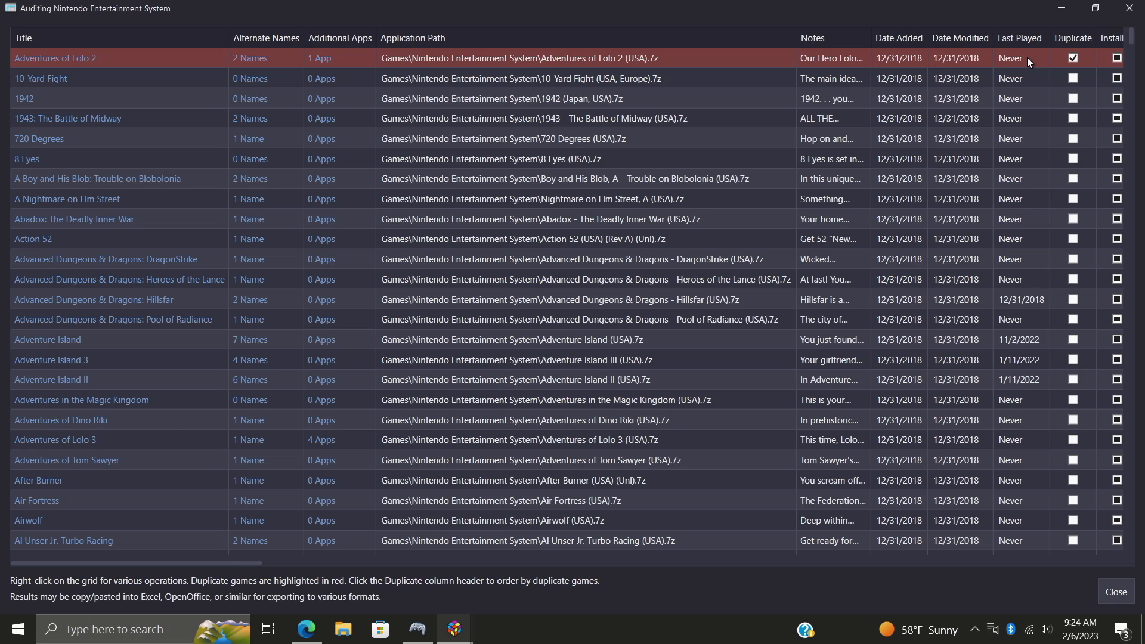
pyautogui.moveTo(1043, 62)
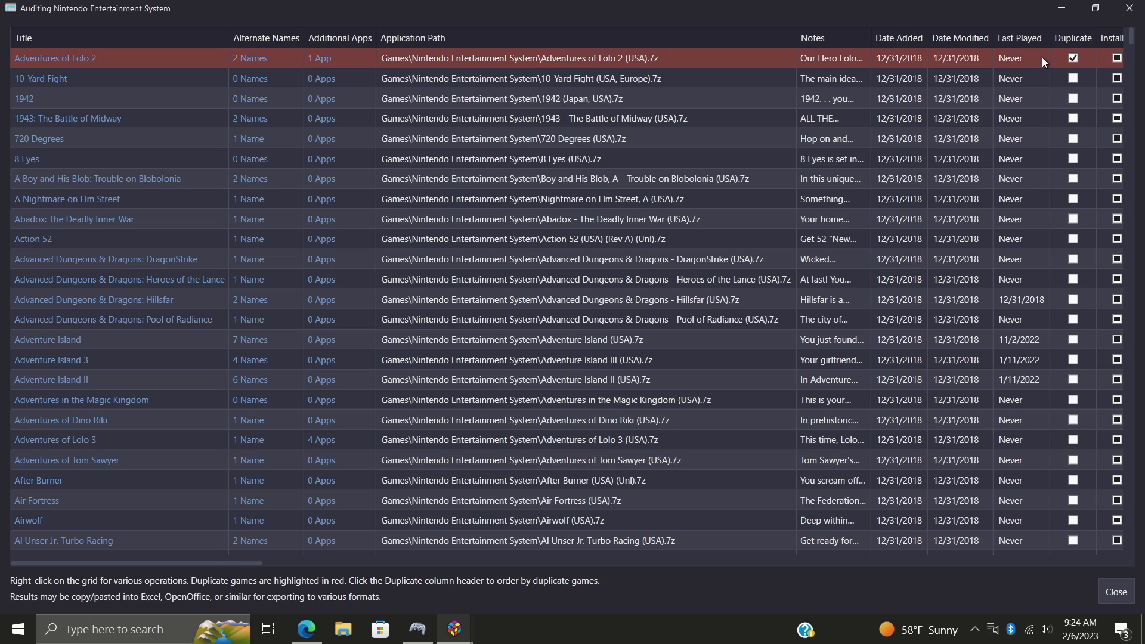
pyautogui.moveTo(945, 97)
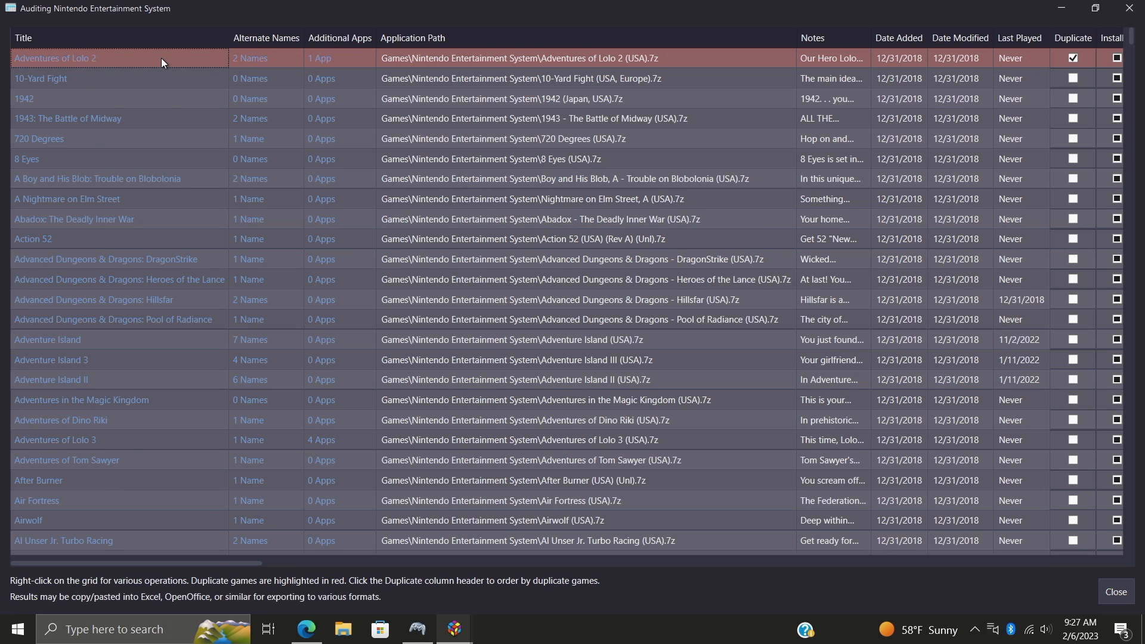
# - Review the exported audit data in Excel Online, then return to LaunchBox's Nintendo 64 audit
pyautogui.click(305, 629)
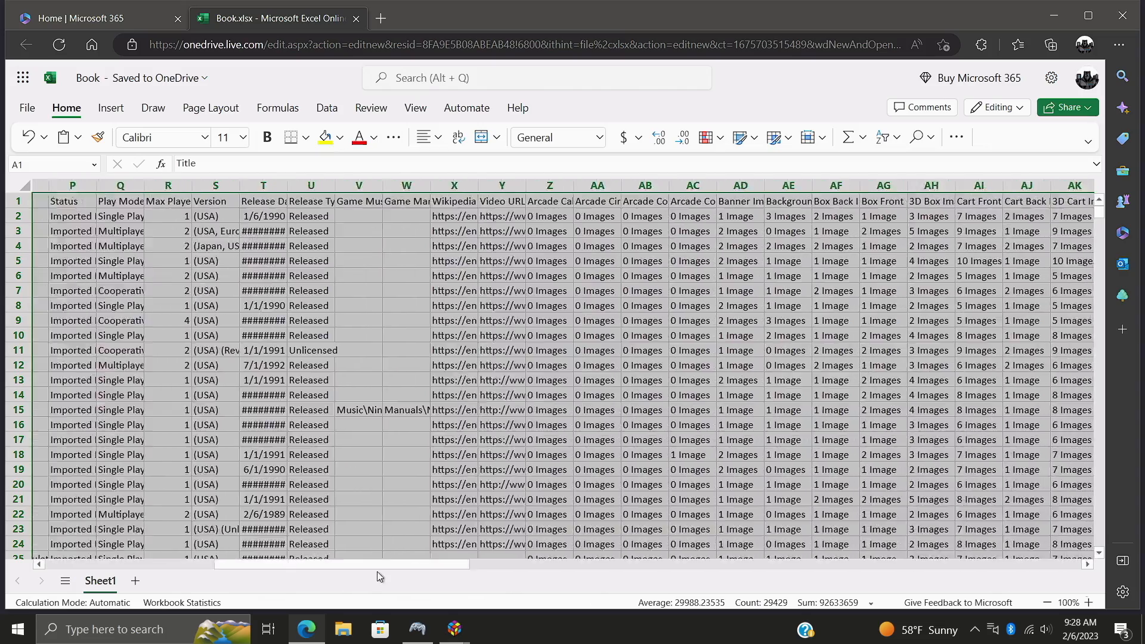
pyautogui.hscroll(-3)
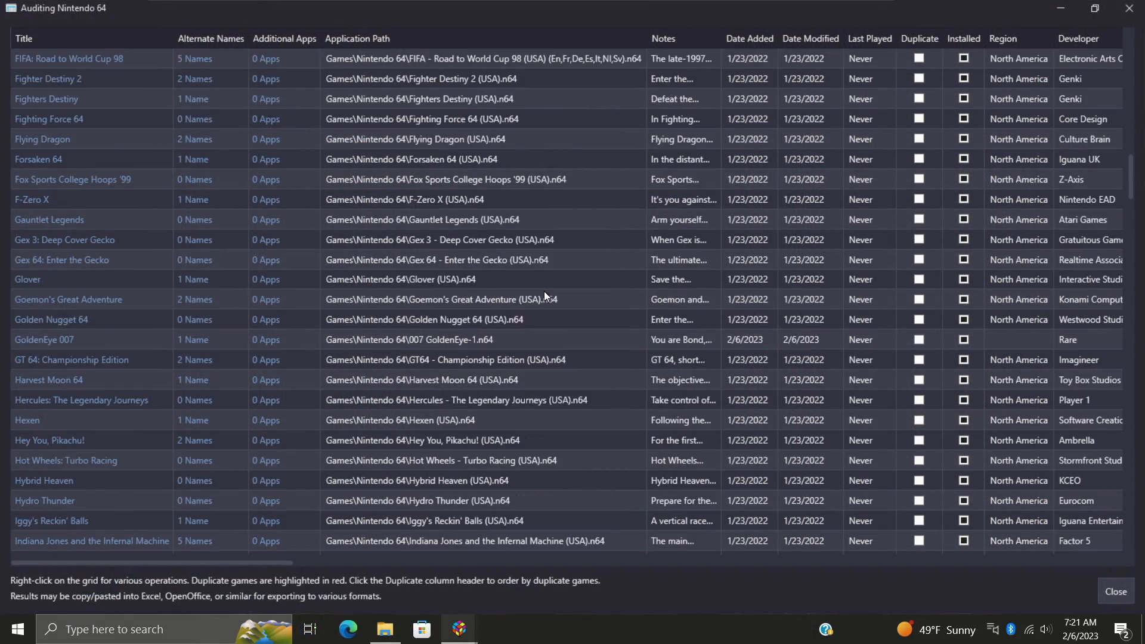
# - Close the Nintendo 64 audit window and start an audit of all games from Tools
pyautogui.scroll(3)
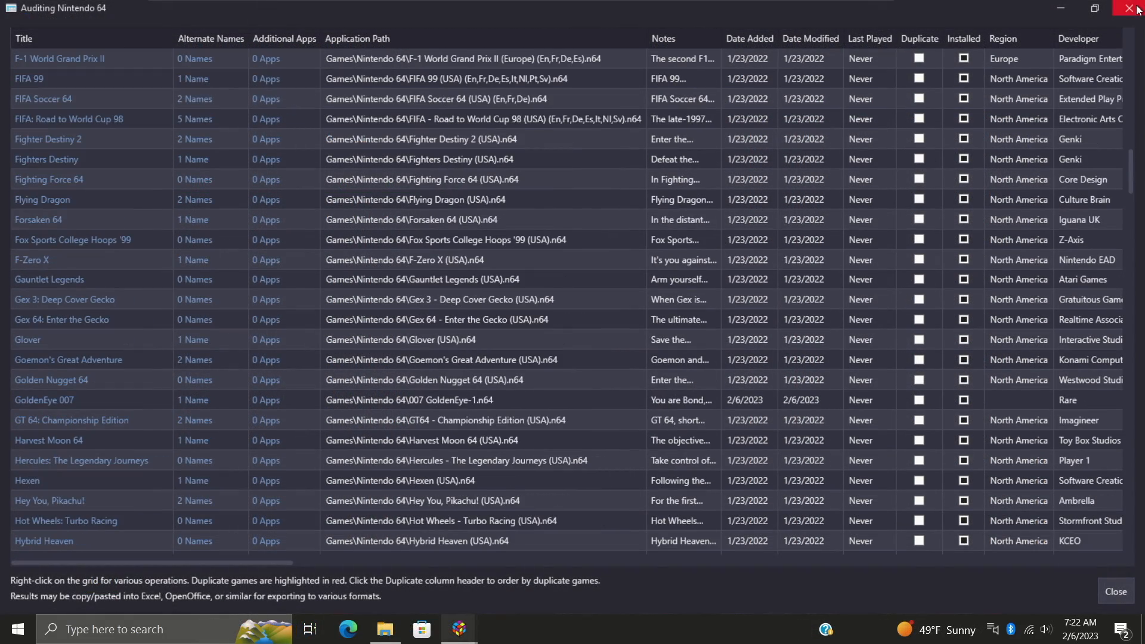
pyautogui.click(1136, 8)
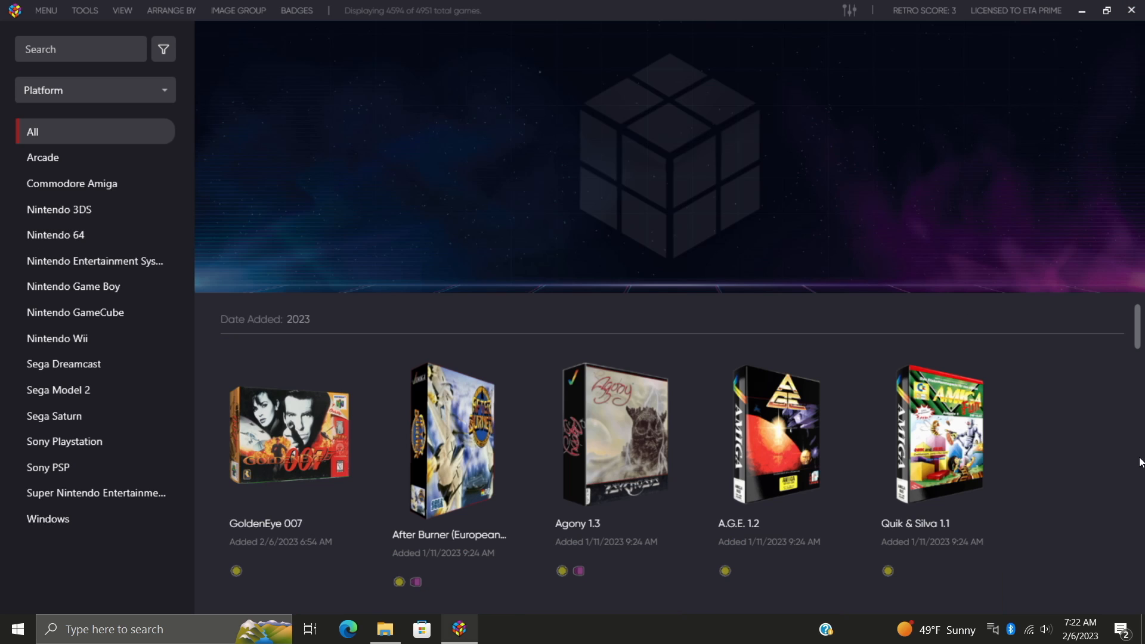
pyautogui.click(84, 10)
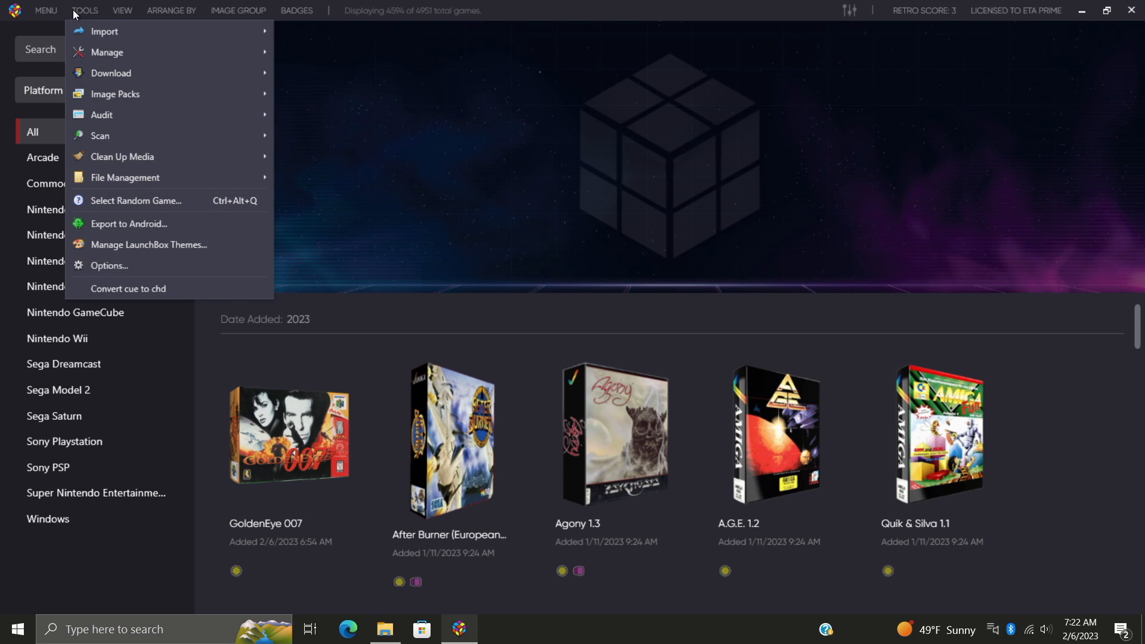
pyautogui.moveTo(101, 115)
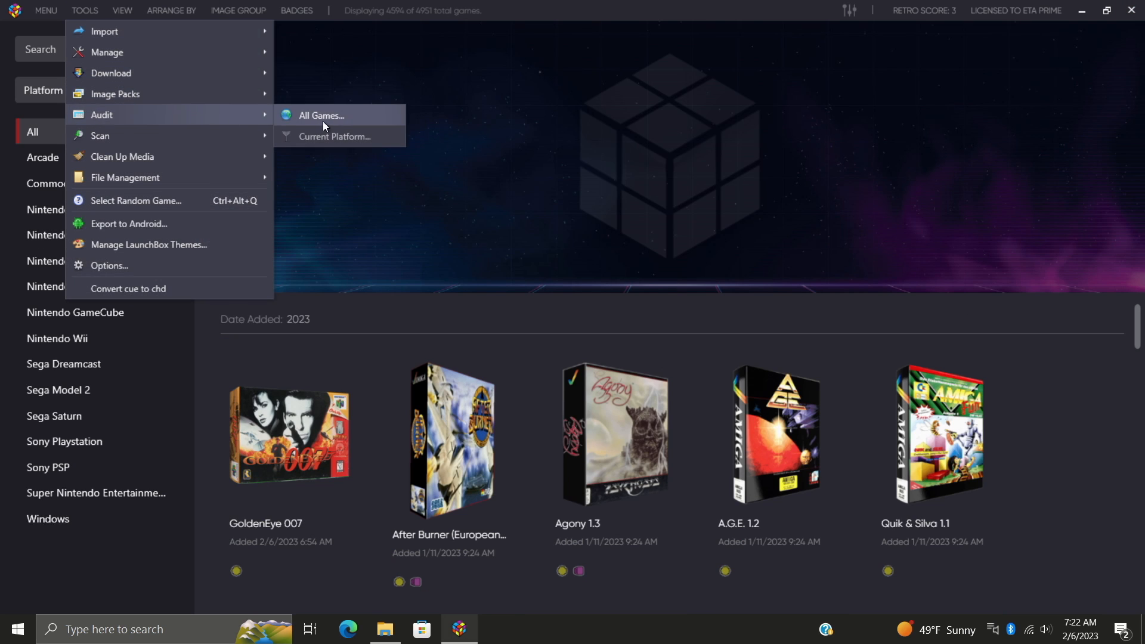
pyautogui.click(318, 116)
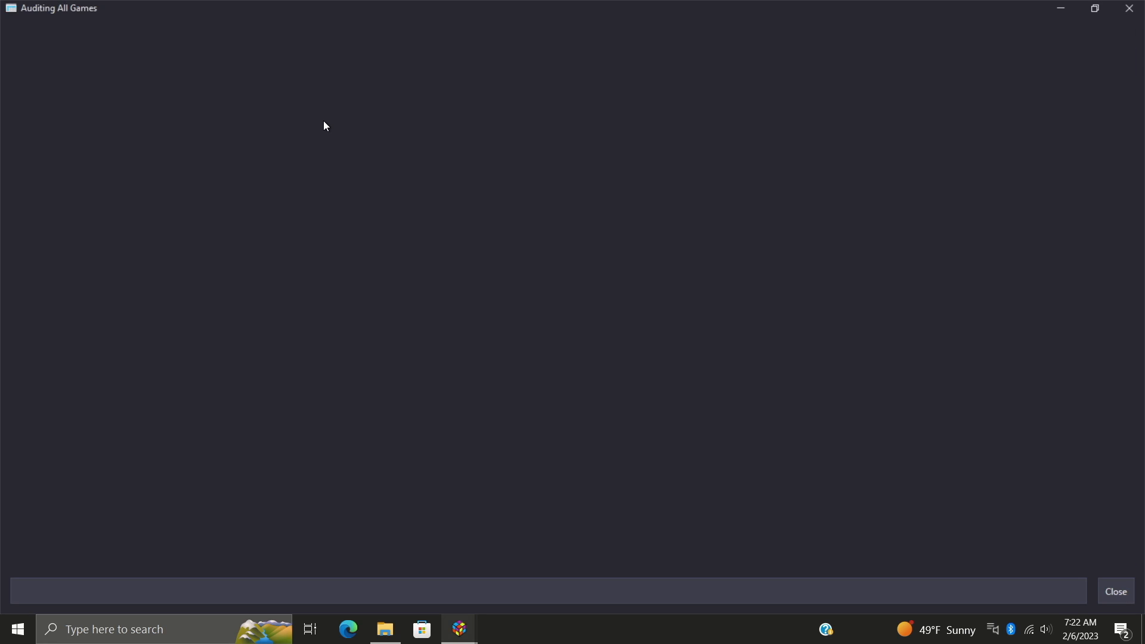